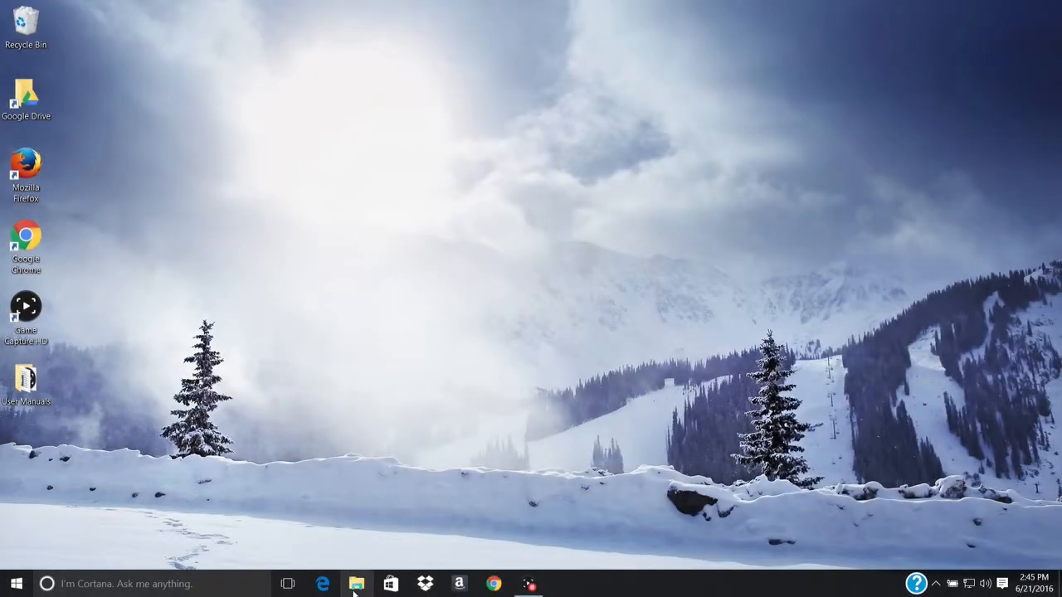
Open the disc's 01_Search Tool folder and select the SearchTool for Windows archive.
{"action": "left_click", "coordinate": [356, 583]}
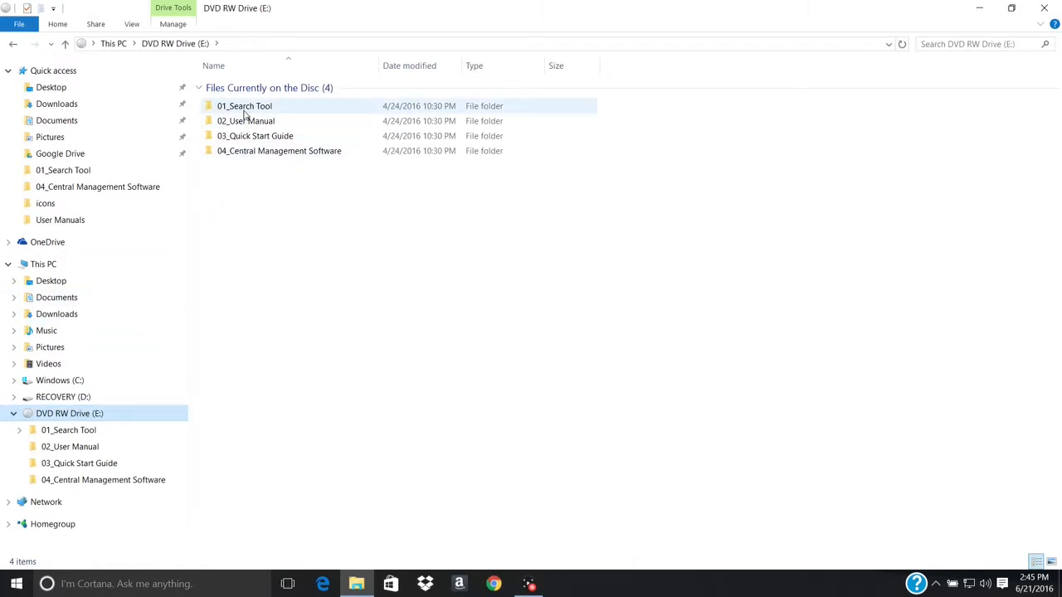
{"action": "mouse_move", "coordinate": [244, 105]}
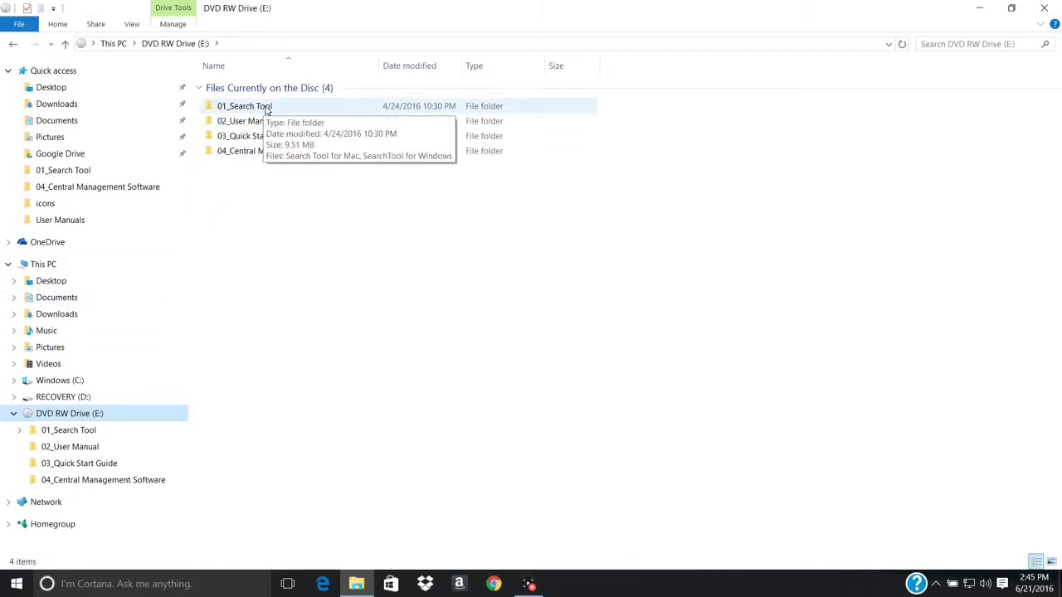
{"action": "left_click", "coordinate": [244, 105]}
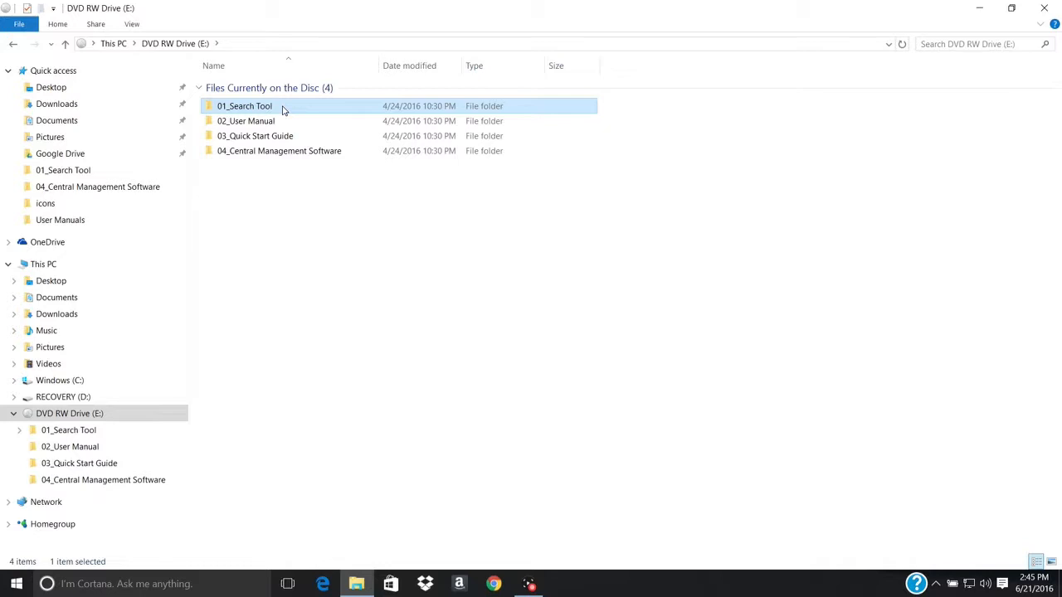
{"action": "double_click", "coordinate": [244, 106]}
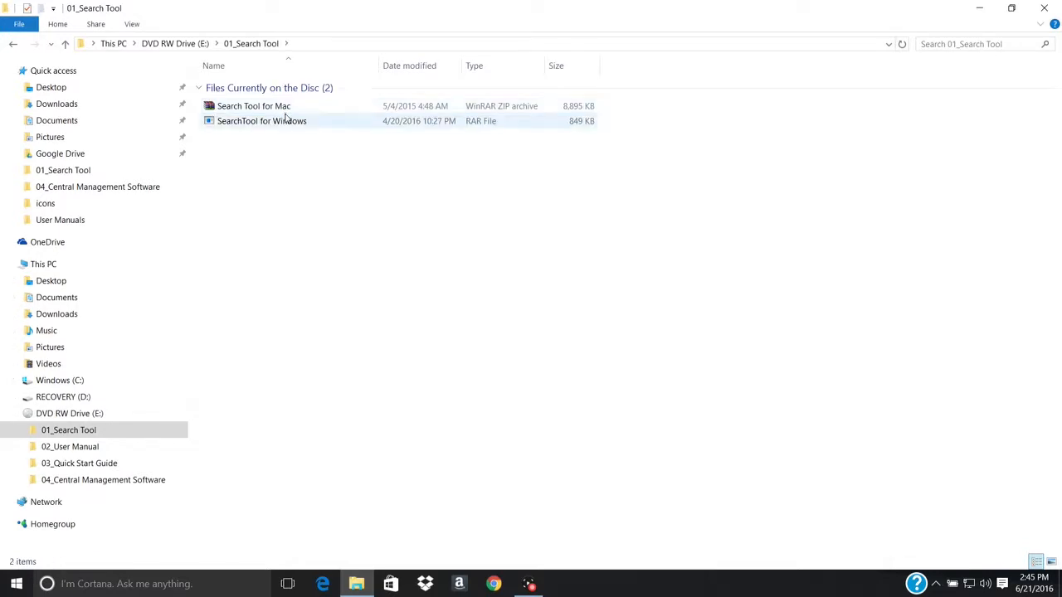
{"action": "left_click", "coordinate": [291, 152]}
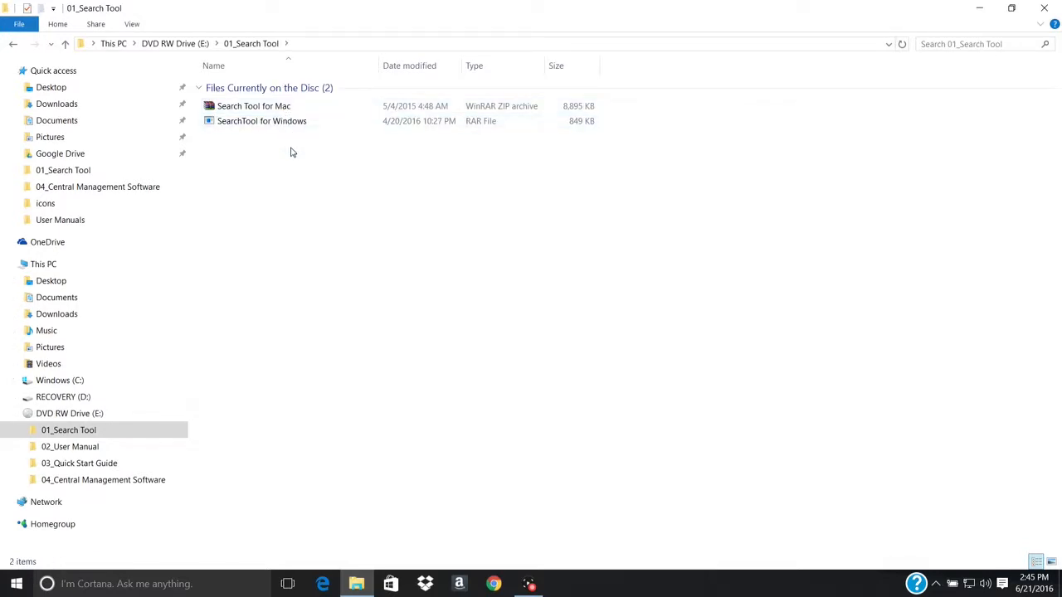
{"action": "mouse_move", "coordinate": [290, 138]}
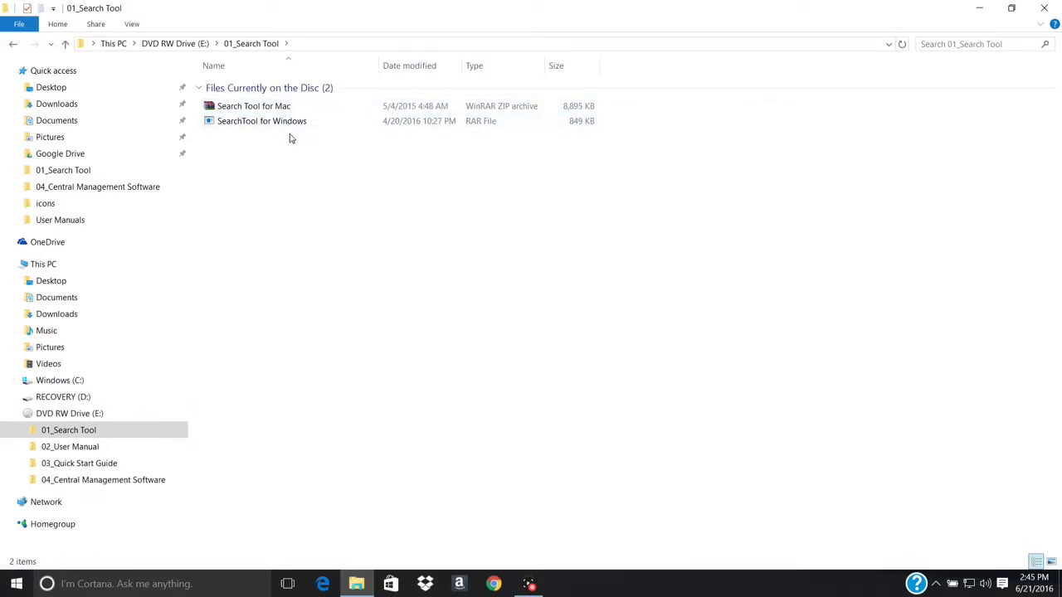
{"action": "left_click", "coordinate": [262, 121]}
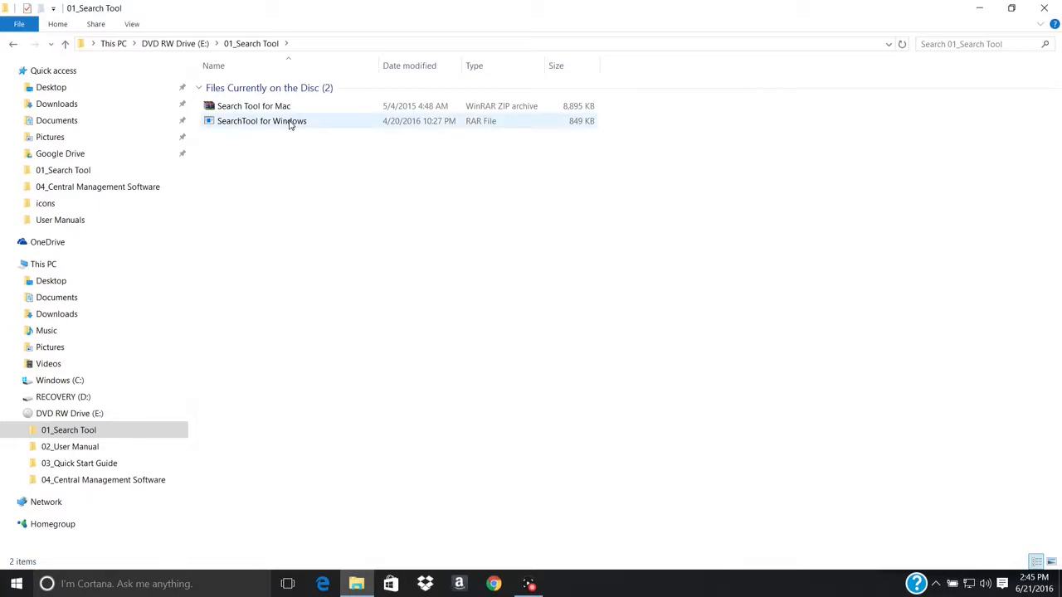
Open SearchTool for Windows in WinRAR and run SearchTool_Setup_v1.6.exe from its inner folder.
{"action": "right_click", "coordinate": [262, 120]}
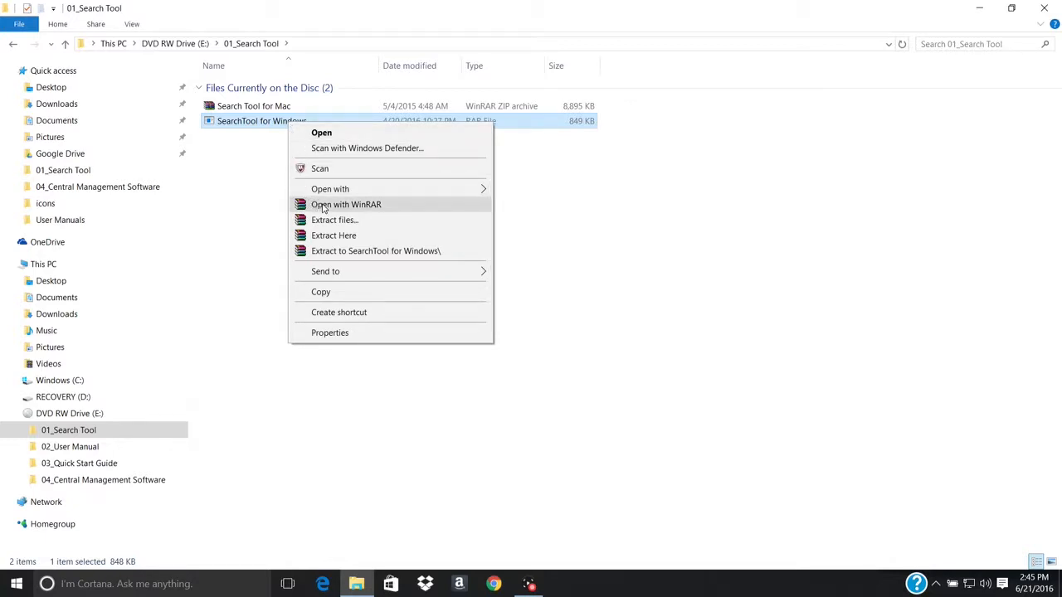
{"action": "left_click", "coordinate": [346, 204]}
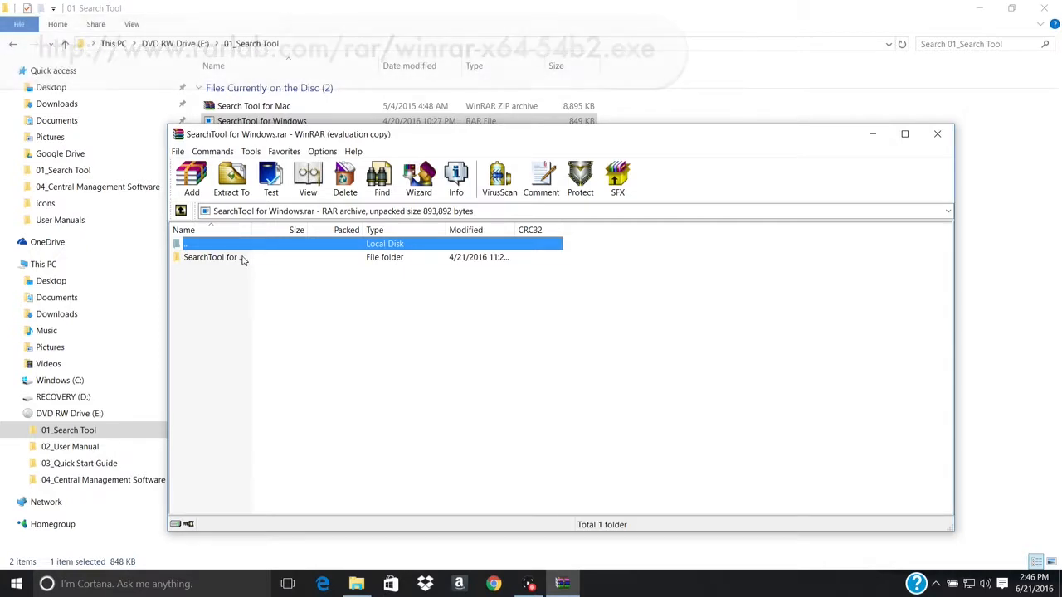
{"action": "double_click", "coordinate": [216, 256]}
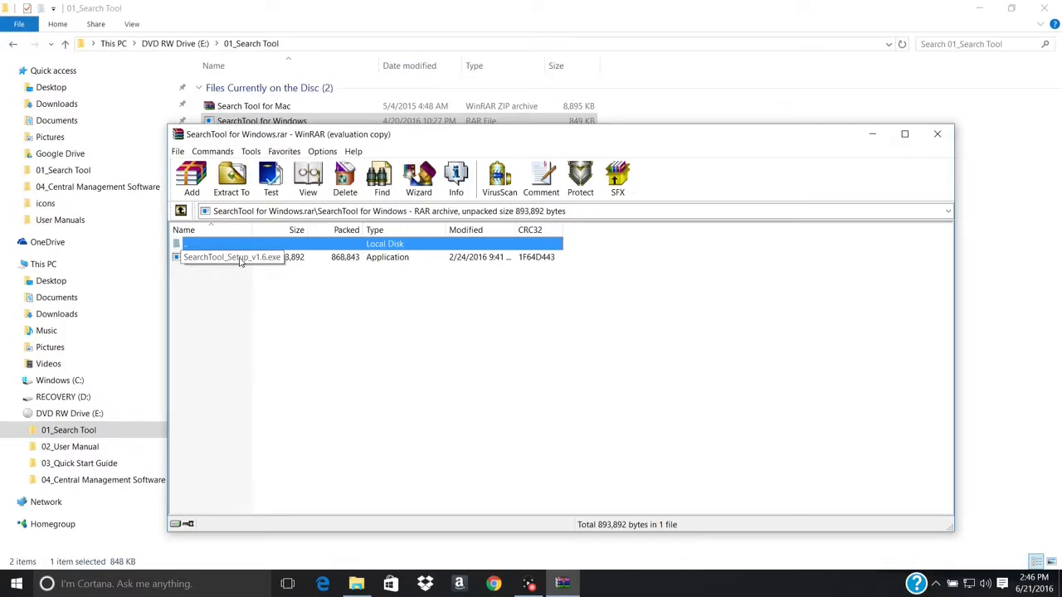
{"action": "double_click", "coordinate": [231, 257]}
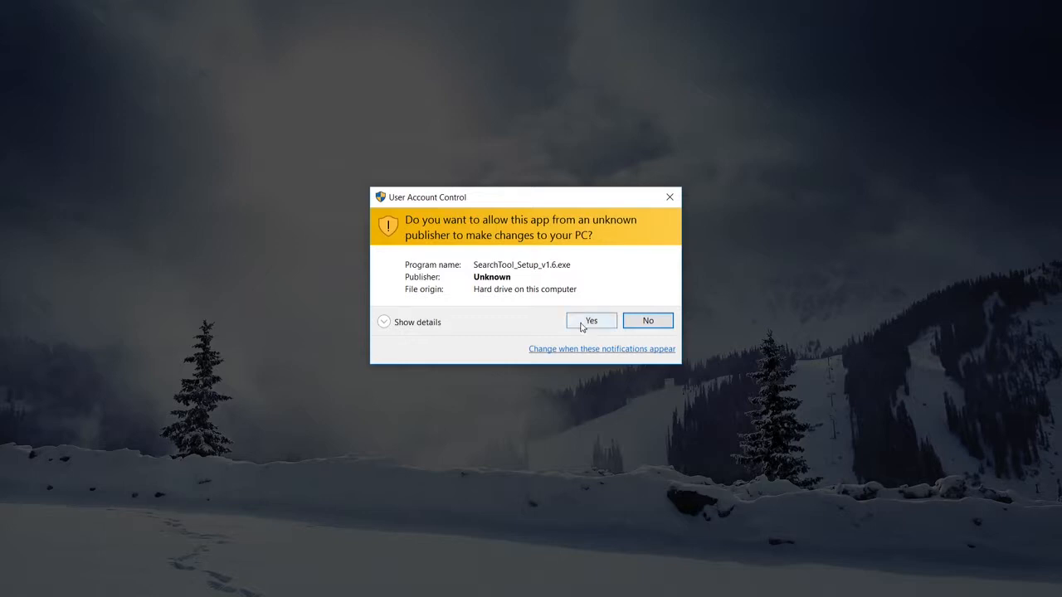
Allow the installer and complete SearchTool setup with default folder, desktop icon and launch.
{"action": "left_click", "coordinate": [591, 321]}
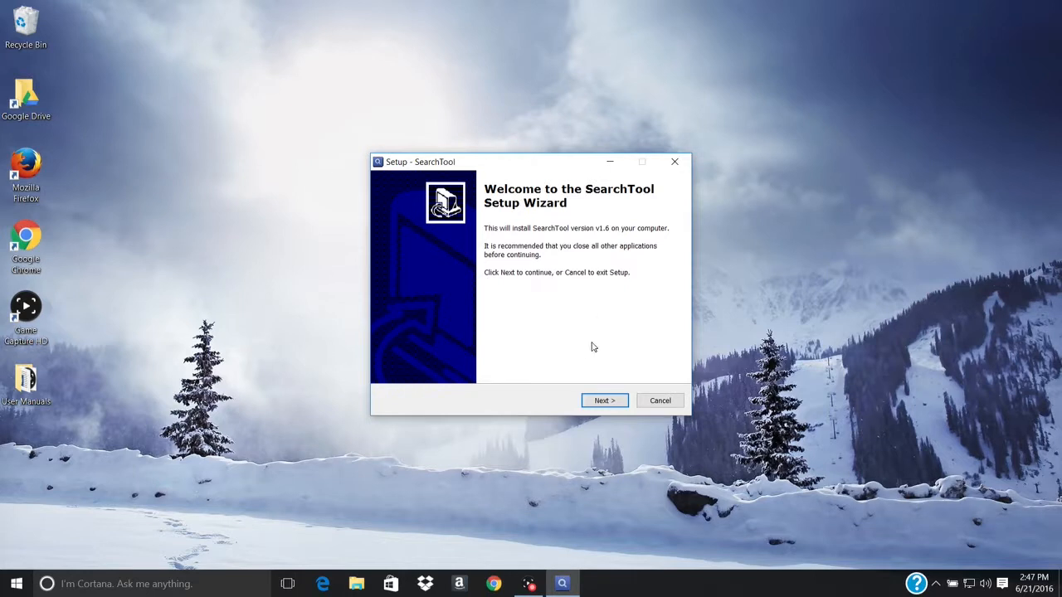
{"action": "left_click", "coordinate": [604, 401]}
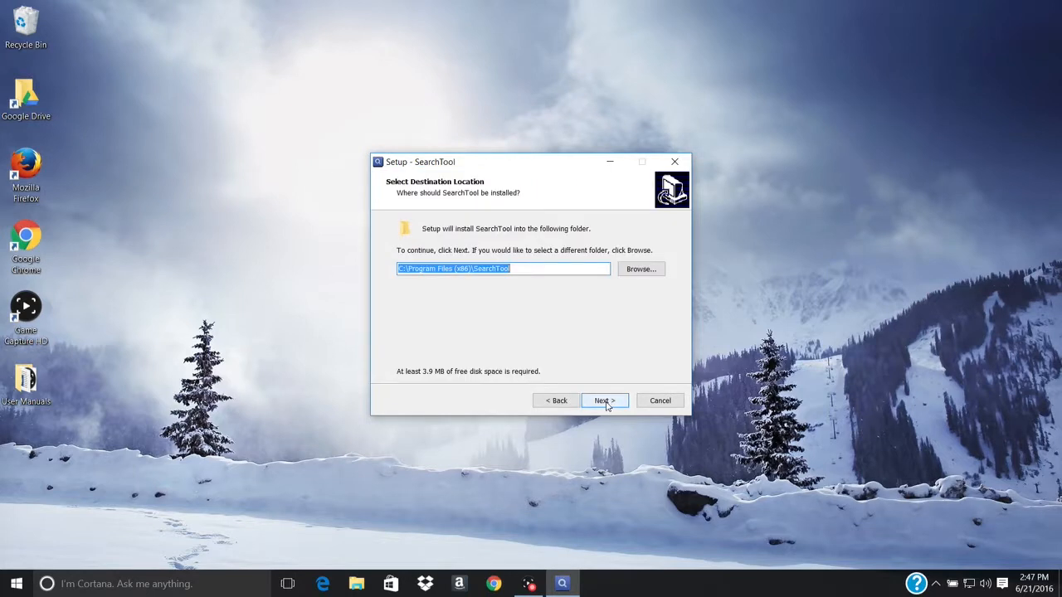
{"action": "left_click", "coordinate": [604, 401]}
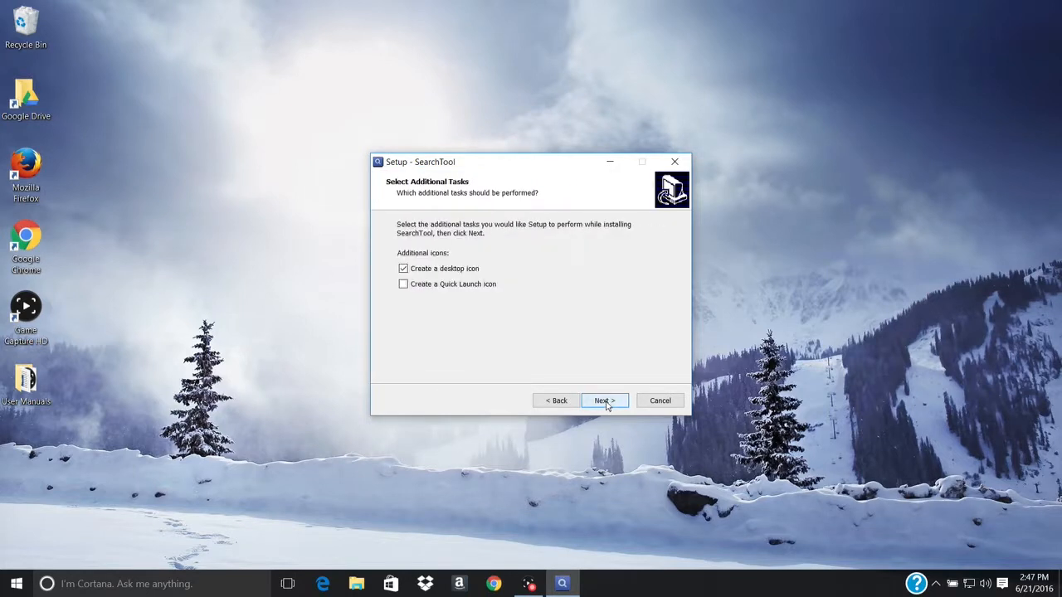
{"action": "left_click", "coordinate": [604, 401]}
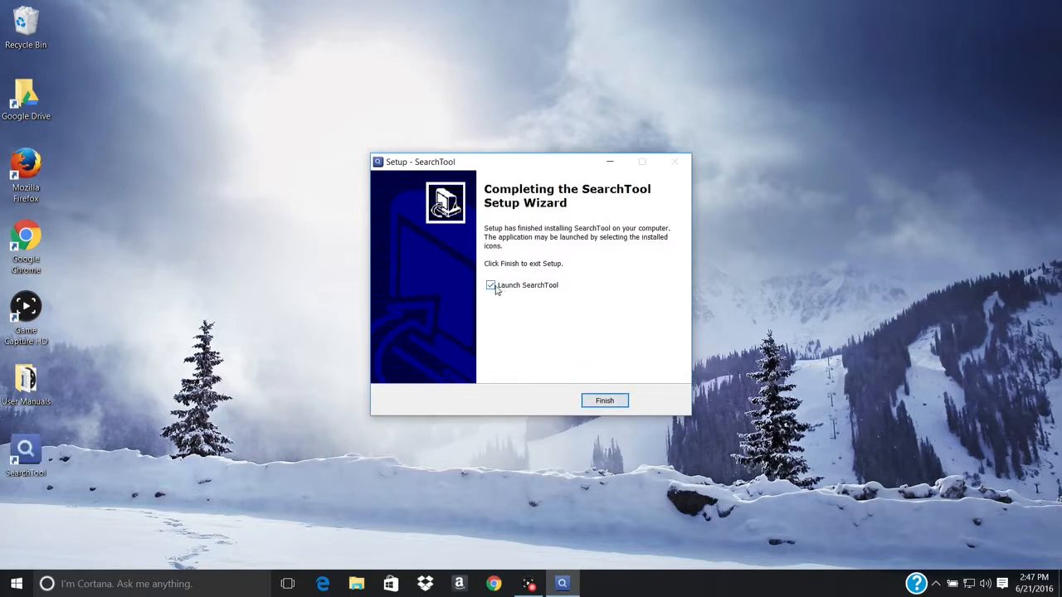
{"action": "mouse_move", "coordinate": [513, 293]}
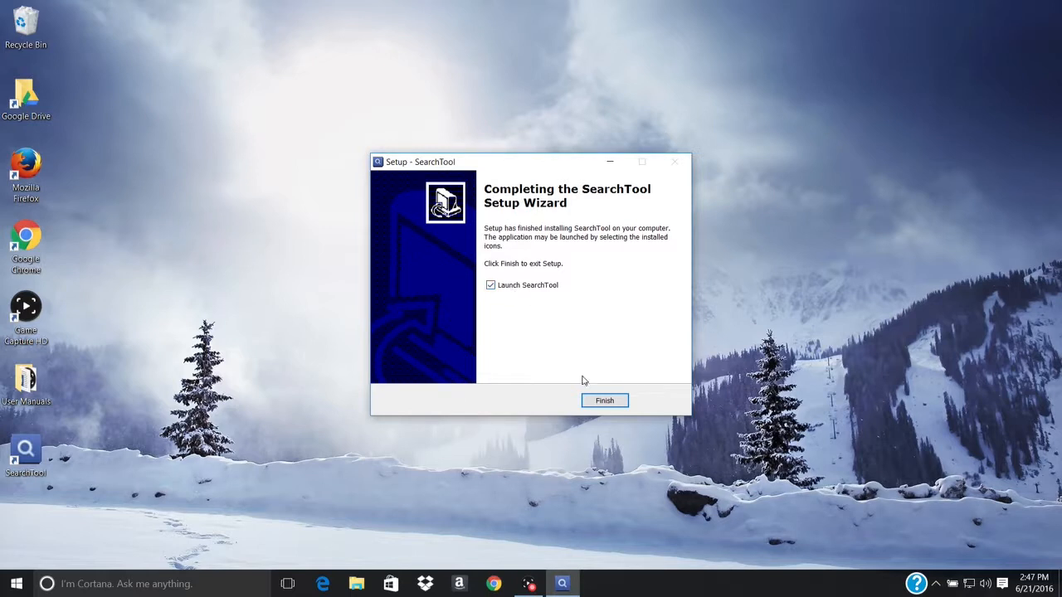
{"action": "left_click", "coordinate": [604, 401]}
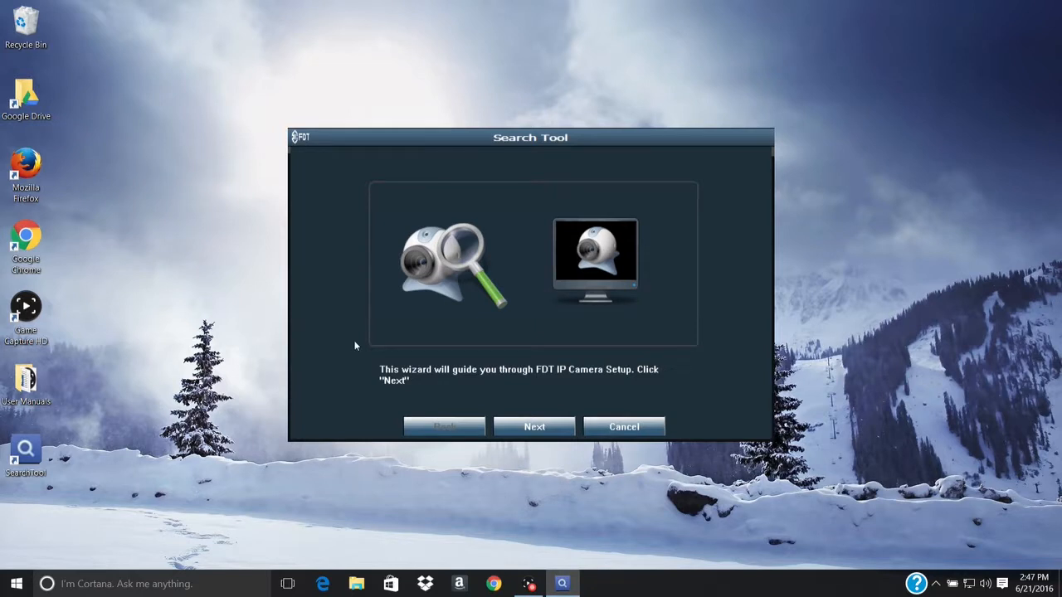
{"action": "mouse_move", "coordinate": [424, 361]}
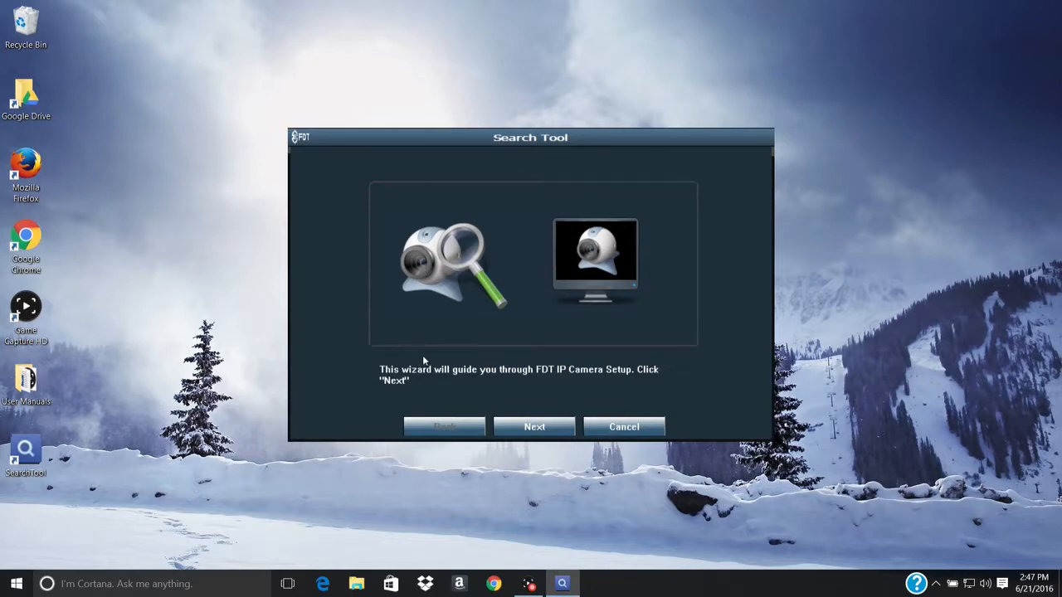
Scan the network, listing FDT cameras at 10.0.5.205 and 10.0.6.29.
{"action": "left_click", "coordinate": [534, 426]}
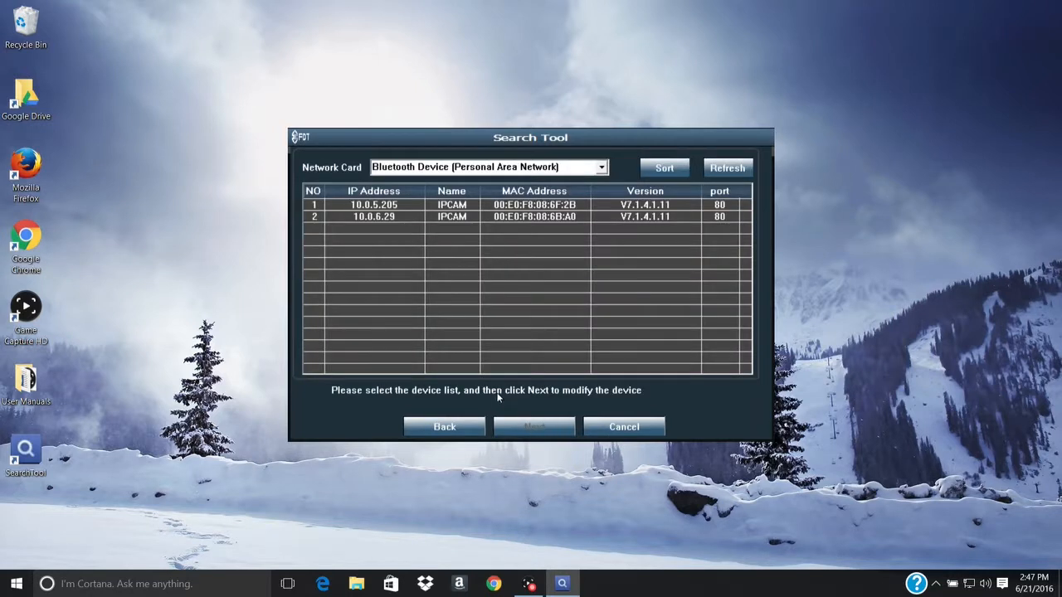
{"action": "mouse_move", "coordinate": [477, 359]}
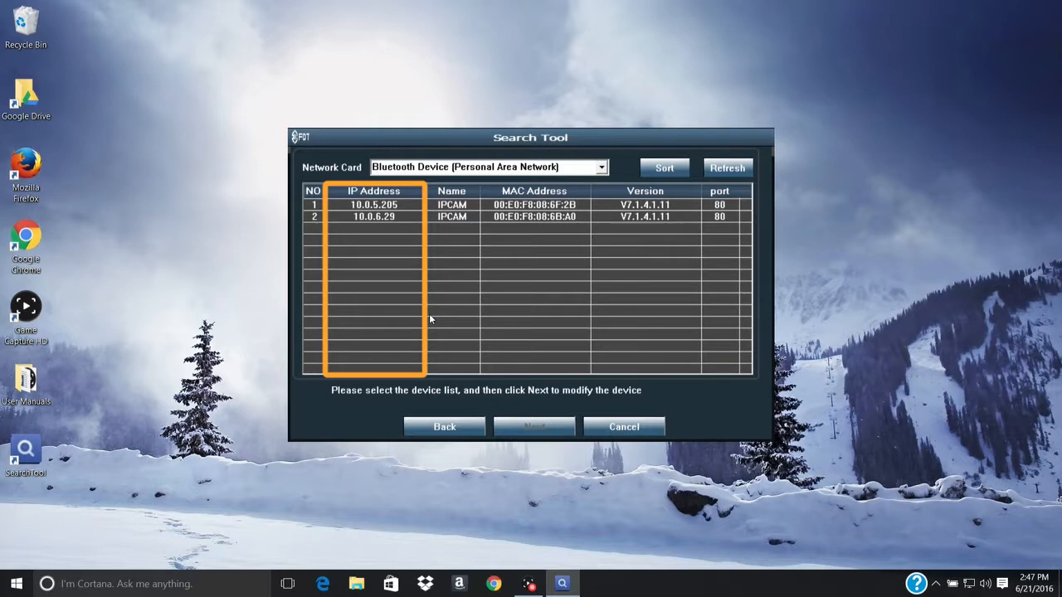
{"action": "mouse_move", "coordinate": [420, 311]}
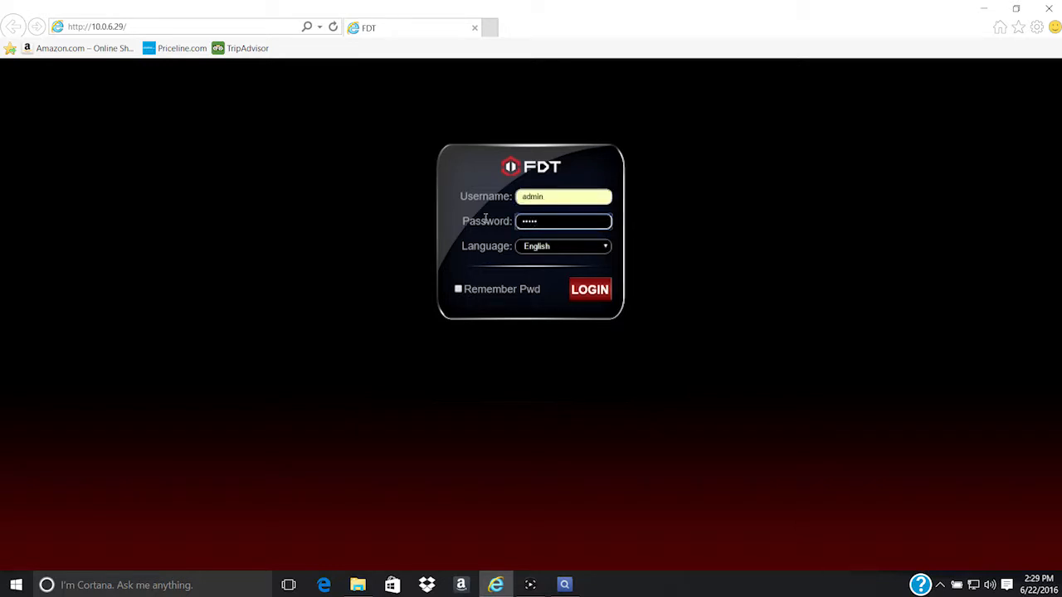
Log in as admin, replace the default password, and go to CONFIG.
{"action": "left_click", "coordinate": [590, 289]}
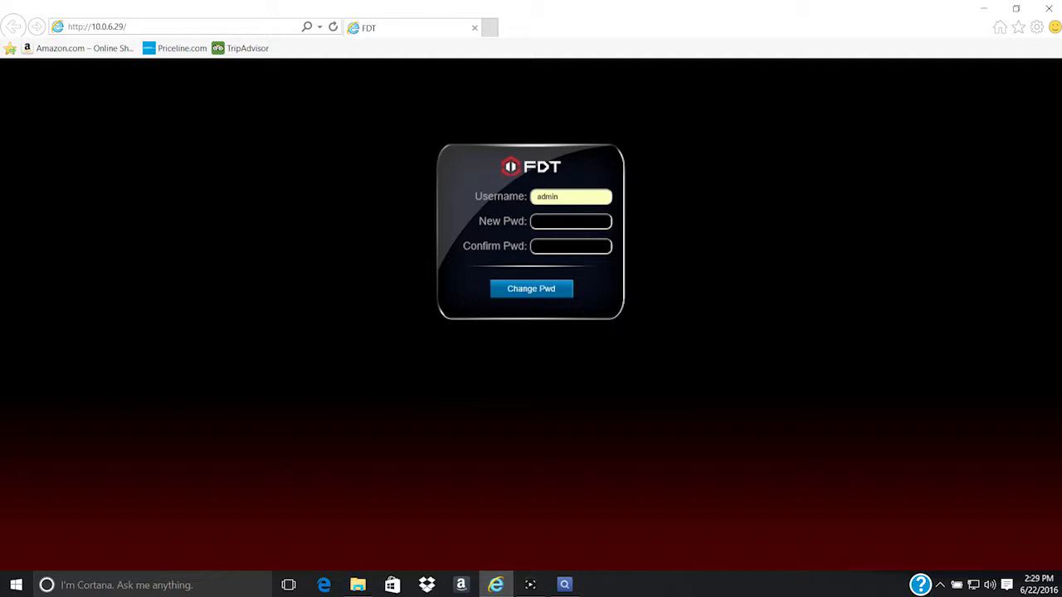
{"action": "left_click", "coordinate": [571, 220]}
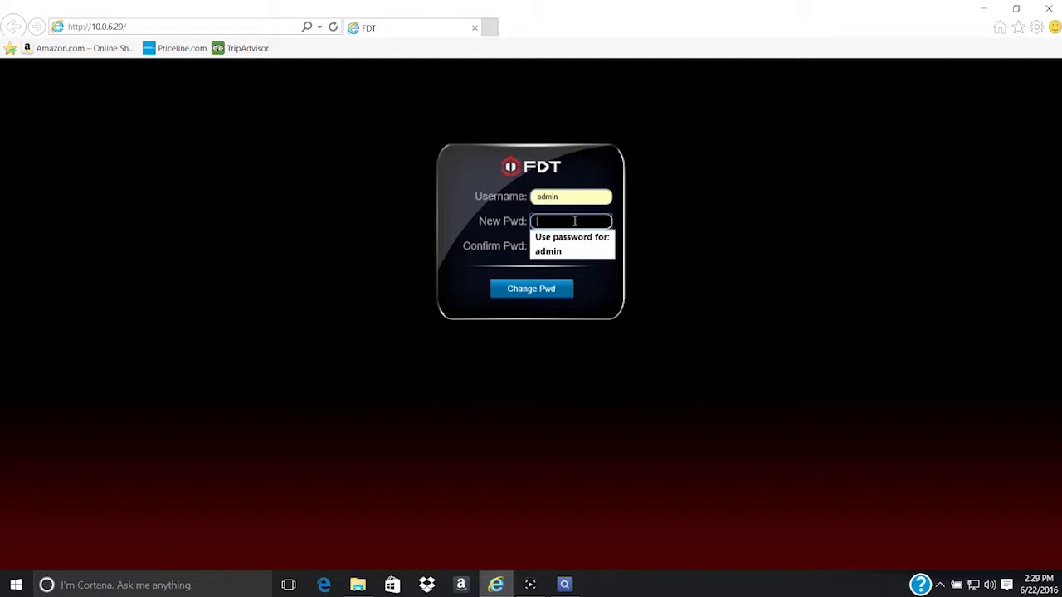
{"action": "type", "text": "password"}
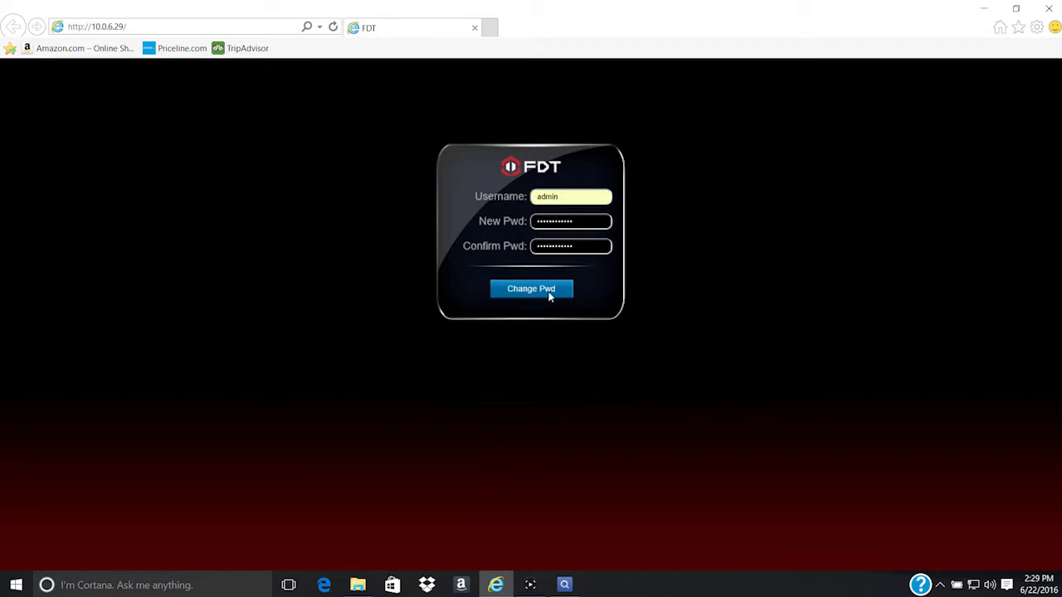
{"action": "left_click", "coordinate": [531, 289]}
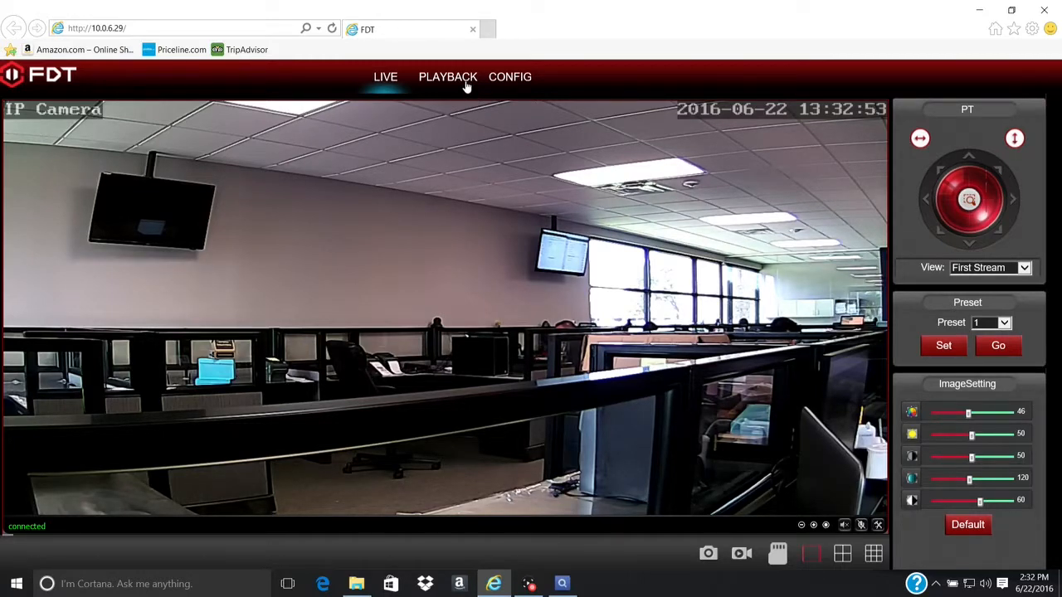
{"action": "left_click", "coordinate": [509, 76]}
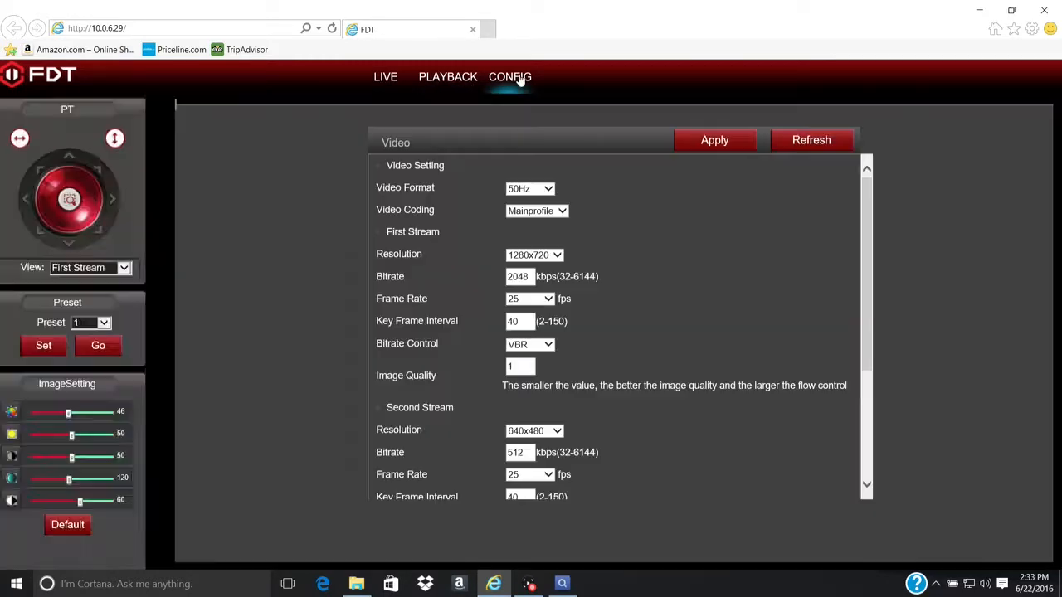
{"action": "left_click", "coordinate": [510, 76]}
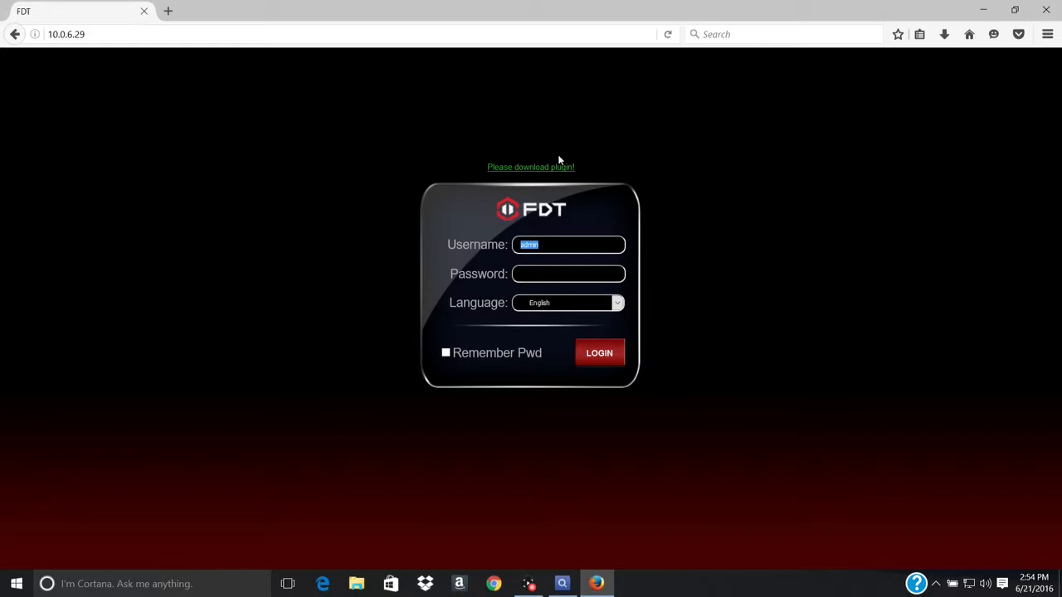
Install the WebCam_Plug plugin past the security warnings, then view PLAYBACK and CONFIG.
{"action": "left_click", "coordinate": [530, 167]}
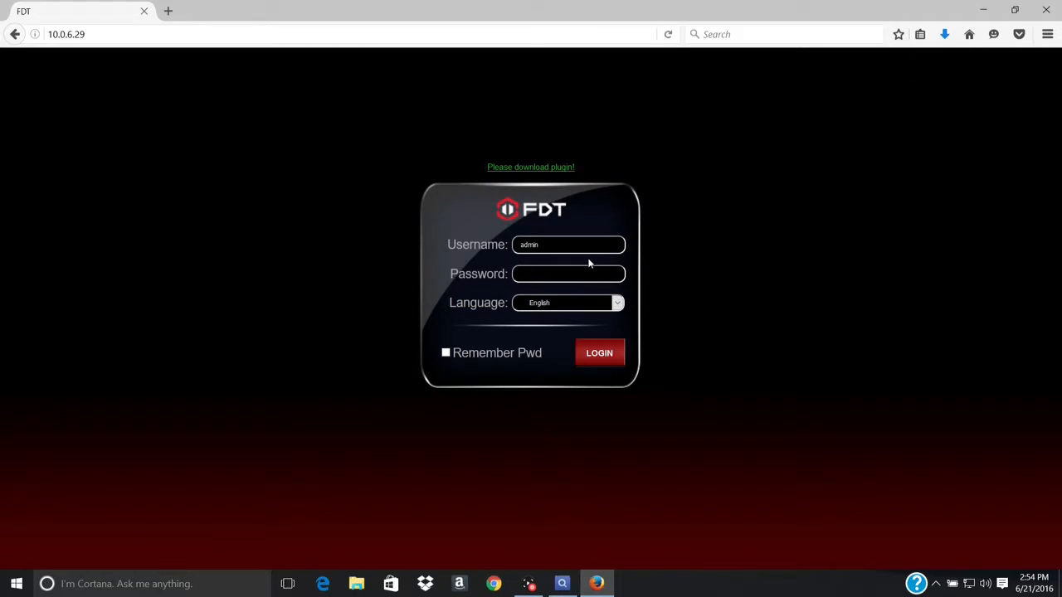
{"action": "left_click", "coordinate": [944, 34]}
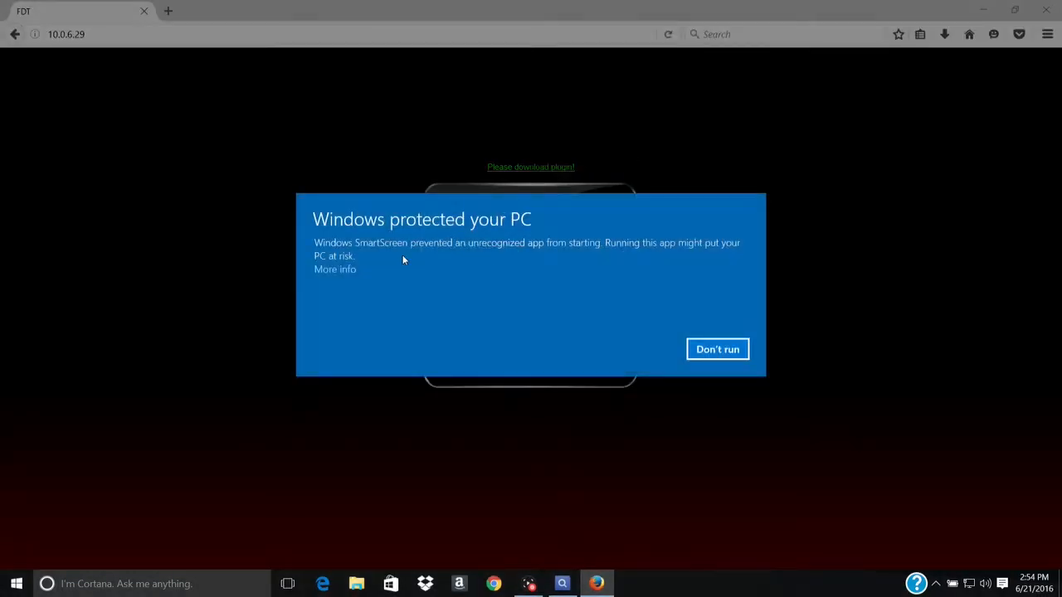
{"action": "left_click", "coordinate": [334, 269]}
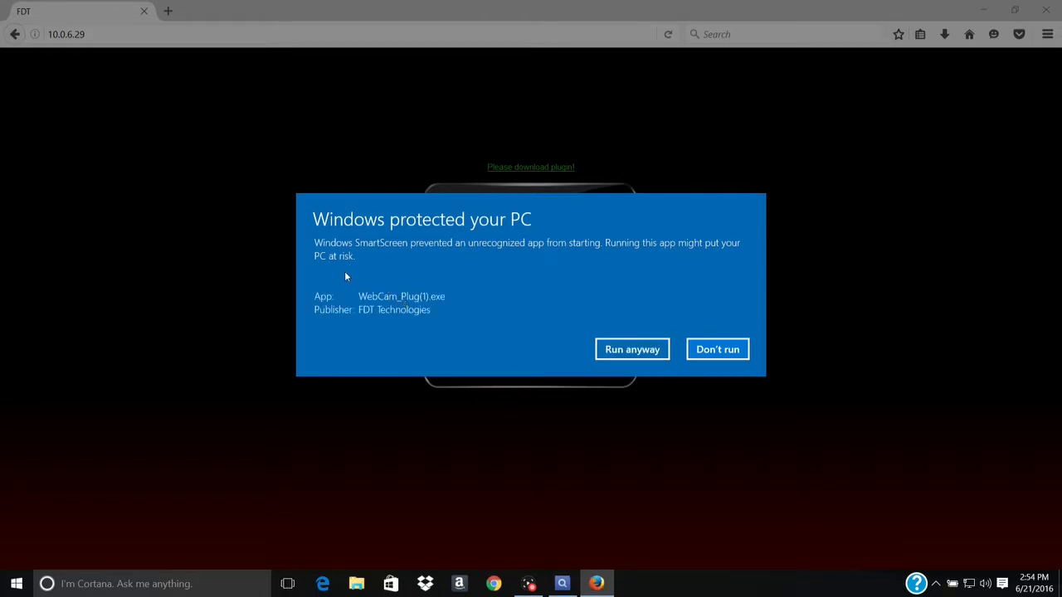
{"action": "mouse_move", "coordinate": [610, 345]}
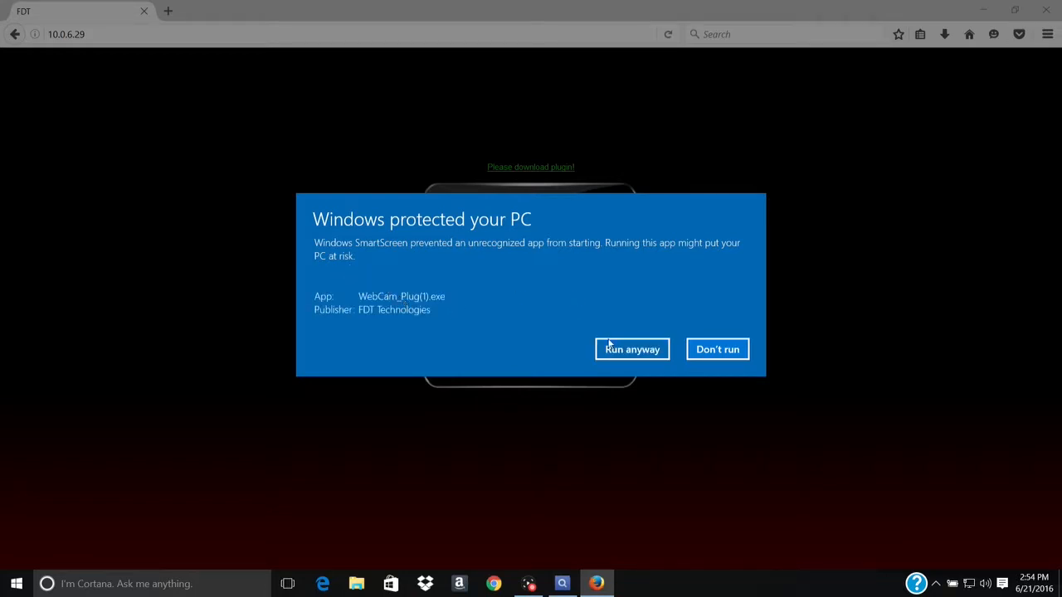
{"action": "left_click", "coordinate": [631, 349]}
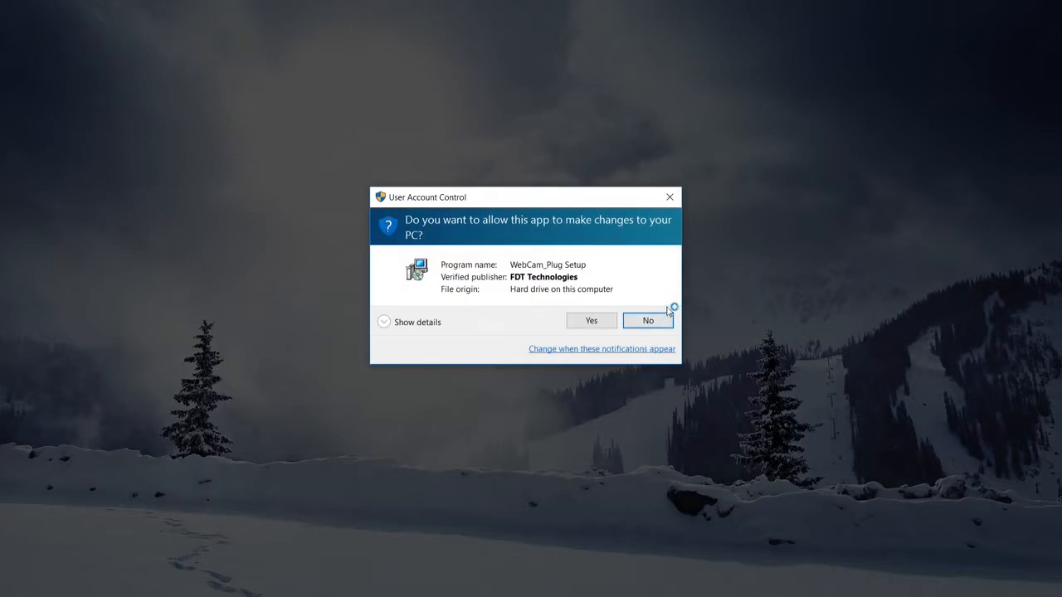
{"action": "mouse_move", "coordinate": [581, 286]}
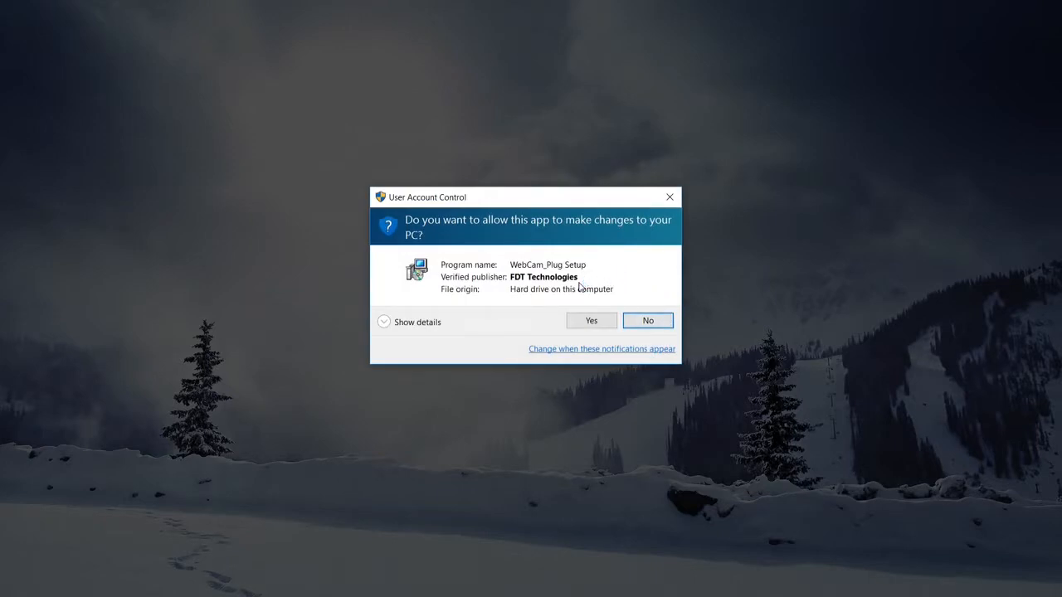
{"action": "left_click", "coordinate": [590, 320]}
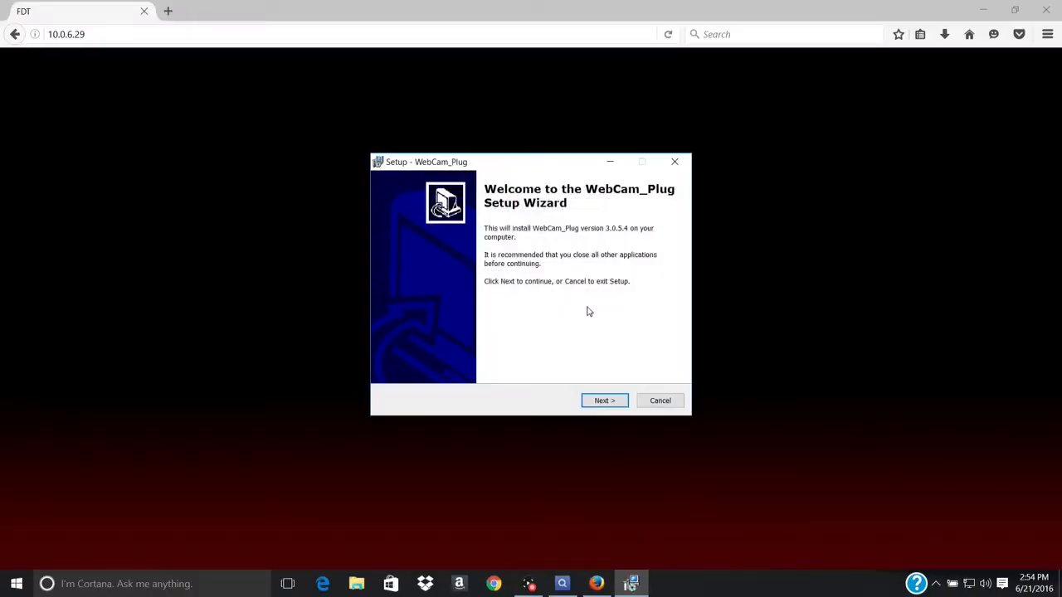
{"action": "left_click", "coordinate": [604, 401]}
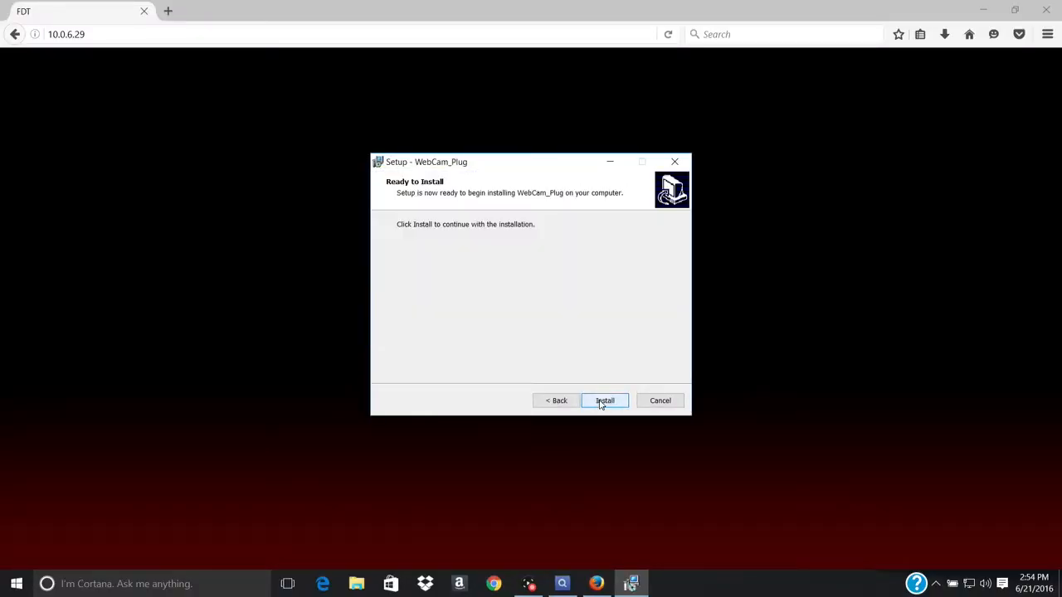
{"action": "left_click", "coordinate": [604, 401]}
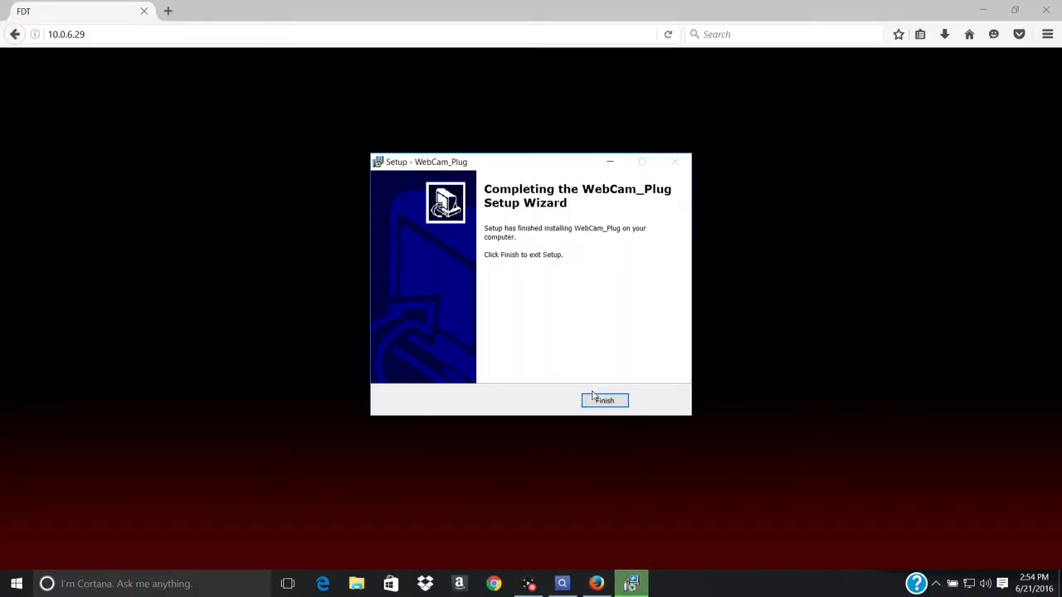
{"action": "left_click", "coordinate": [604, 400]}
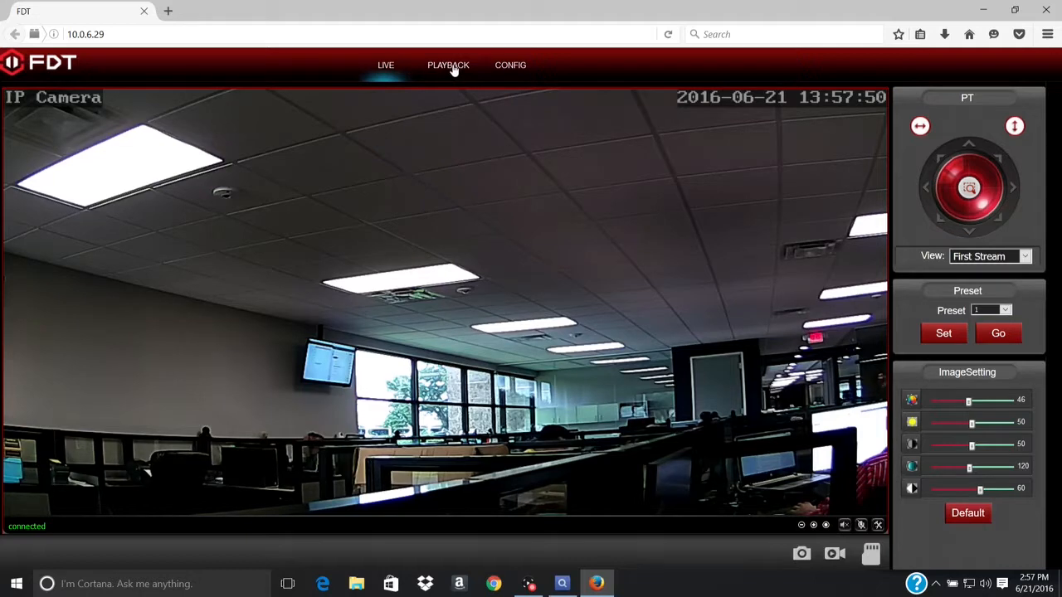
{"action": "left_click", "coordinate": [448, 65]}
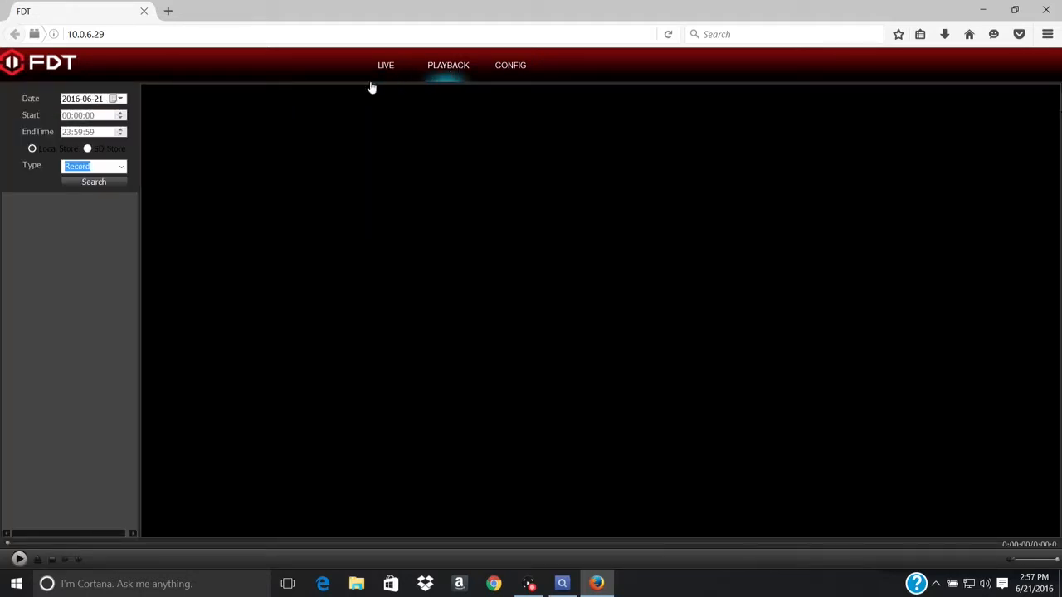
{"action": "left_click", "coordinate": [510, 64]}
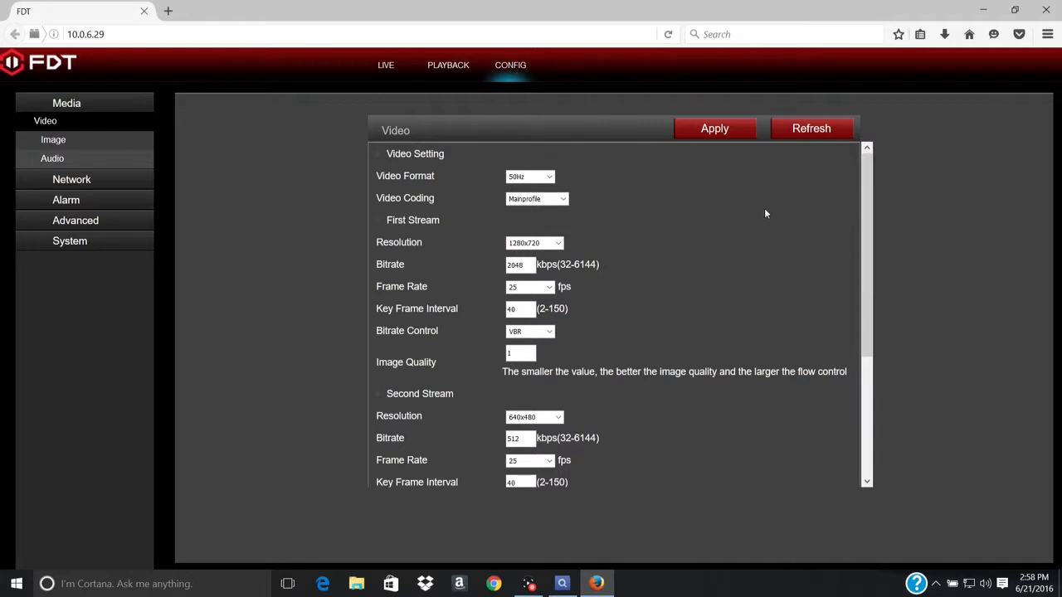
Scroll the Video settings and enter 10.0.6.29/ in a new tab's address bar.
{"action": "scroll", "scroll_direction": "down", "scroll_amount": 3}
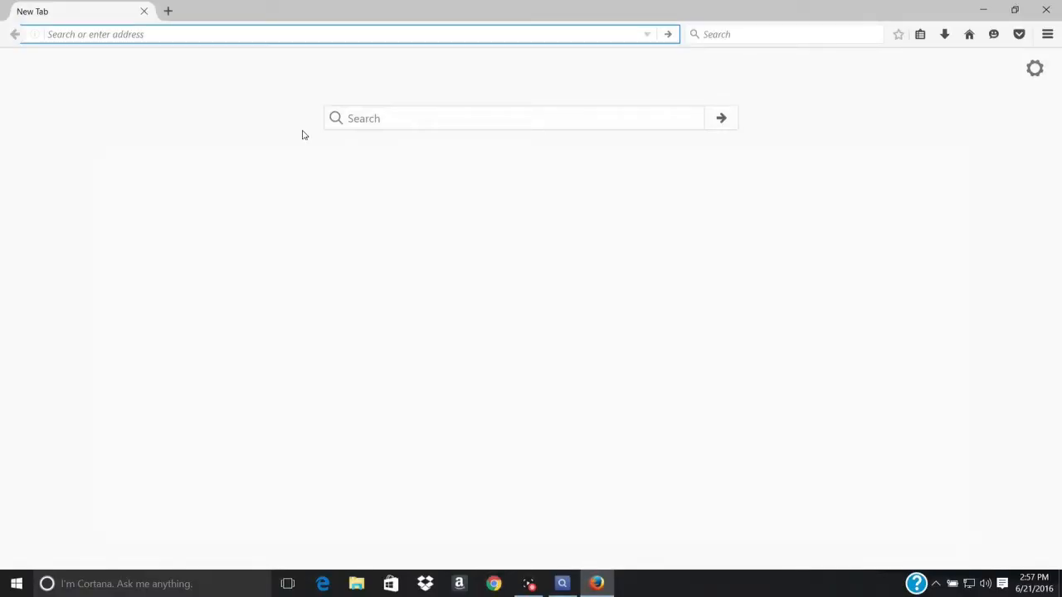
{"action": "type", "text": "10.0.6.29/"}
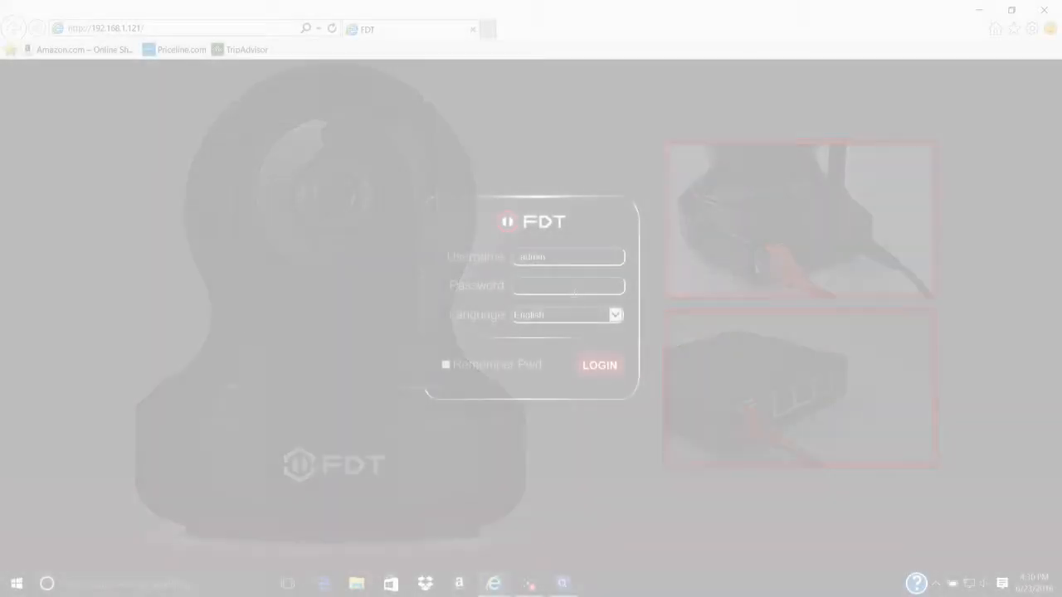
Log in with the password, then pan the camera sideways and tilt it down.
{"action": "type", "text": "••"}
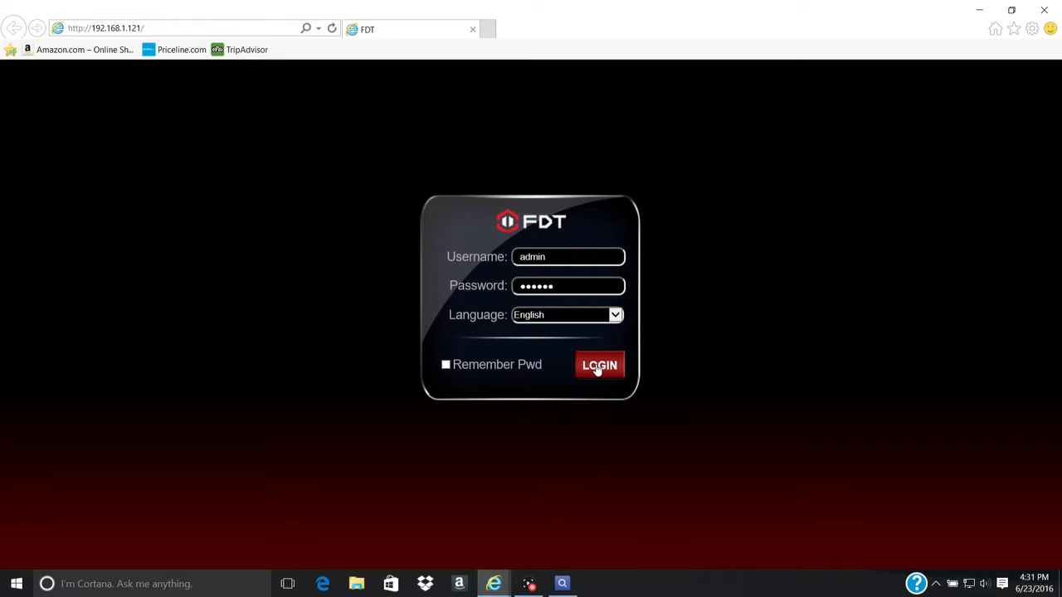
{"action": "left_click", "coordinate": [599, 365]}
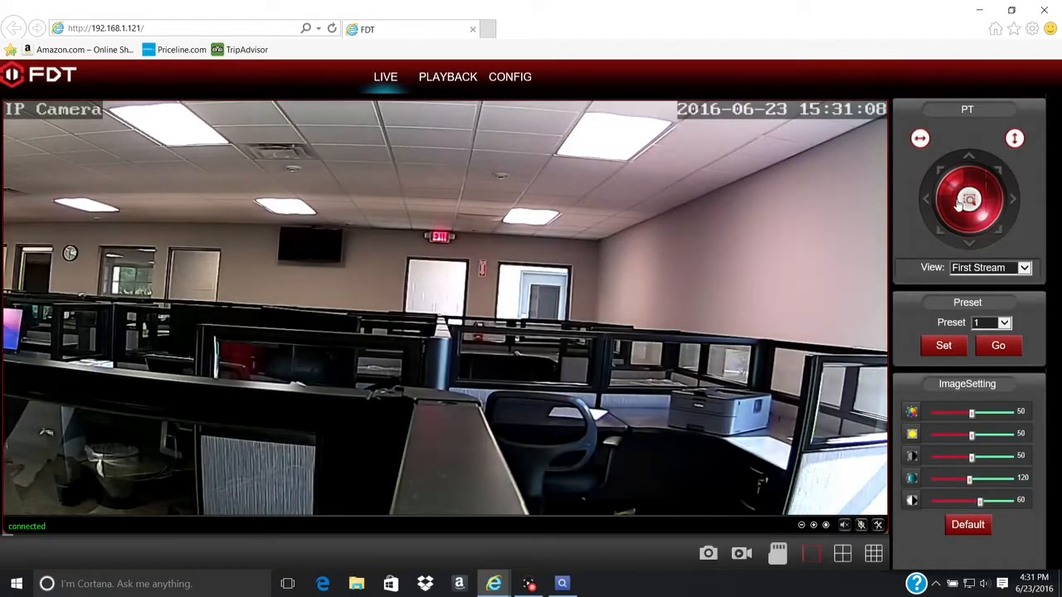
{"action": "left_click", "coordinate": [927, 200]}
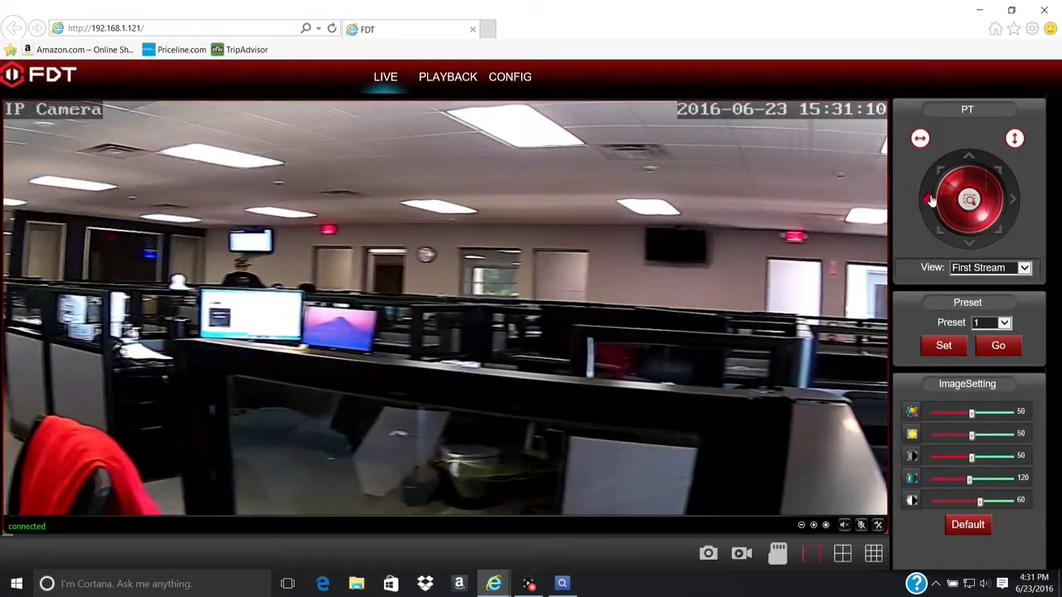
{"action": "left_click", "coordinate": [1009, 199]}
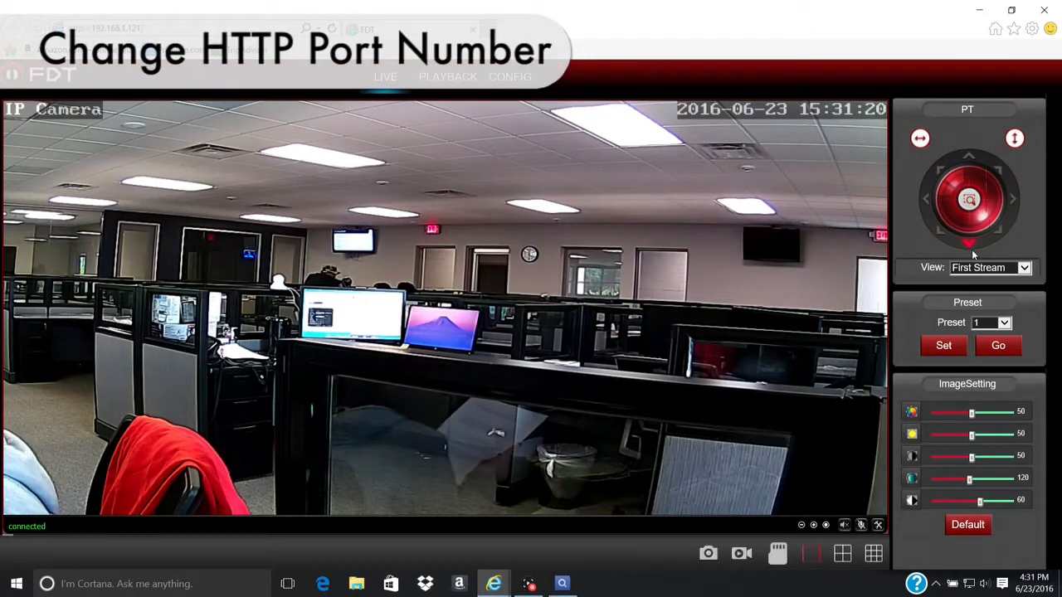
{"action": "left_click", "coordinate": [968, 247]}
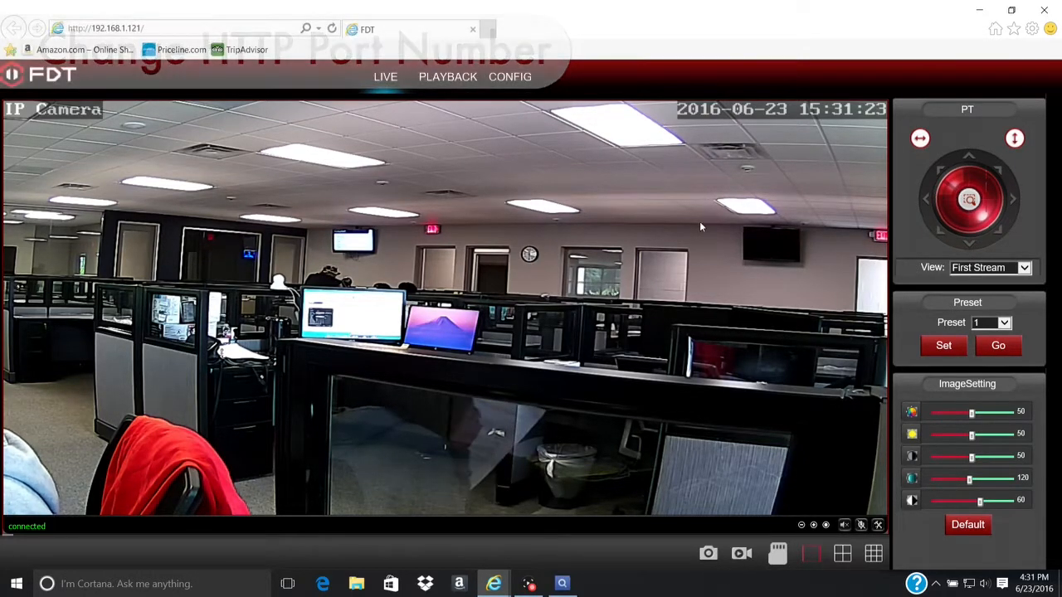
Under CONFIG > Network, set IP Type Static, confirming 192.168.1.121, 255.255.255.0 and gateway 192.168.1.1.
{"action": "left_click", "coordinate": [510, 76]}
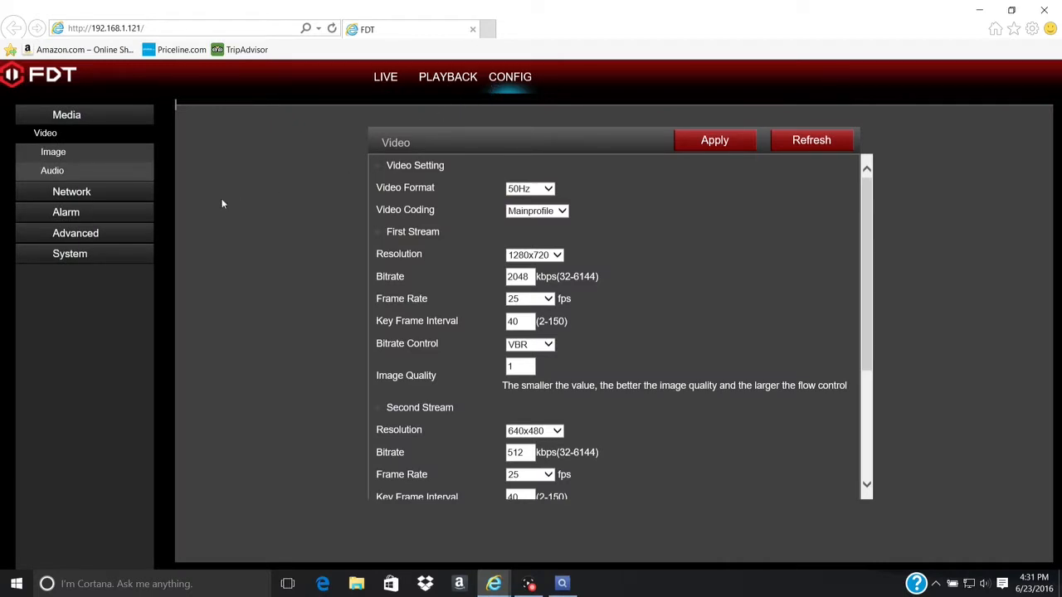
{"action": "left_click", "coordinate": [71, 135]}
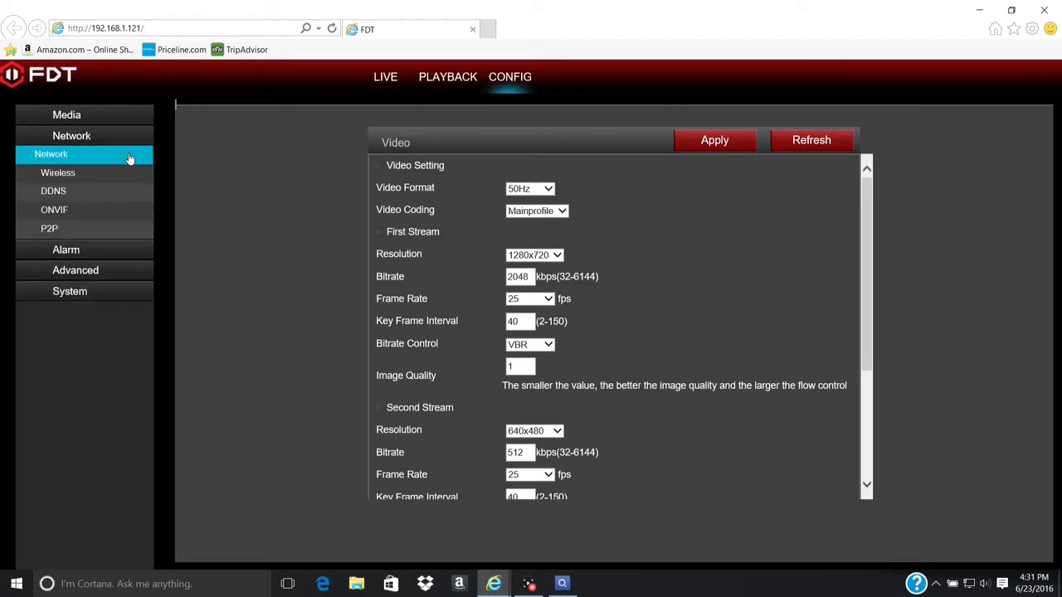
{"action": "left_click", "coordinate": [50, 153]}
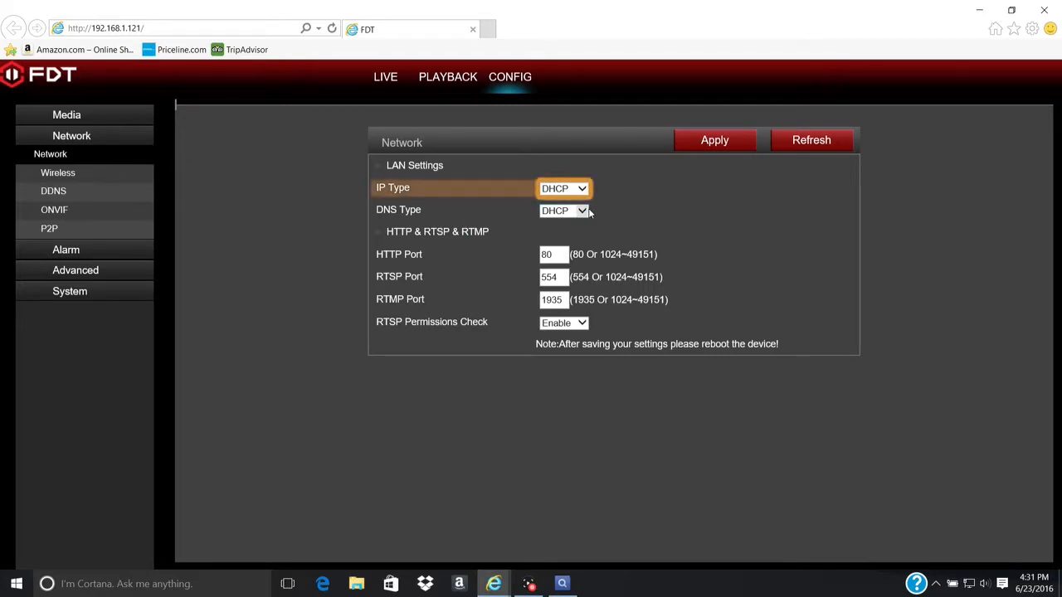
{"action": "left_click", "coordinate": [564, 188]}
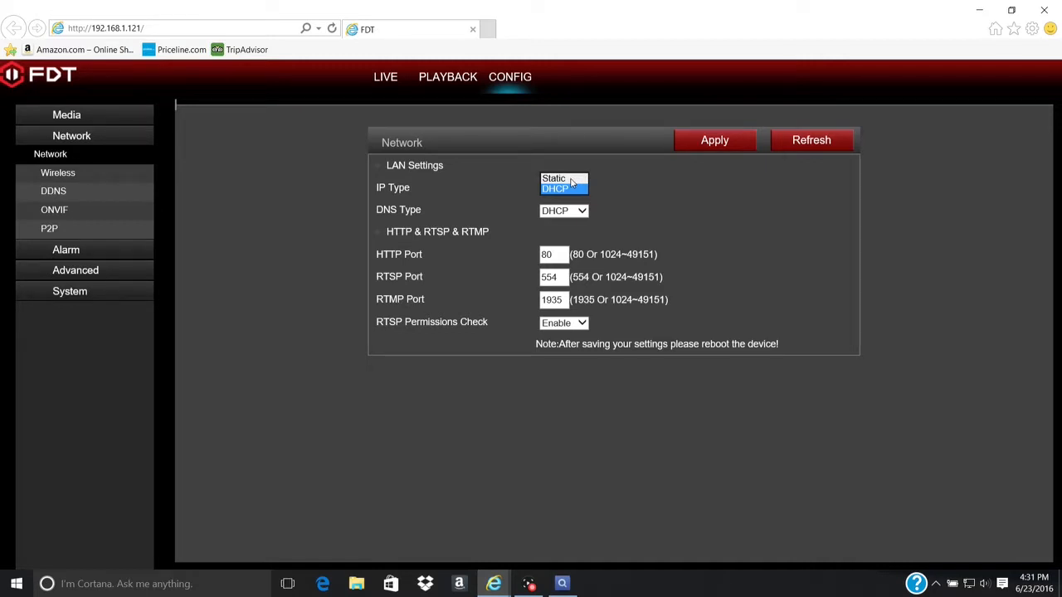
{"action": "left_click", "coordinate": [554, 179]}
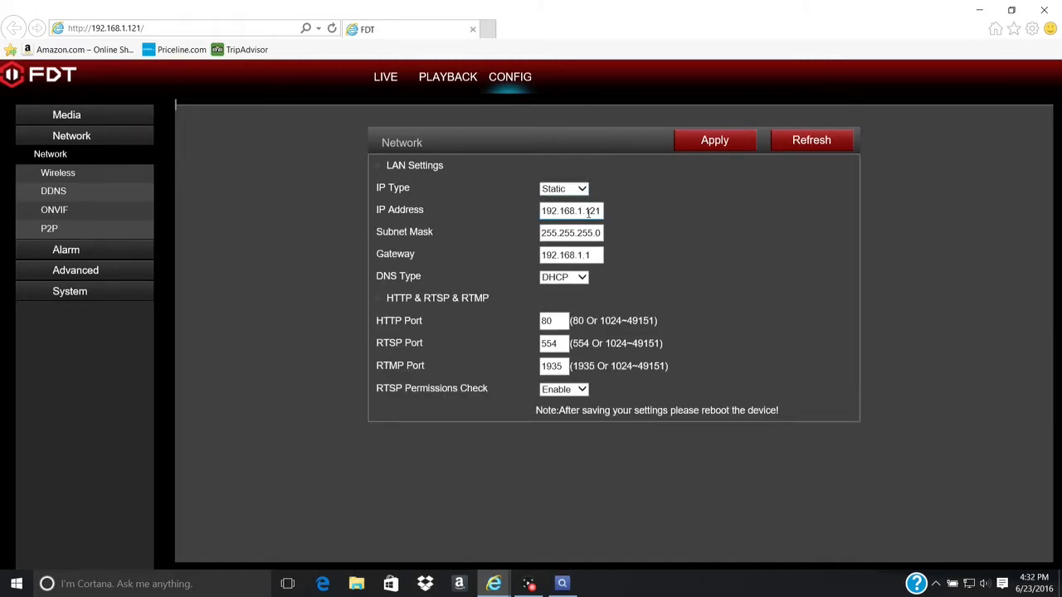
{"action": "left_click", "coordinate": [571, 210]}
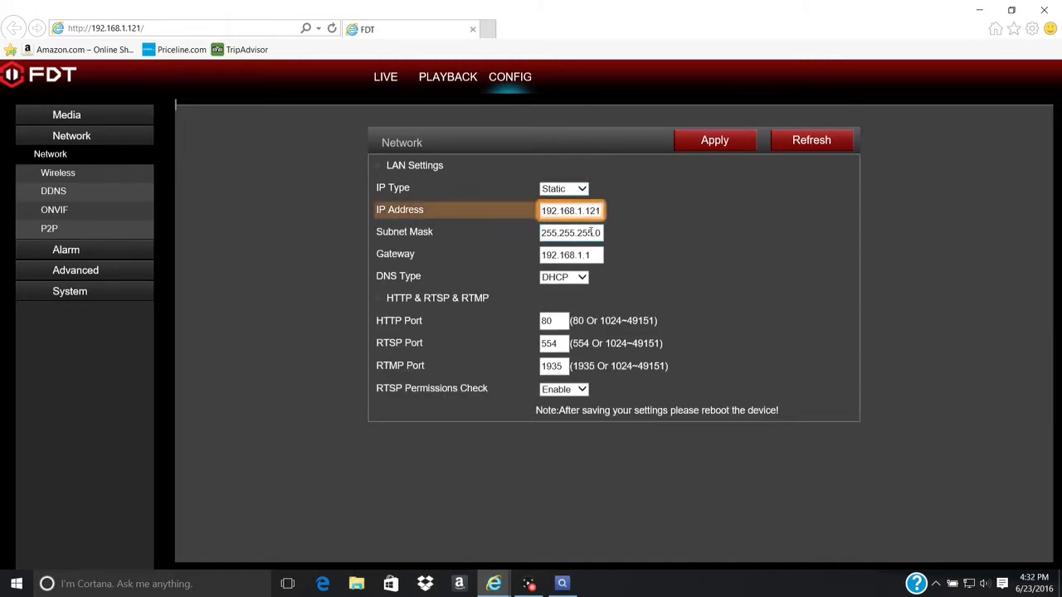
{"action": "left_click", "coordinate": [571, 233]}
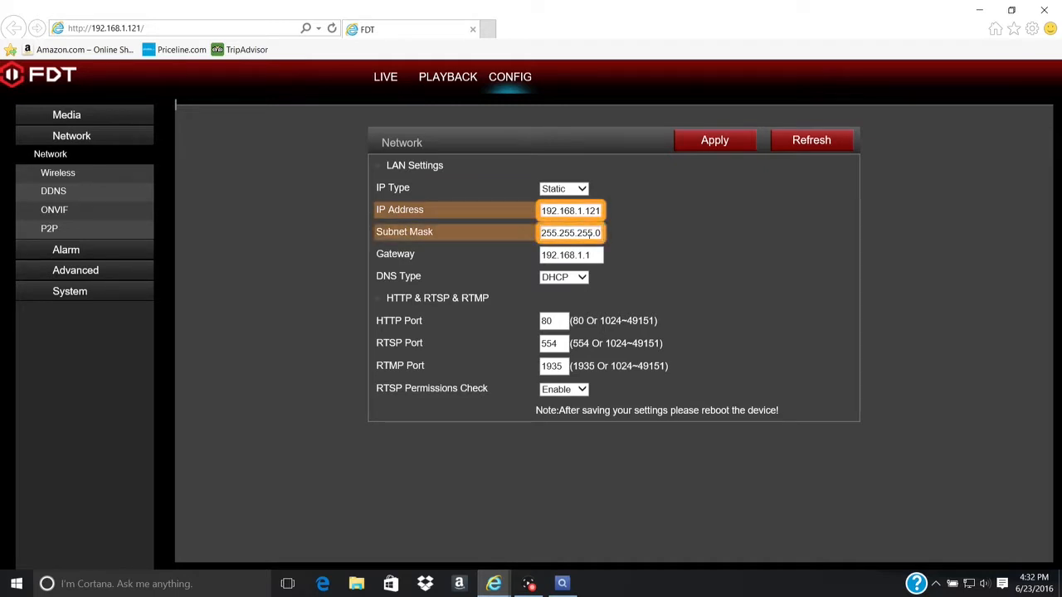
{"action": "left_click", "coordinate": [570, 255]}
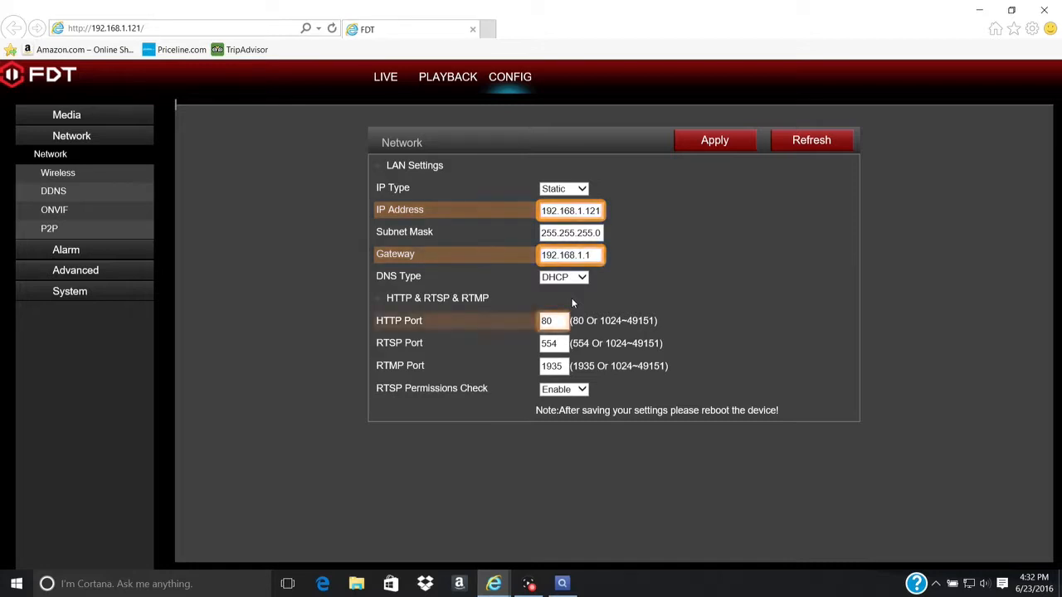
{"action": "left_click", "coordinate": [552, 321]}
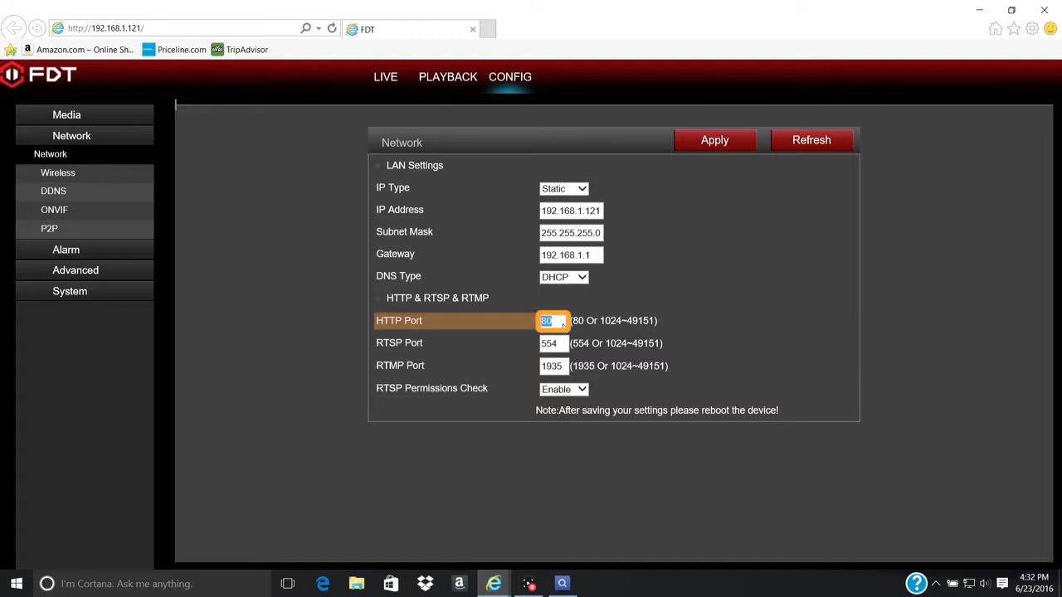
Enter 9999 as the HTTP port and apply the network settings.
{"action": "type", "text": "9999"}
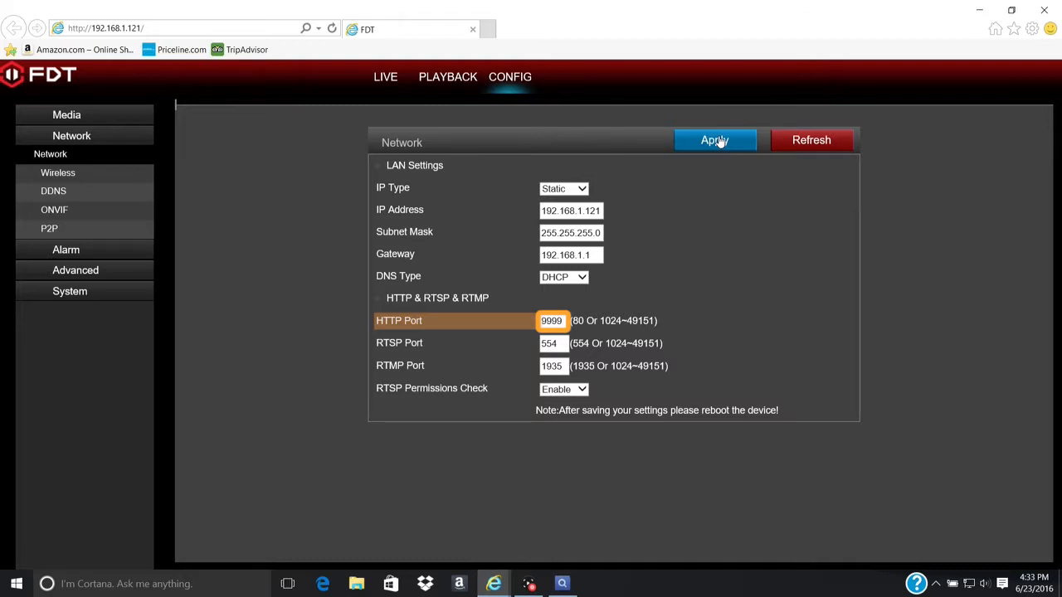
{"action": "left_click", "coordinate": [552, 321]}
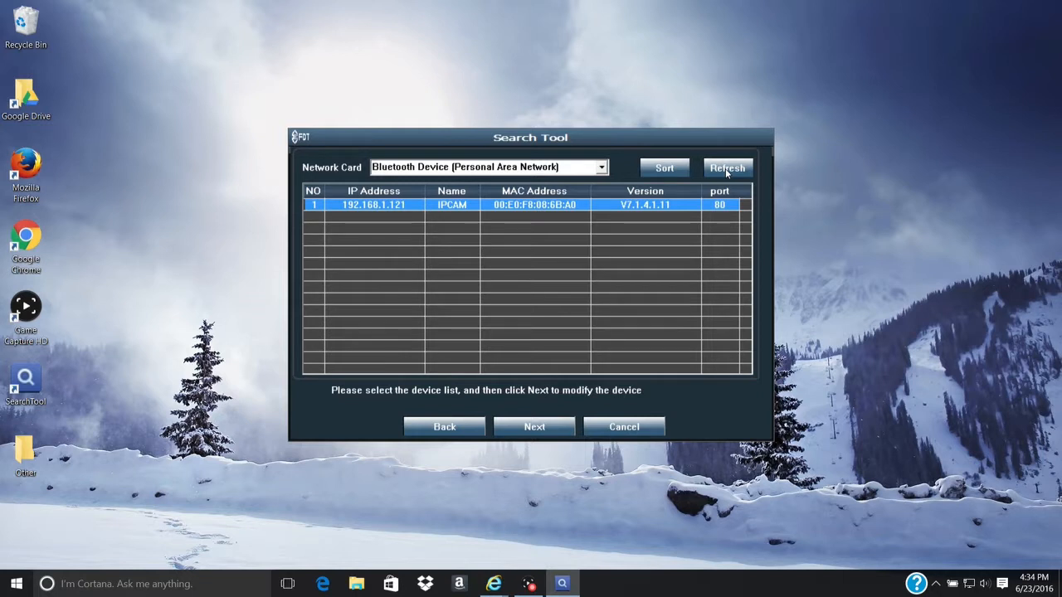
Refresh the device list, find IPCAM at 192.168.1.121:9999, and bring up its login page.
{"action": "left_click", "coordinate": [727, 168]}
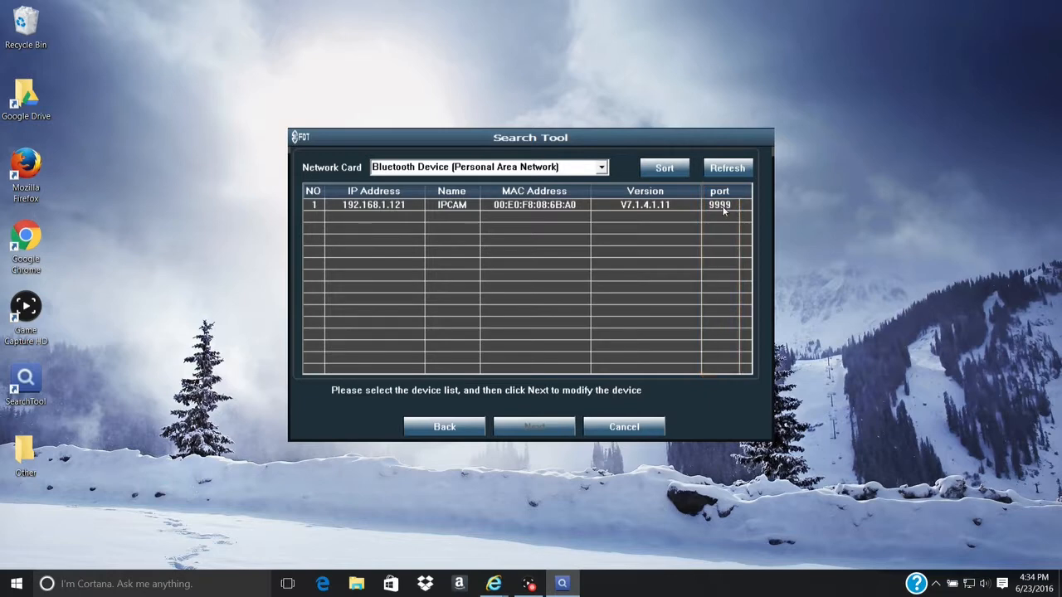
{"action": "left_click", "coordinate": [374, 205]}
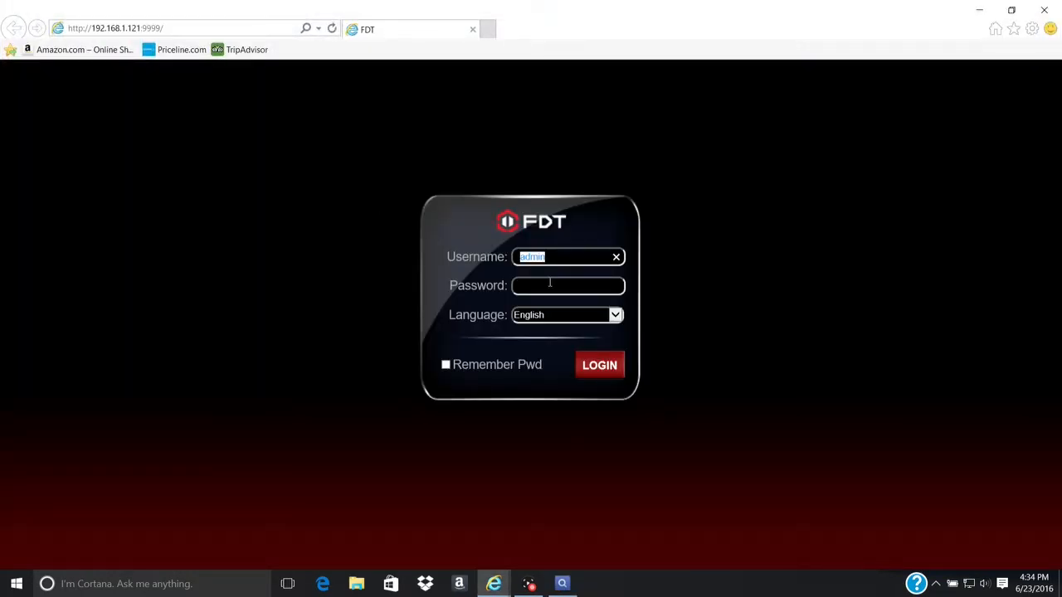
Log in as admin, then log in again at 192.168.1.121:9999 in a new tab.
{"action": "type", "text": "••"}
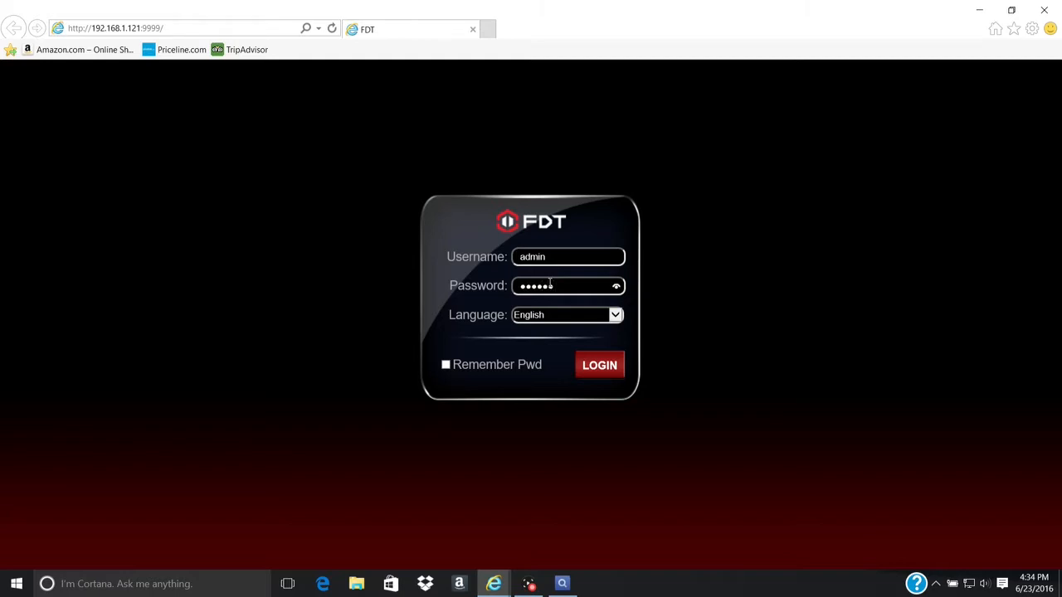
{"action": "left_click", "coordinate": [599, 365]}
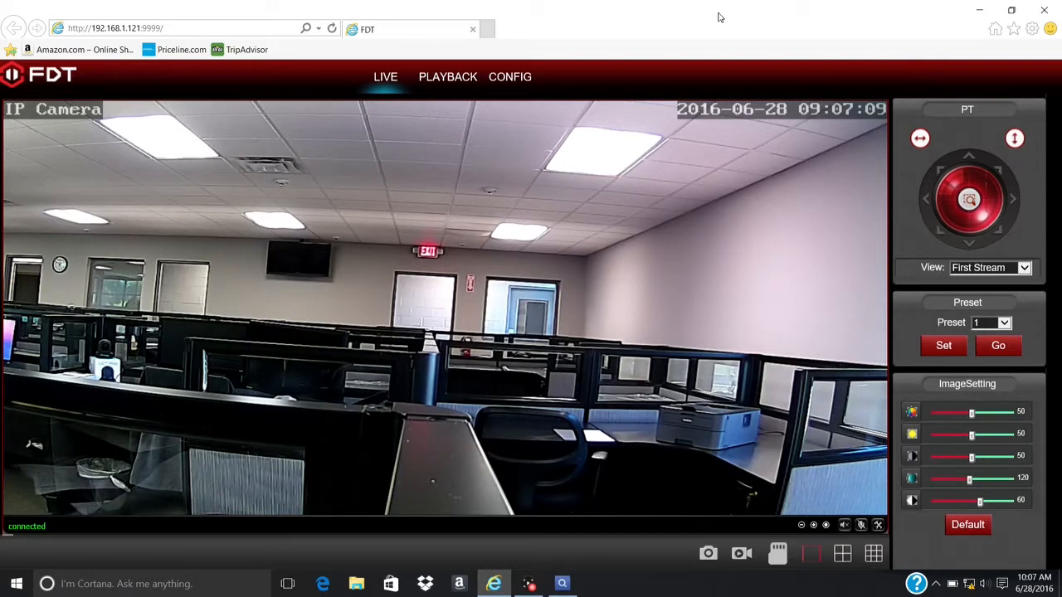
{"action": "mouse_move", "coordinate": [488, 28]}
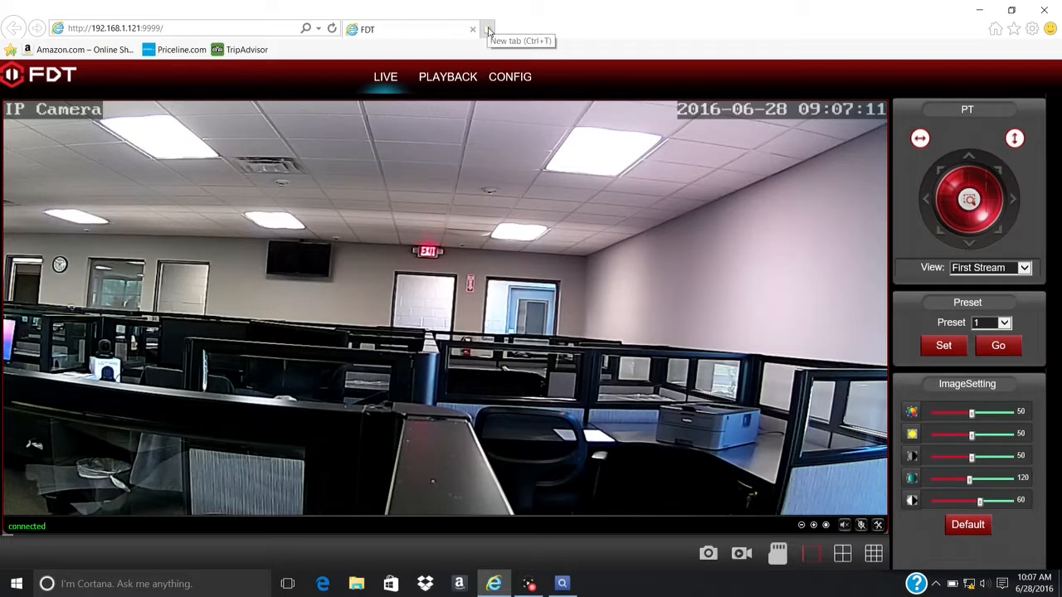
{"action": "left_click", "coordinate": [488, 29]}
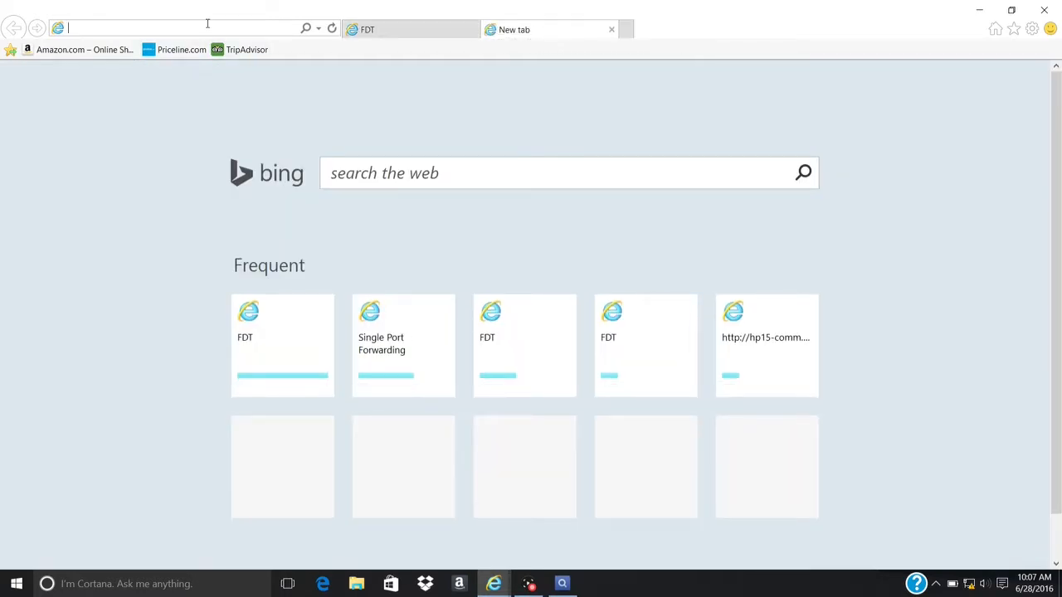
{"action": "type", "text": "http://192.168.1.121:9999/"}
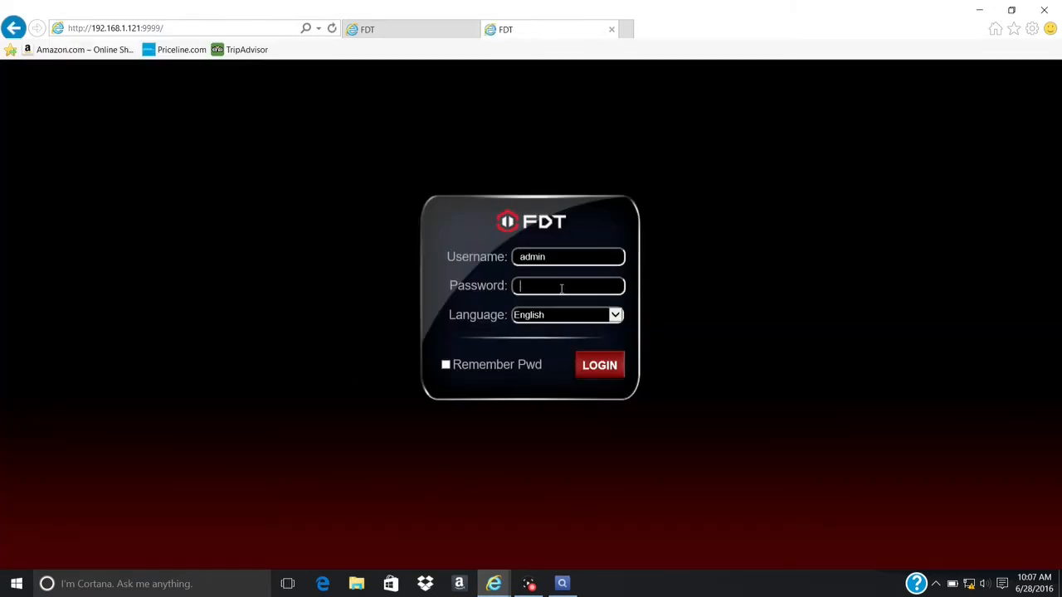
{"action": "left_click", "coordinate": [599, 365]}
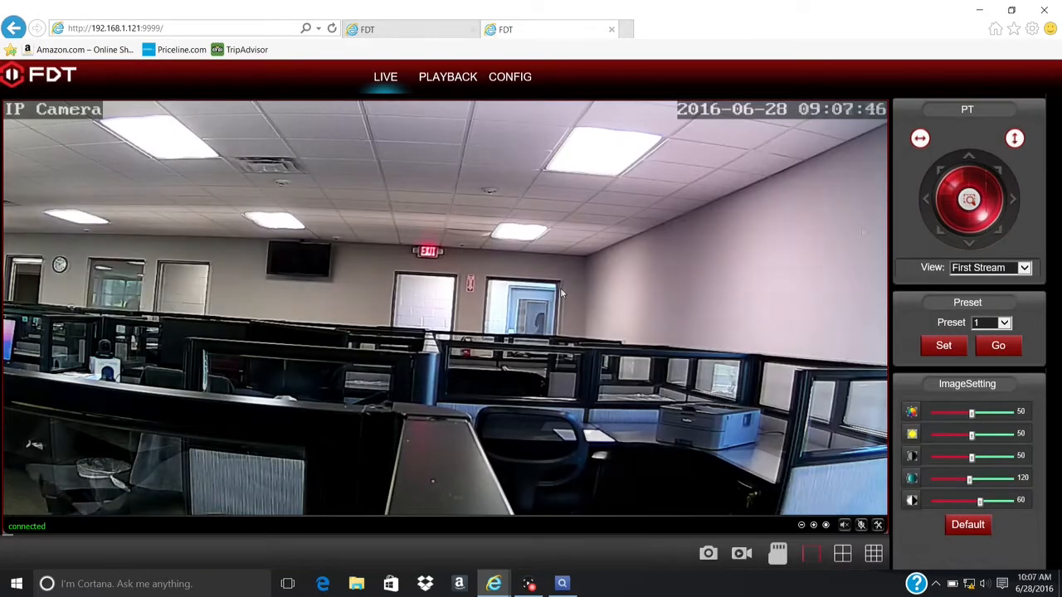
{"action": "left_click", "coordinate": [509, 76]}
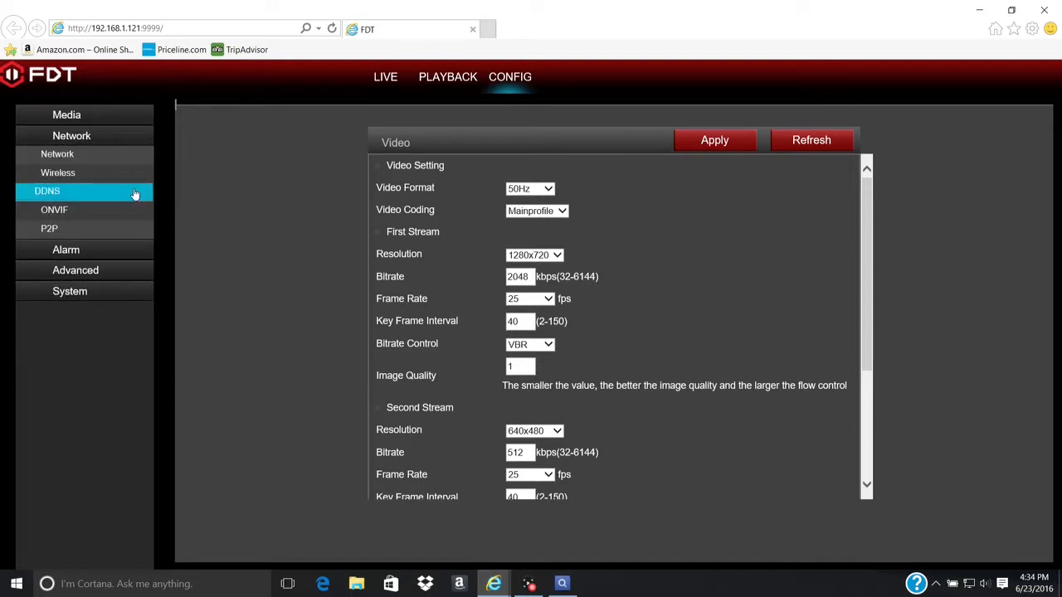
Enable 3P DDNS on the DDNS page, keeping Dyndns.org as the server.
{"action": "left_click", "coordinate": [46, 191]}
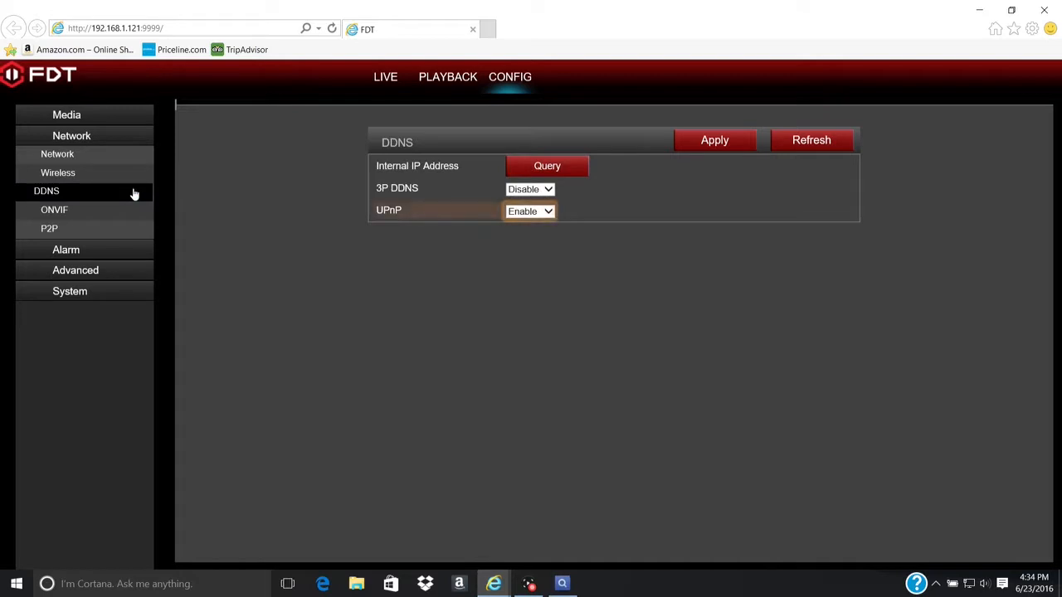
{"action": "left_click", "coordinate": [529, 210]}
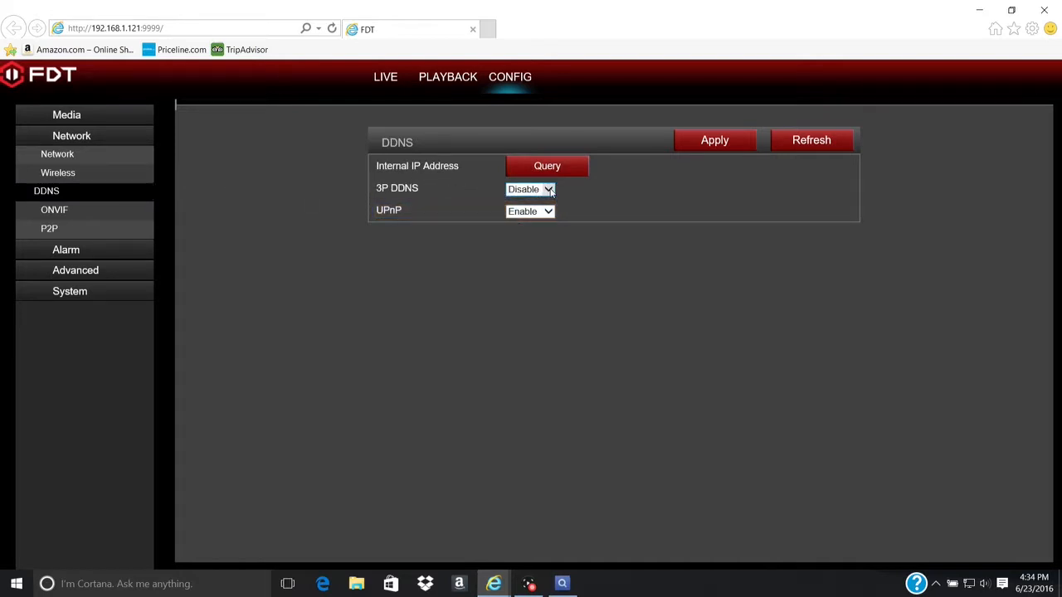
{"action": "left_click", "coordinate": [530, 189]}
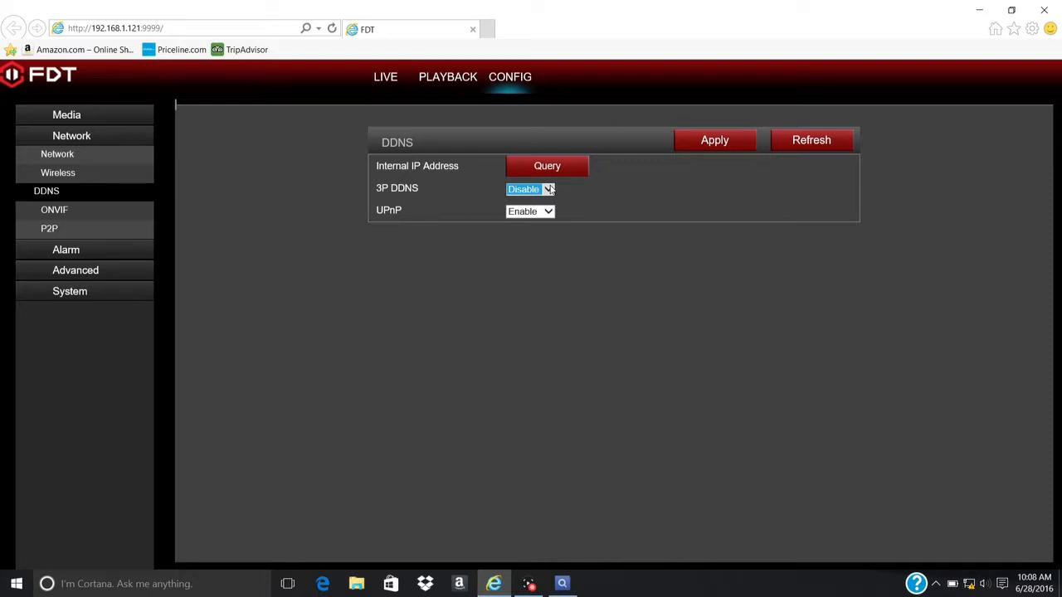
{"action": "left_click", "coordinate": [530, 189]}
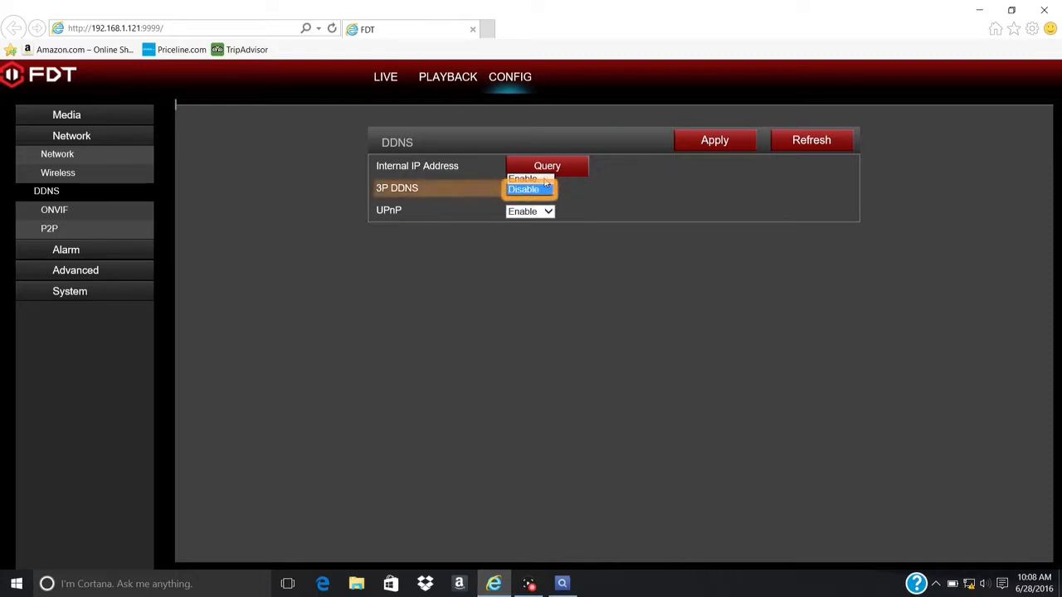
{"action": "left_click", "coordinate": [522, 178]}
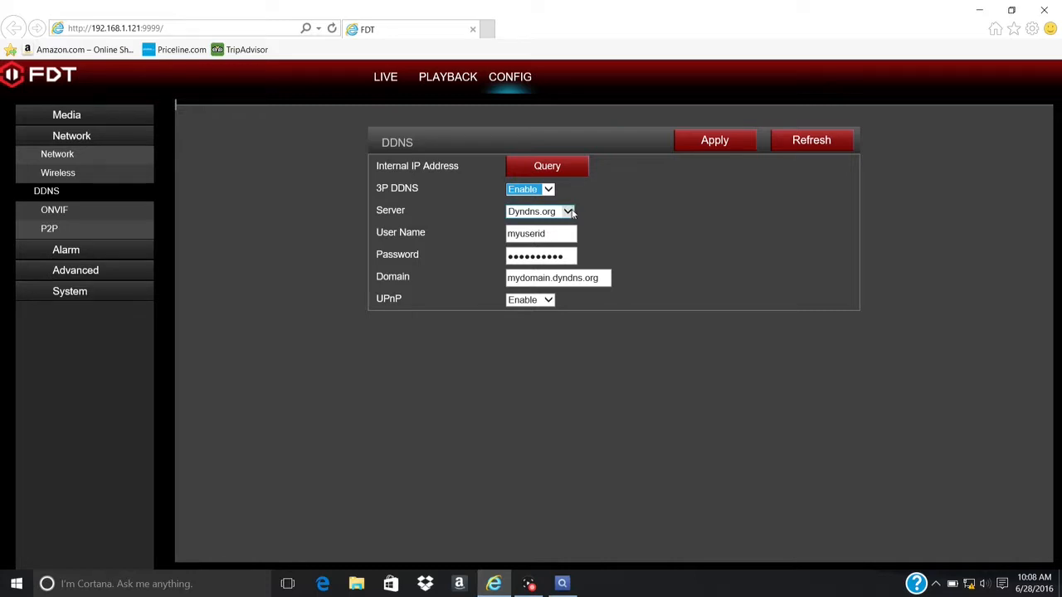
{"action": "left_click", "coordinate": [568, 210]}
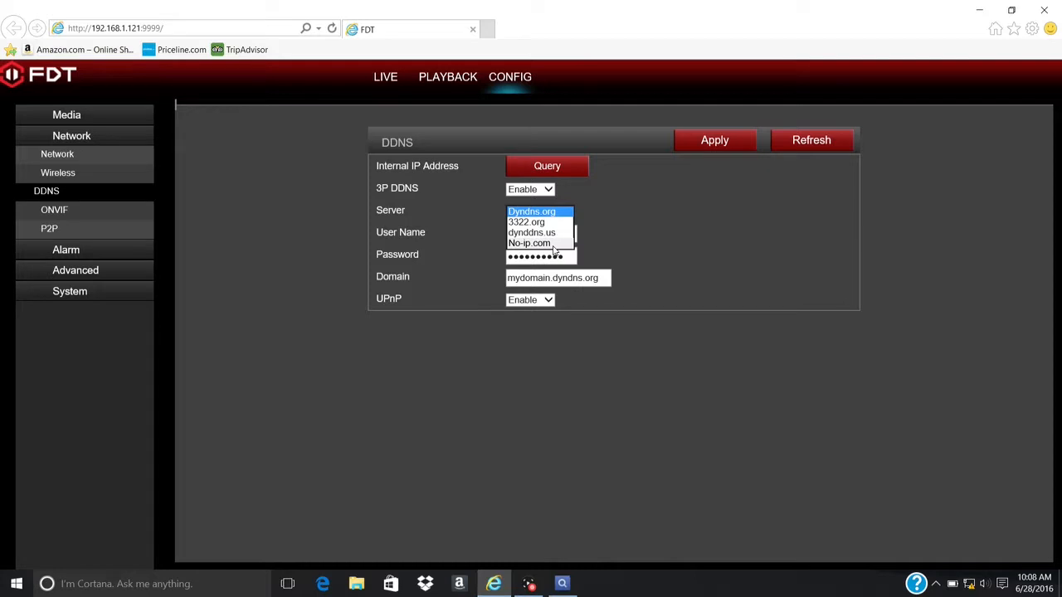
{"action": "left_click", "coordinate": [531, 212]}
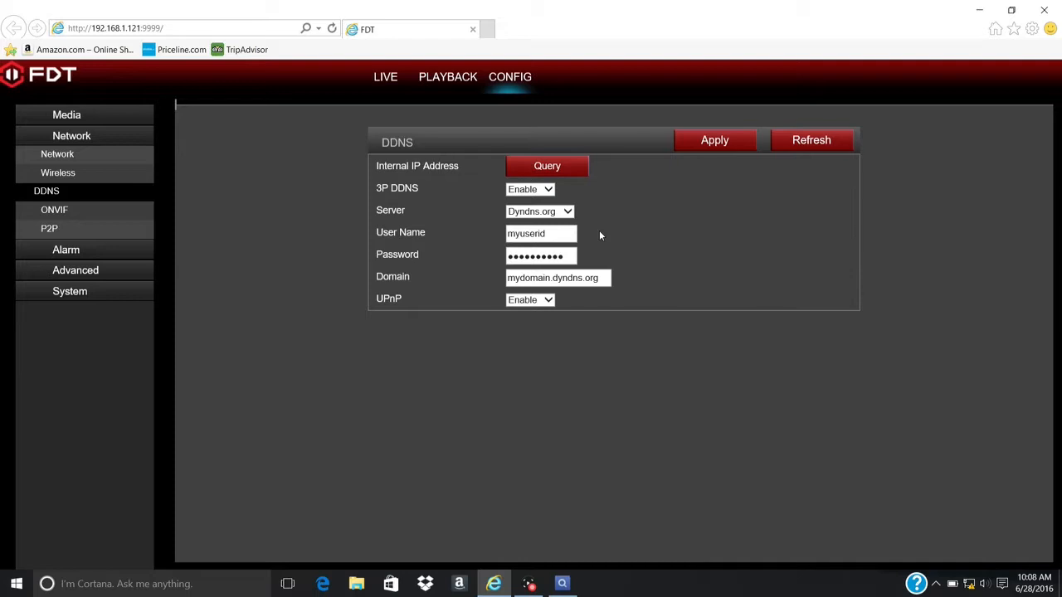
{"action": "left_click", "coordinate": [625, 29]}
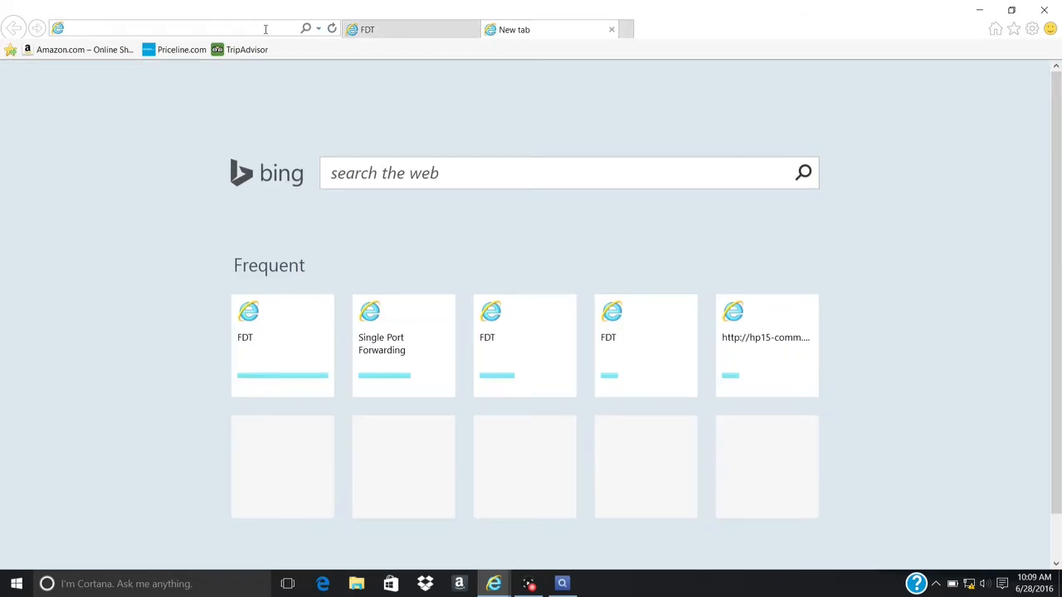
Browse portforward.com's Cisco router guides to the Linksys-E1200 page.
{"action": "type", "text": "portforward.com/"}
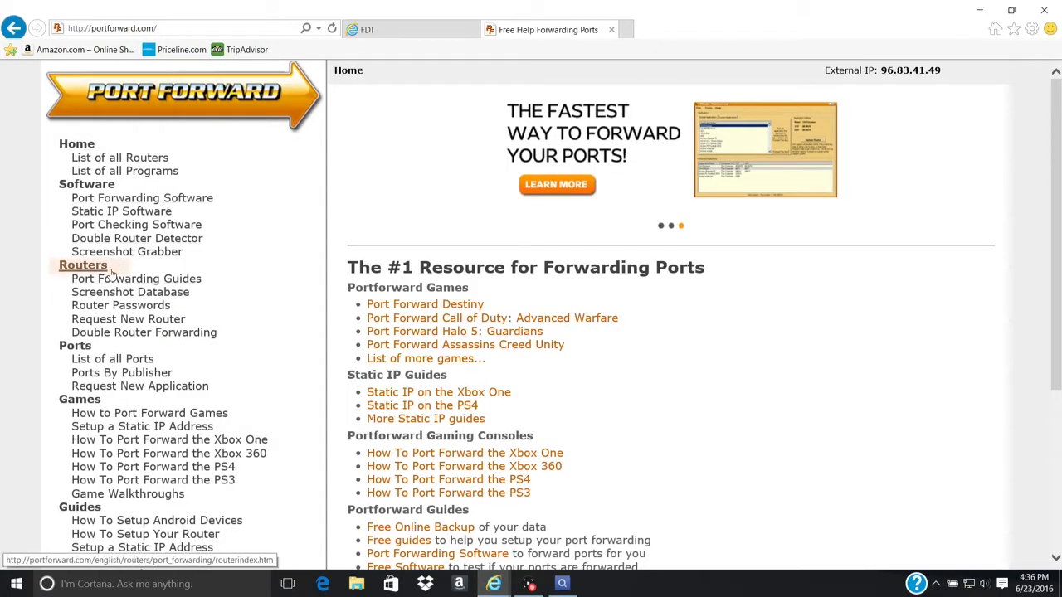
{"action": "mouse_move", "coordinate": [135, 278]}
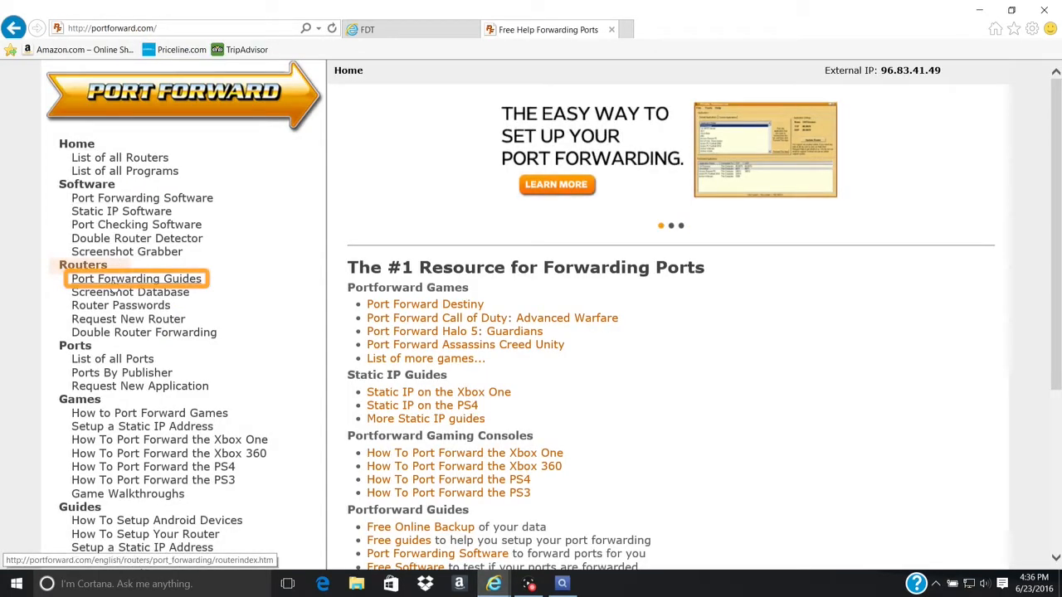
{"action": "left_click", "coordinate": [136, 278]}
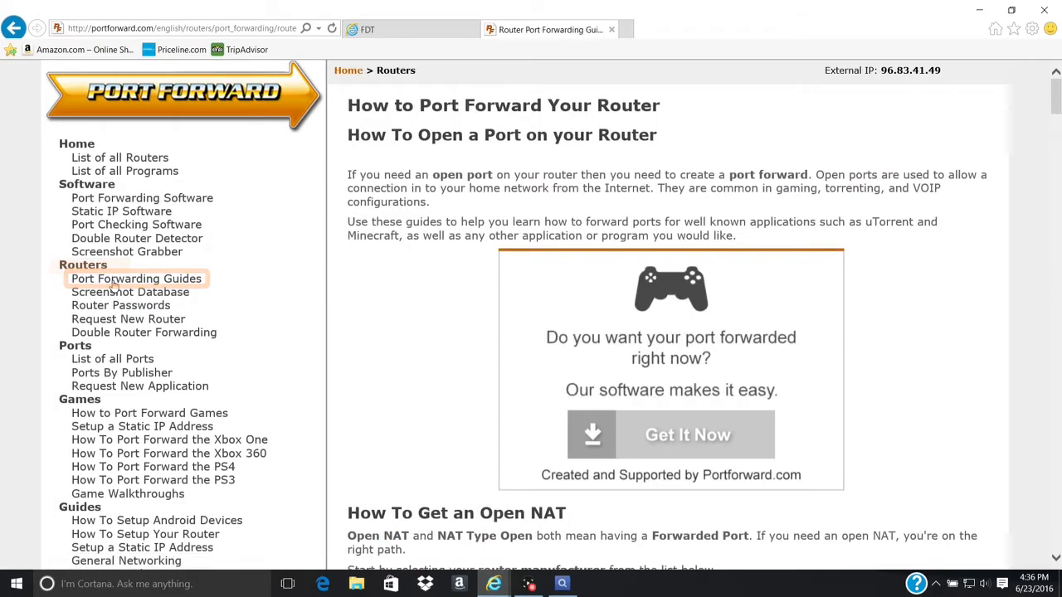
{"action": "mouse_move", "coordinate": [396, 309]}
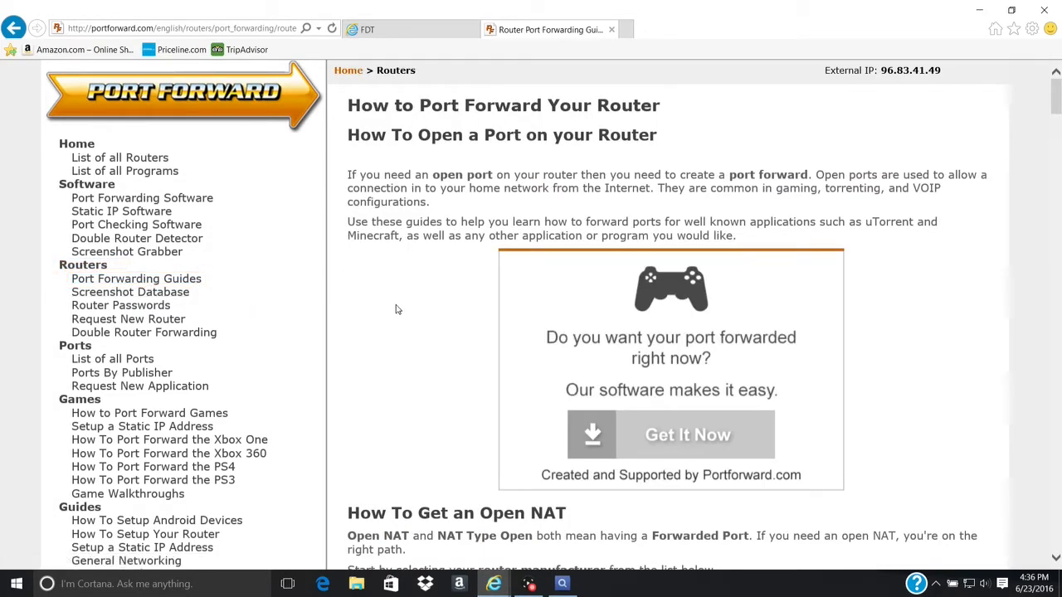
{"action": "scroll", "scroll_direction": "down", "scroll_amount": 3}
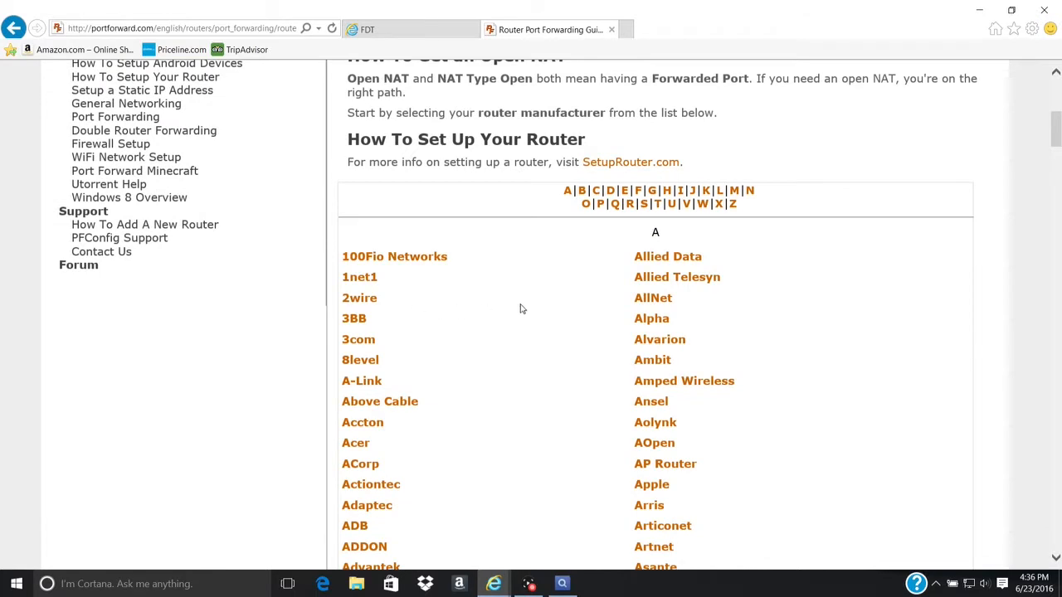
{"action": "mouse_move", "coordinate": [720, 190]}
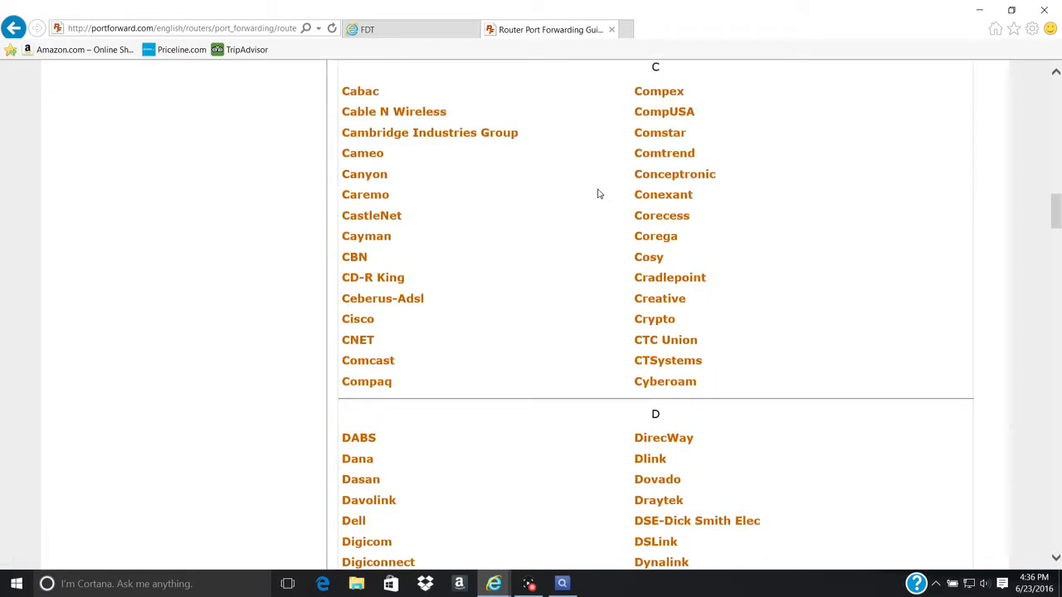
{"action": "left_click", "coordinate": [358, 319]}
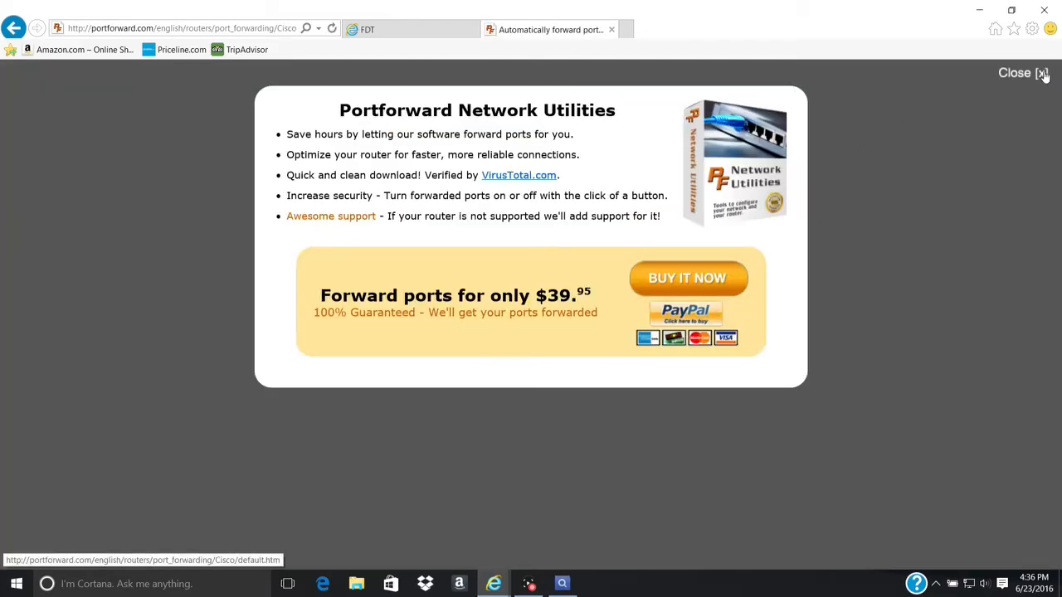
{"action": "left_click", "coordinate": [1021, 73]}
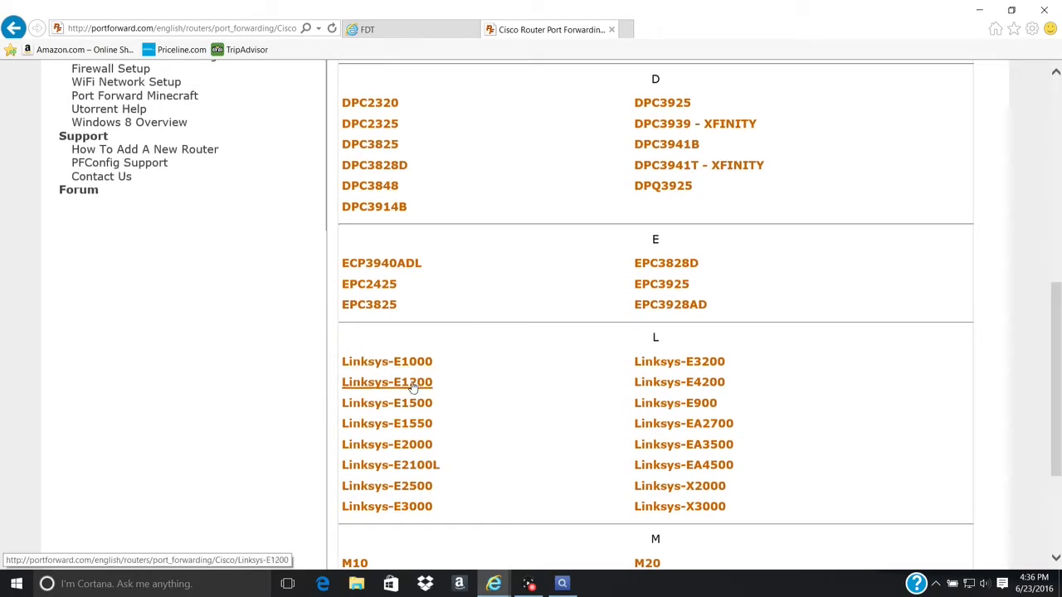
{"action": "left_click", "coordinate": [387, 382]}
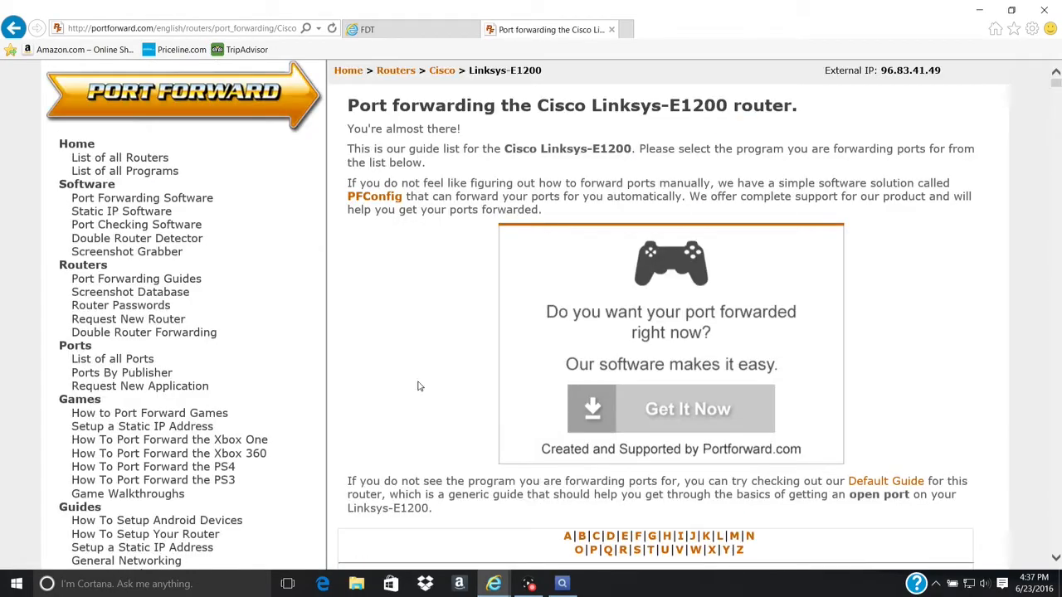
{"action": "mouse_move", "coordinate": [596, 537]}
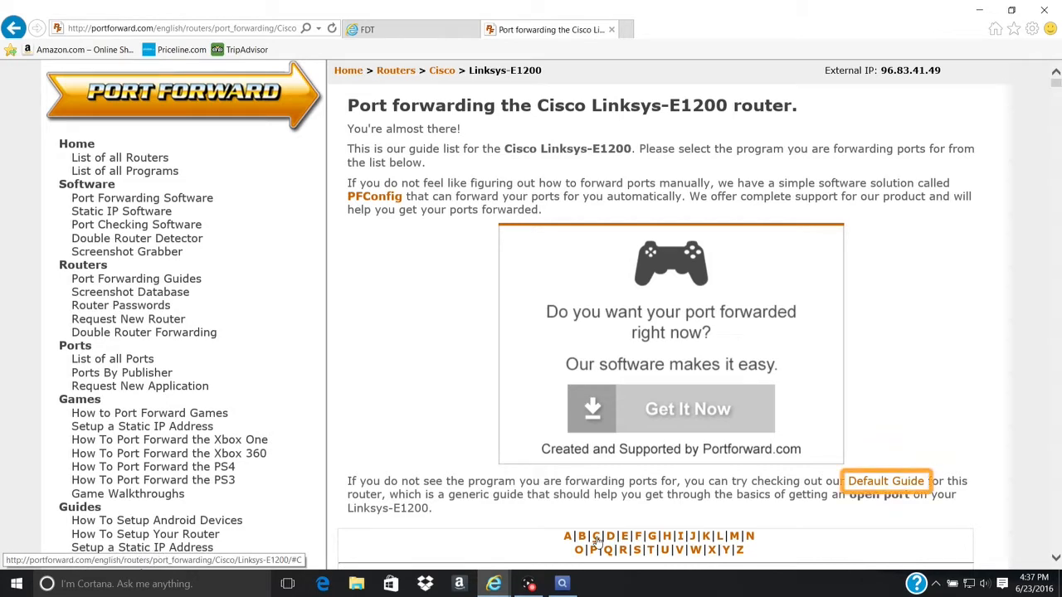
Open the default forwarding guide and scroll to 'Test if Your Ports are Open'.
{"action": "left_click", "coordinate": [885, 481]}
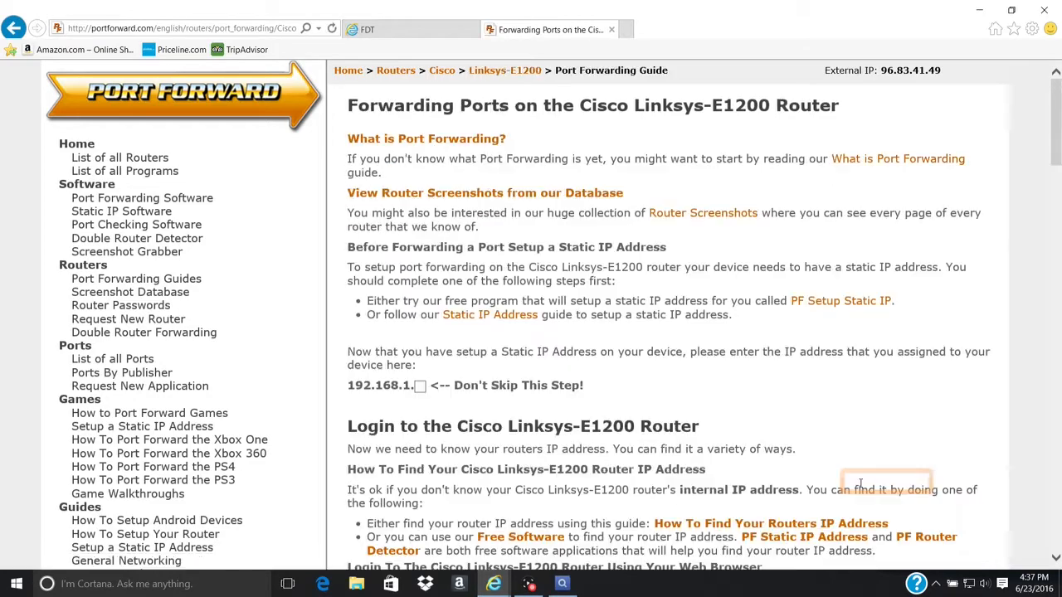
{"action": "scroll", "scroll_direction": "down", "scroll_amount": 3}
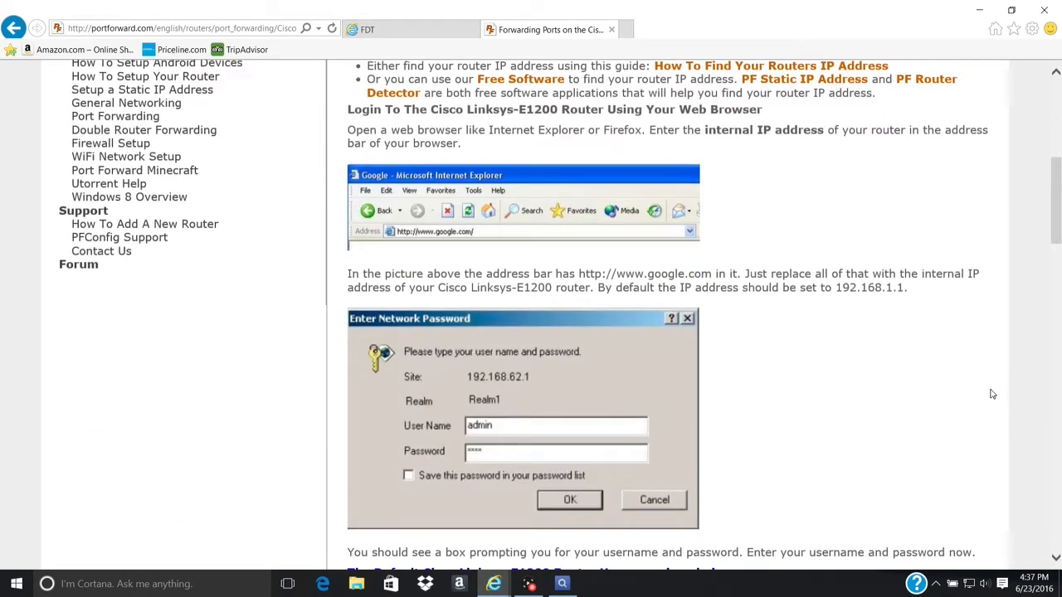
{"action": "scroll", "scroll_direction": "down", "scroll_amount": 3}
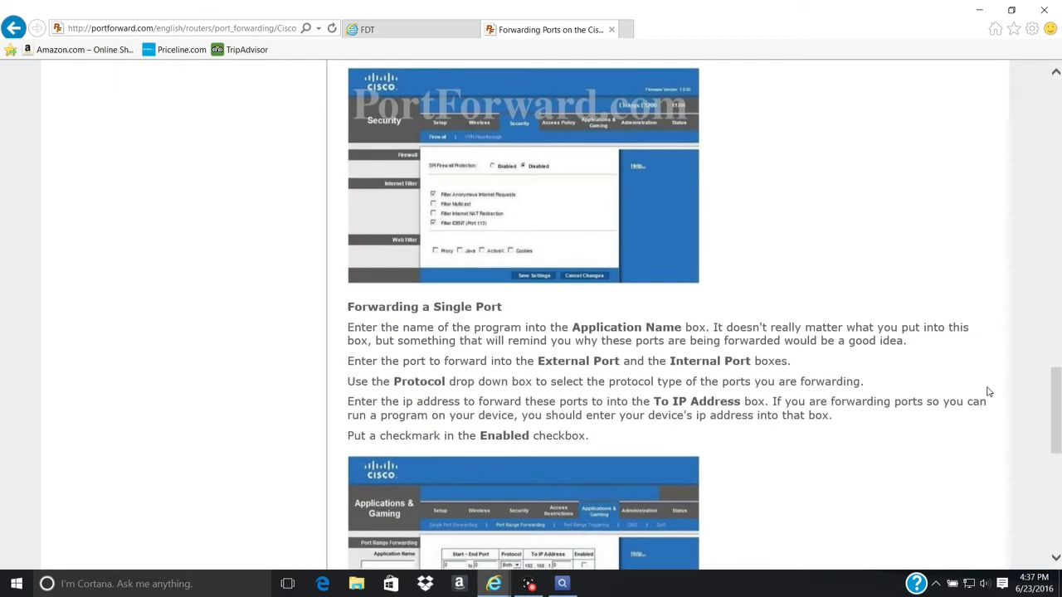
{"action": "scroll", "scroll_direction": "down", "scroll_amount": 3}
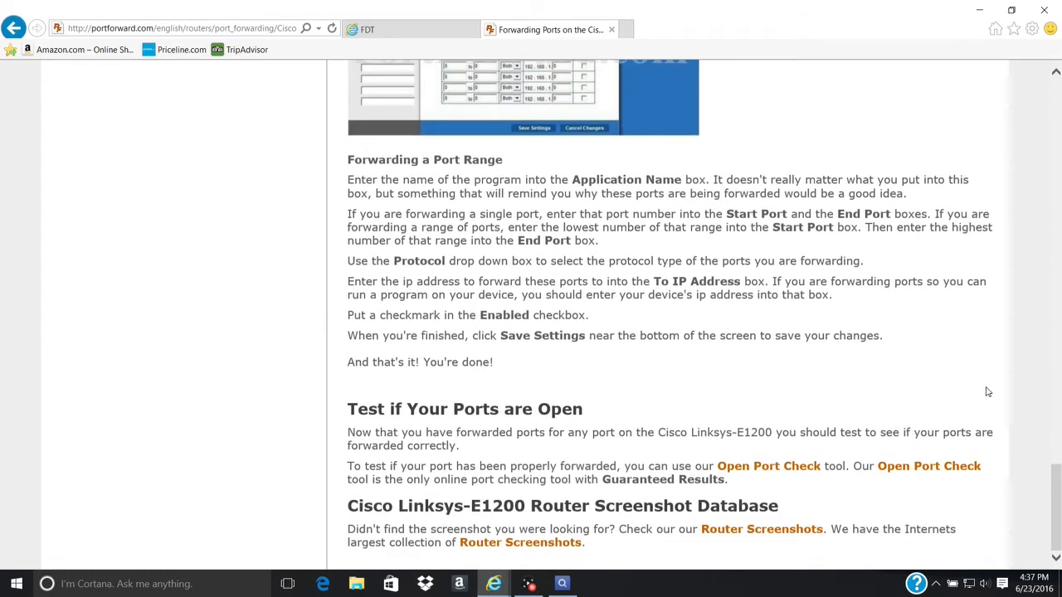
{"action": "mouse_move", "coordinate": [986, 392]}
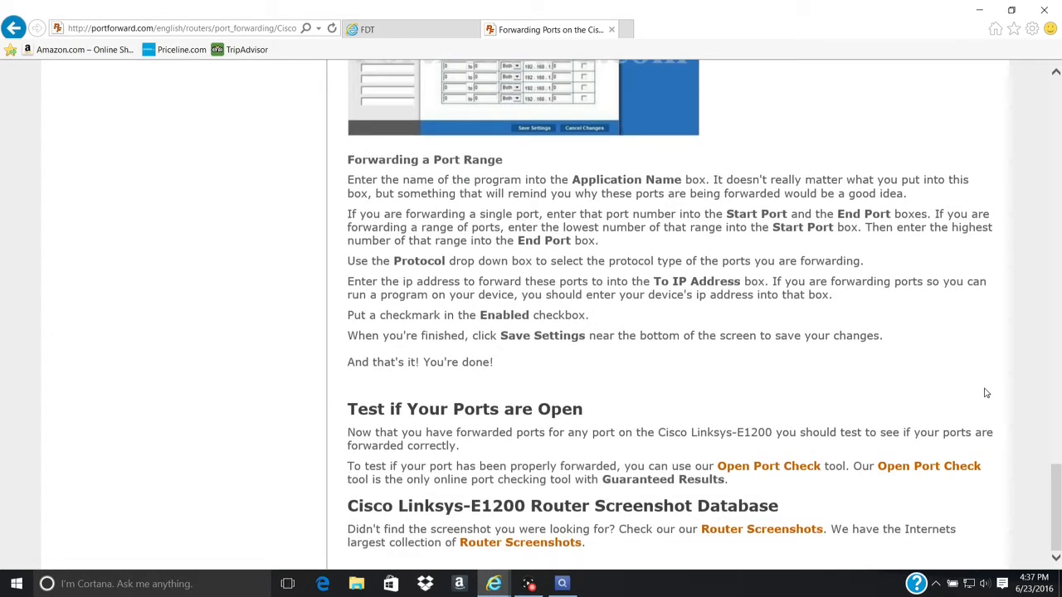
{"action": "mouse_move", "coordinate": [758, 150]}
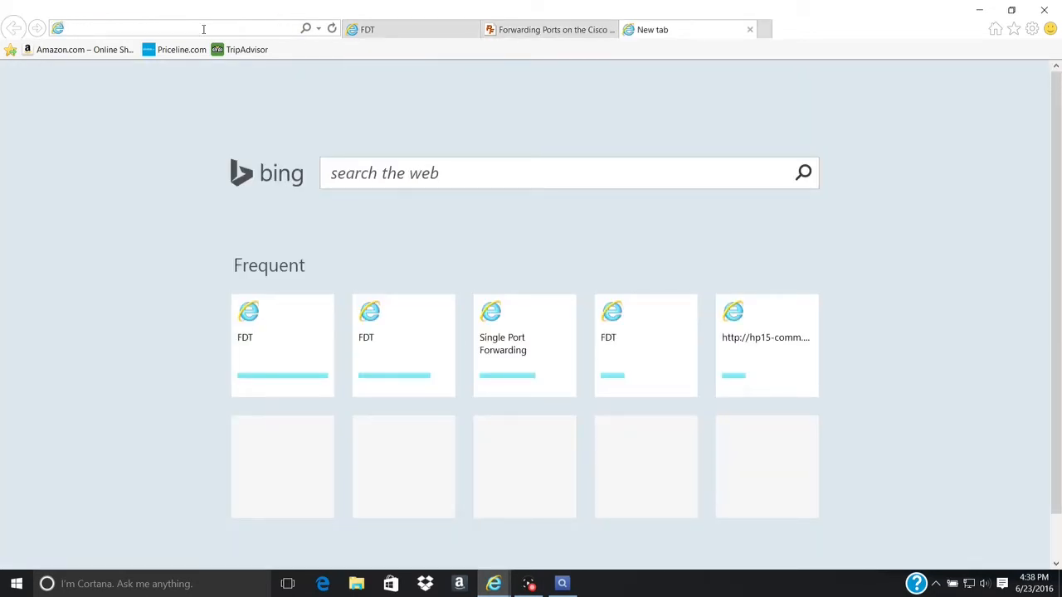
Load the router setup page at 192.168.1.1 in a new tab.
{"action": "type", "text": "192.168.1.1/"}
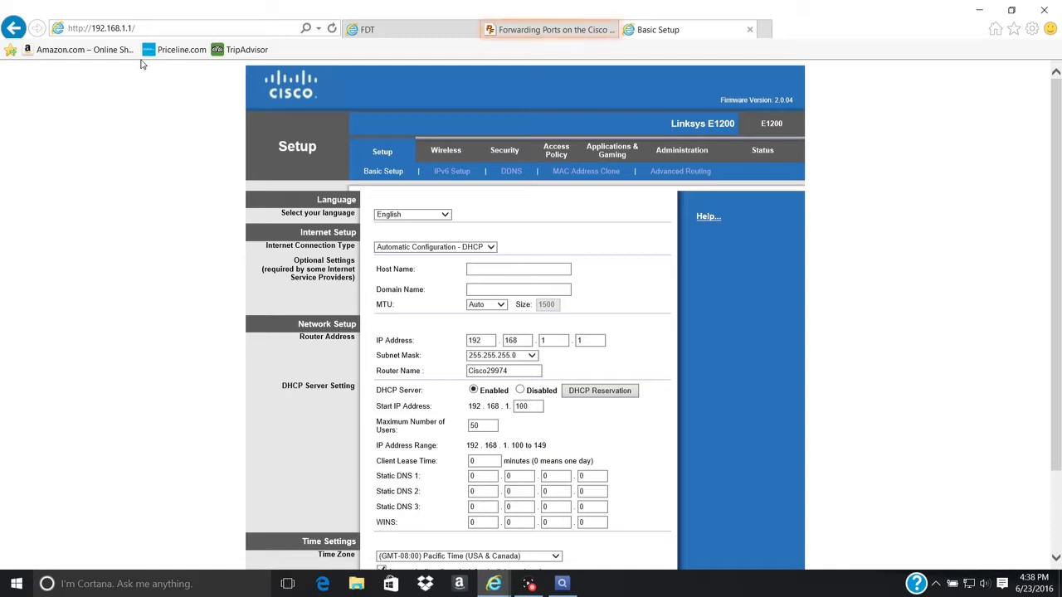
{"action": "left_click", "coordinate": [550, 29]}
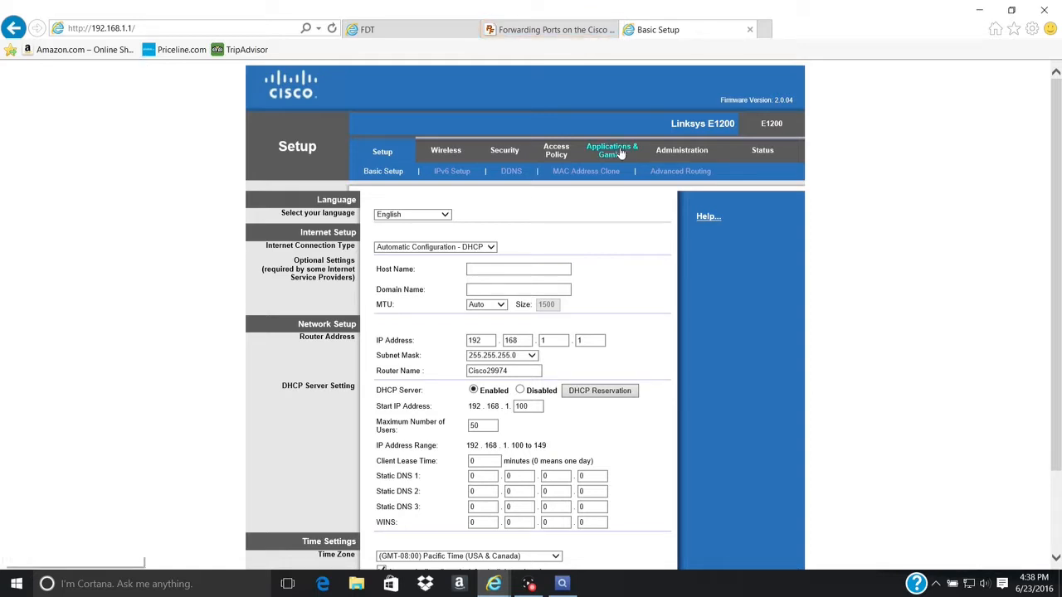
Under Single Port Forwarding, add rule 'FDT Camera' with external and internal port 9999.
{"action": "left_click", "coordinate": [611, 150]}
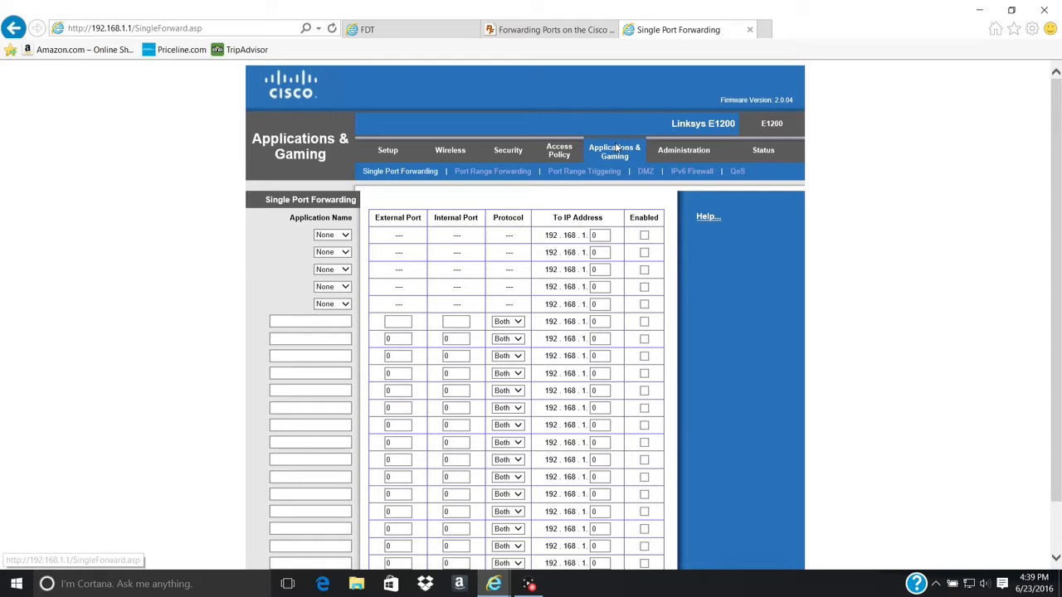
{"action": "left_click", "coordinate": [400, 171]}
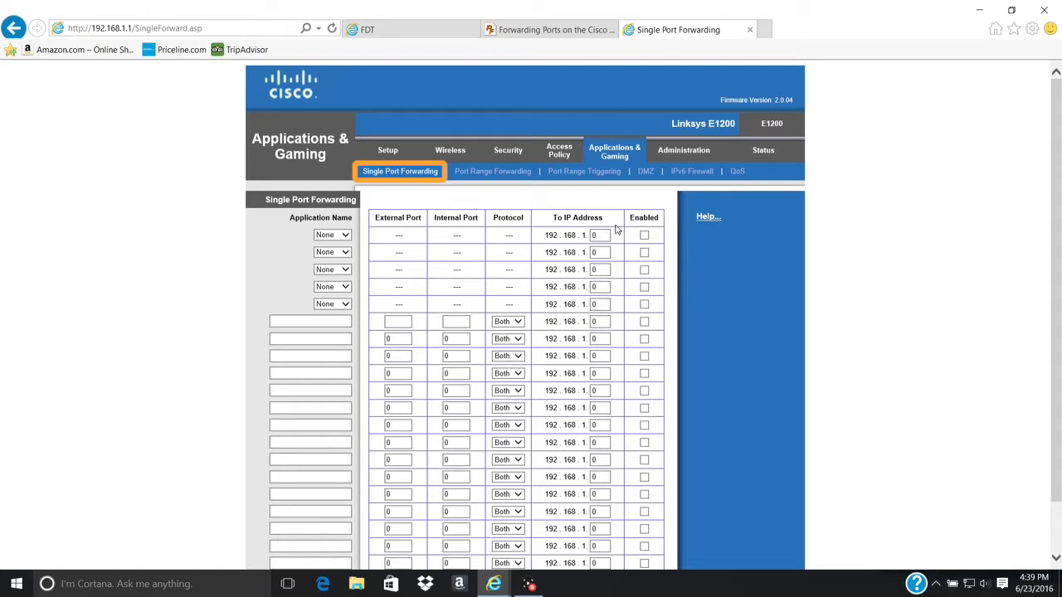
{"action": "left_click", "coordinate": [310, 321]}
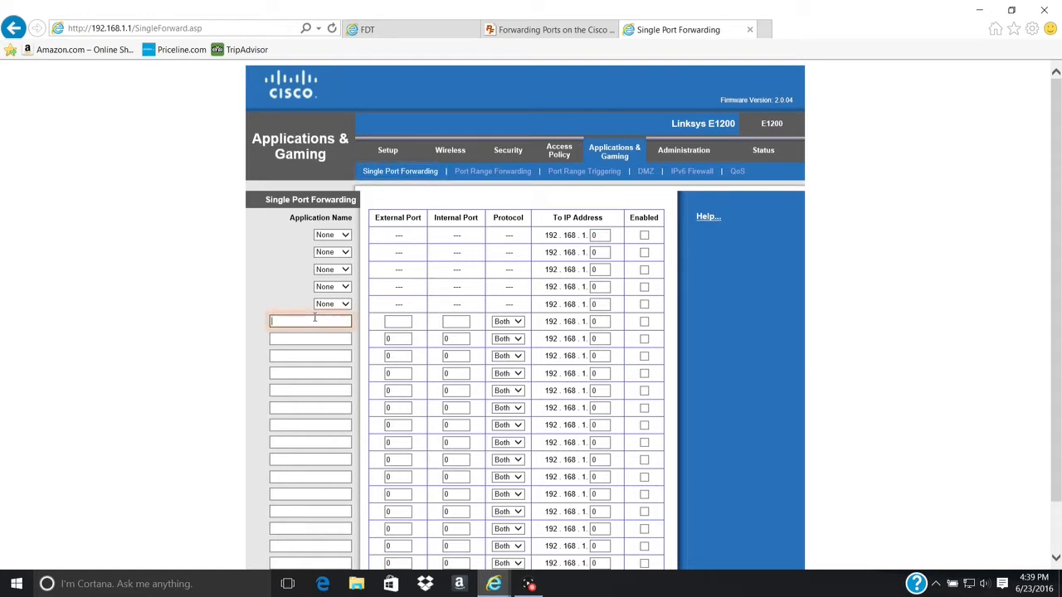
{"action": "type", "text": "FDT Camera"}
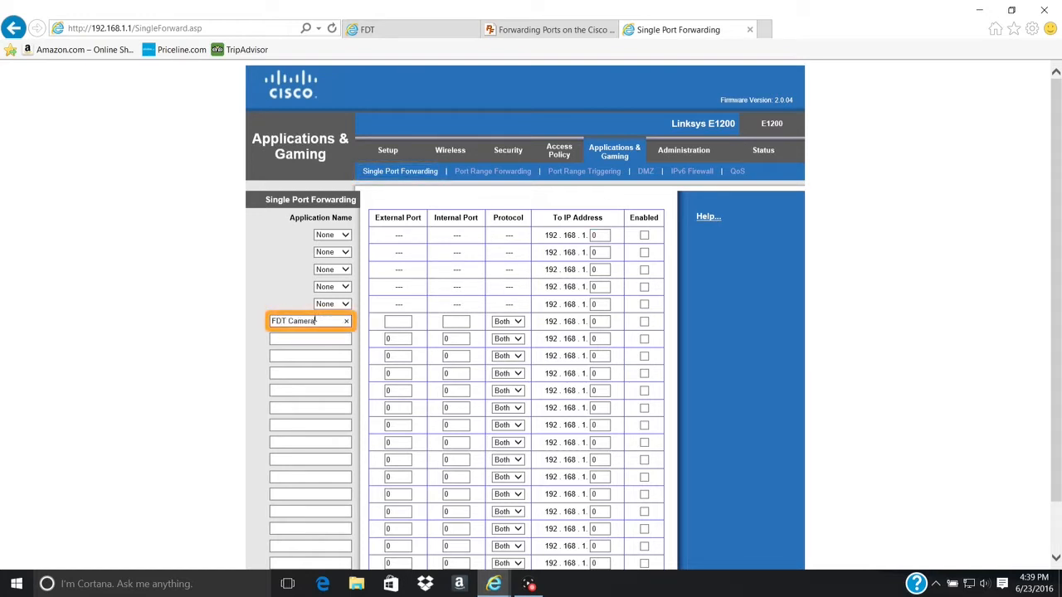
{"action": "left_click", "coordinate": [398, 321]}
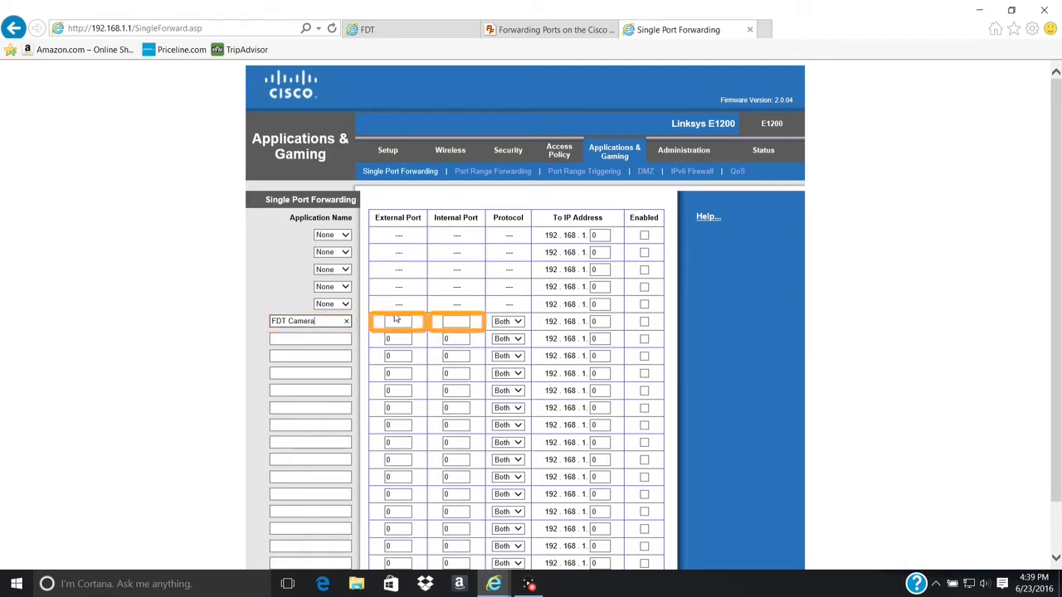
{"action": "type", "text": "9999"}
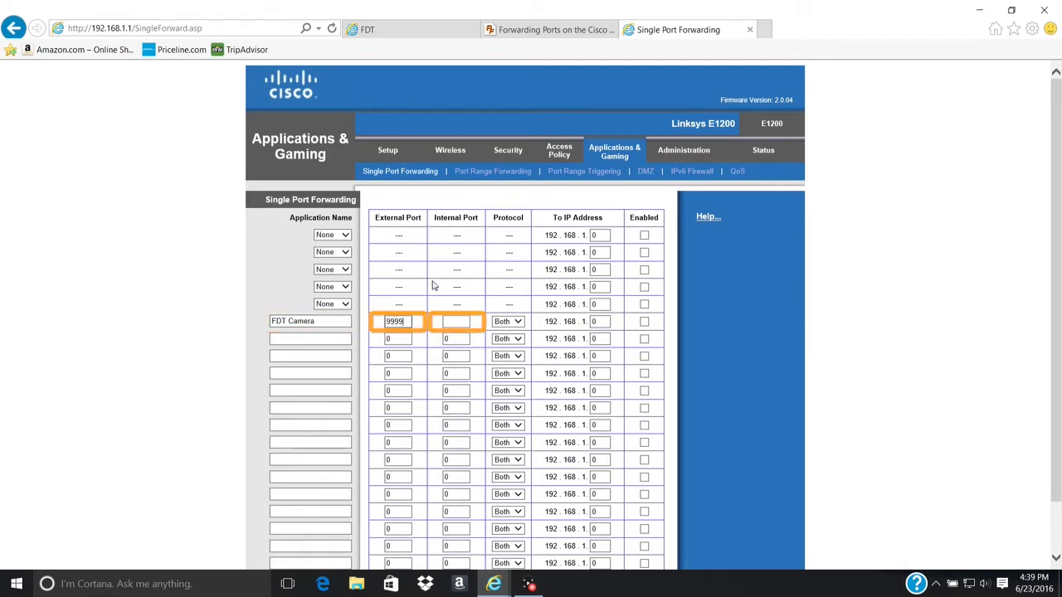
{"action": "left_click", "coordinate": [455, 322]}
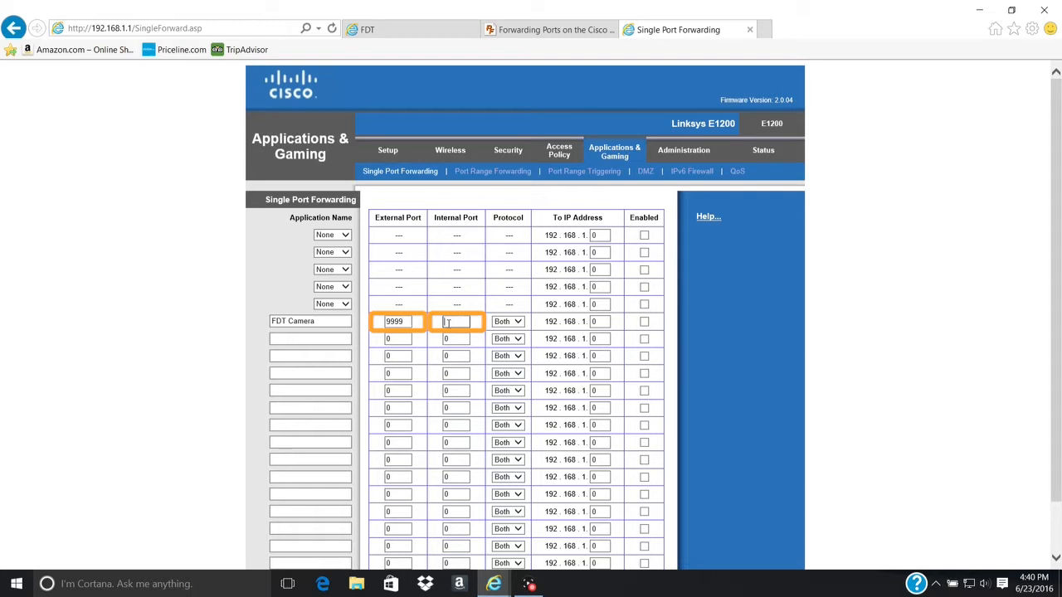
{"action": "type", "text": "9999"}
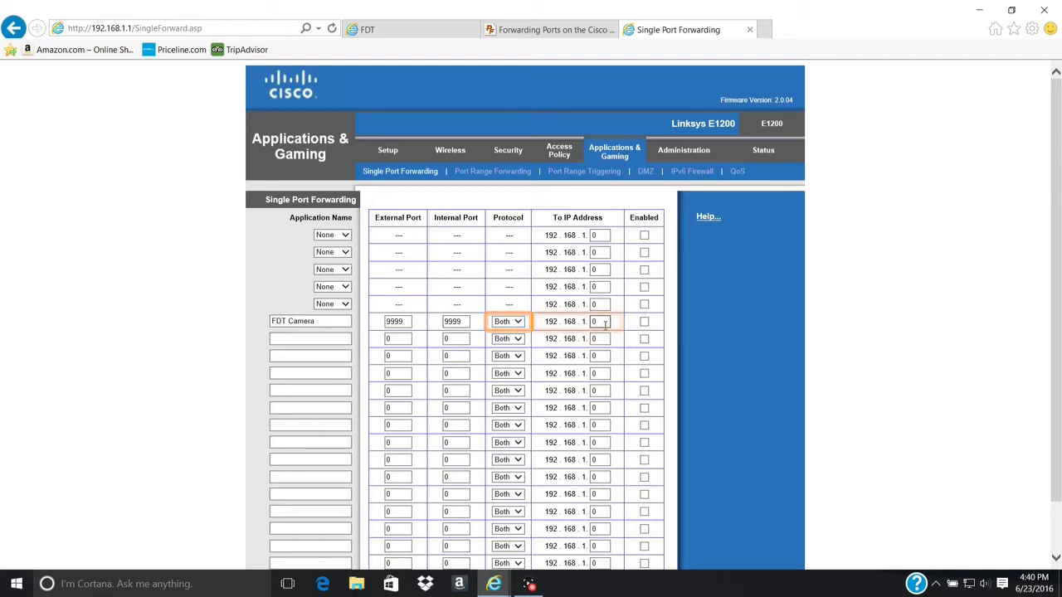
Point the rule to 192.168.1.121, enable it, and save the settings.
{"action": "type", "text": "121"}
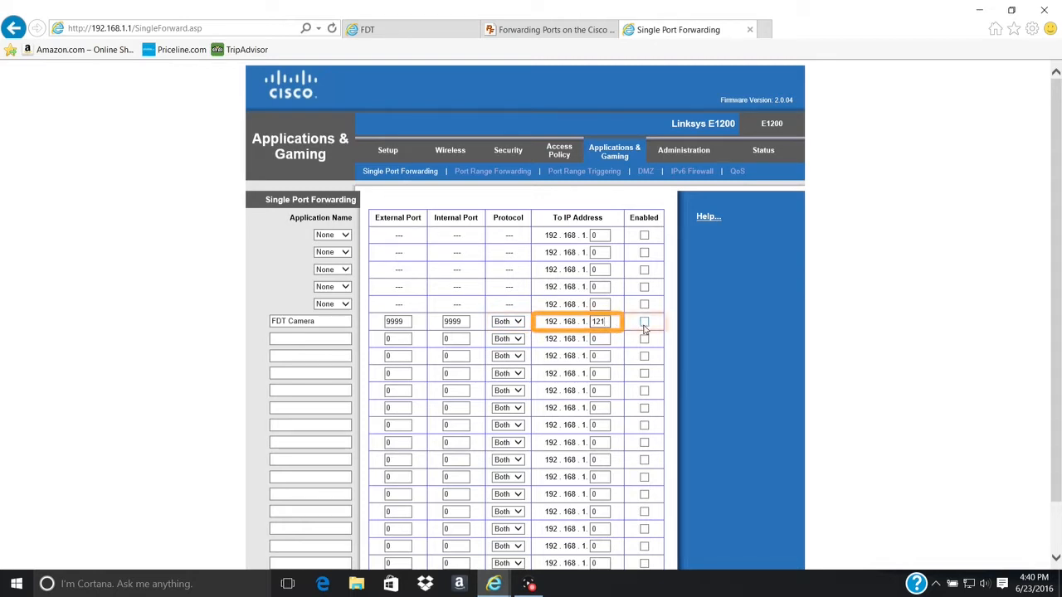
{"action": "left_click", "coordinate": [644, 322]}
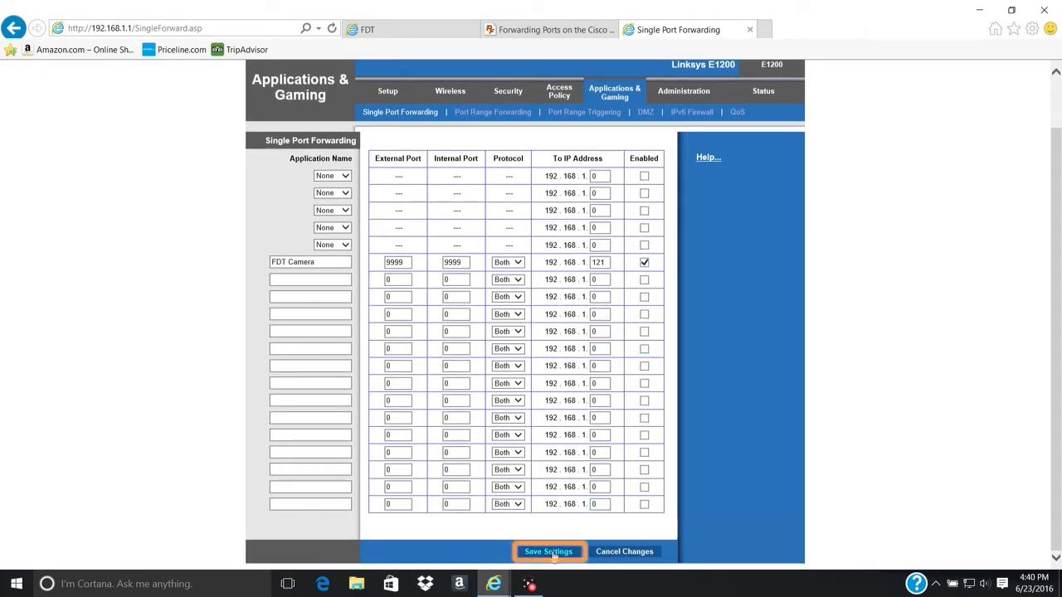
{"action": "left_click", "coordinate": [547, 551]}
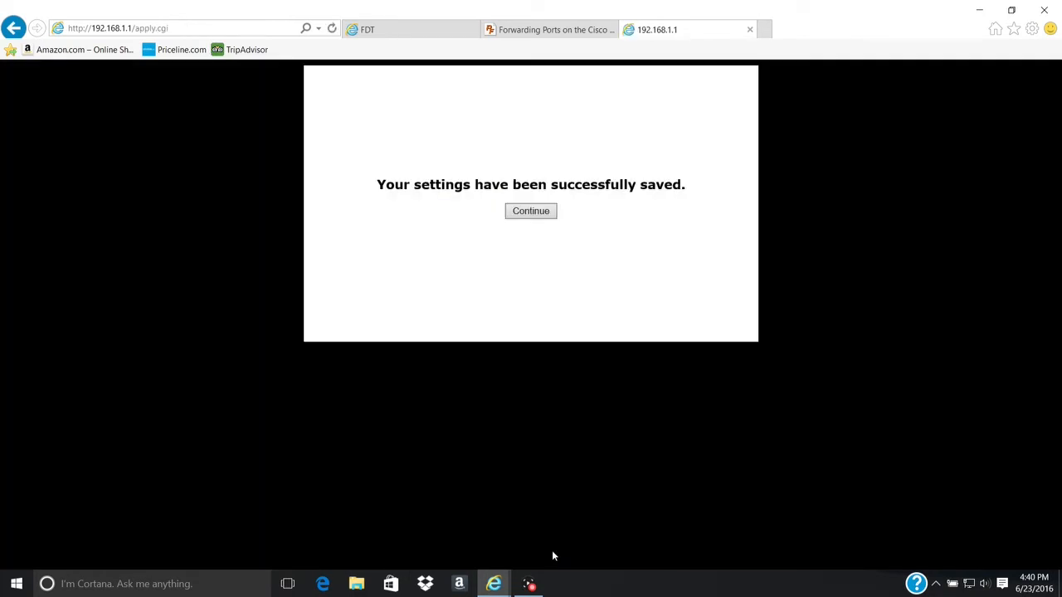
{"action": "left_click", "coordinate": [530, 210]}
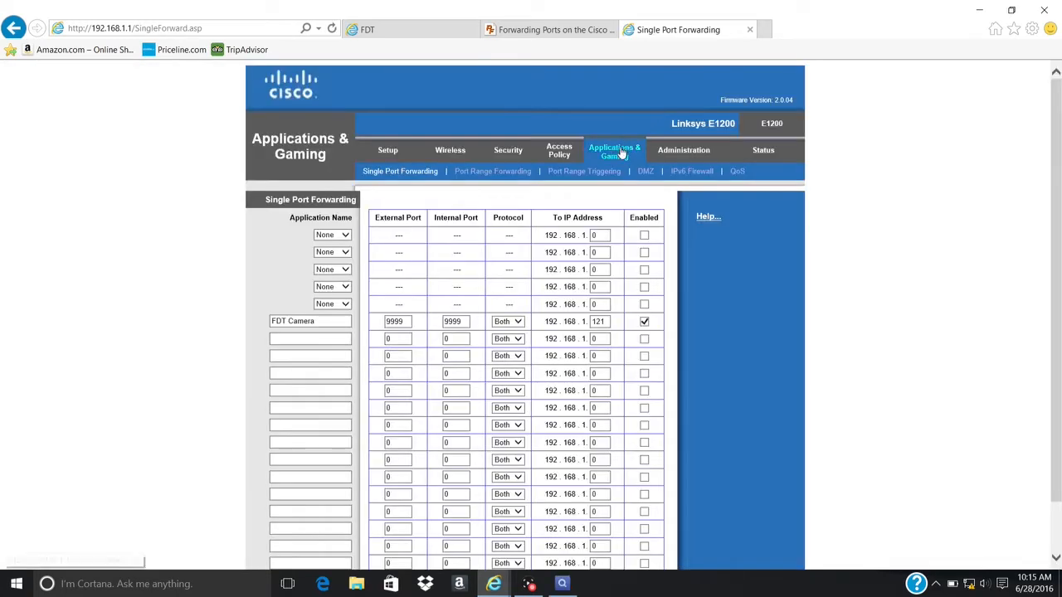
{"action": "mouse_move", "coordinate": [423, 29]}
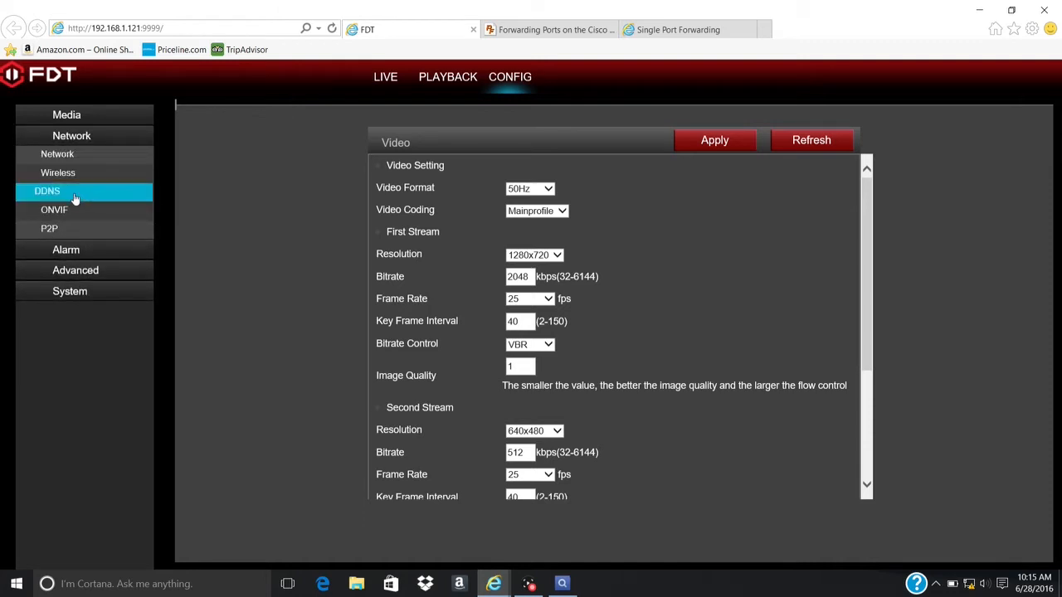
Open the camera's DDNS page and query its internal IP address.
{"action": "left_click", "coordinate": [46, 190]}
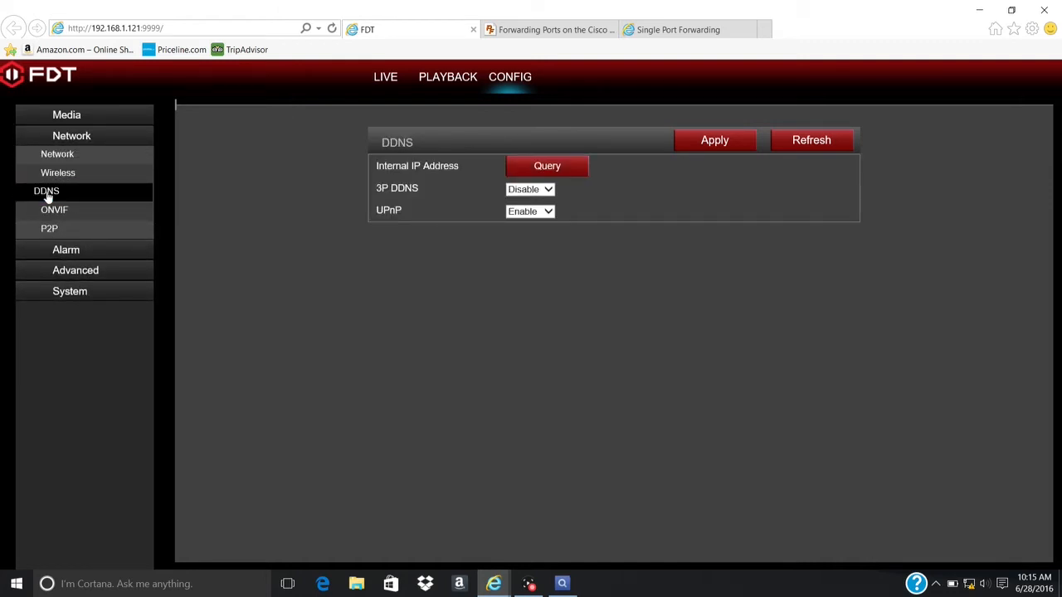
{"action": "mouse_move", "coordinate": [560, 253]}
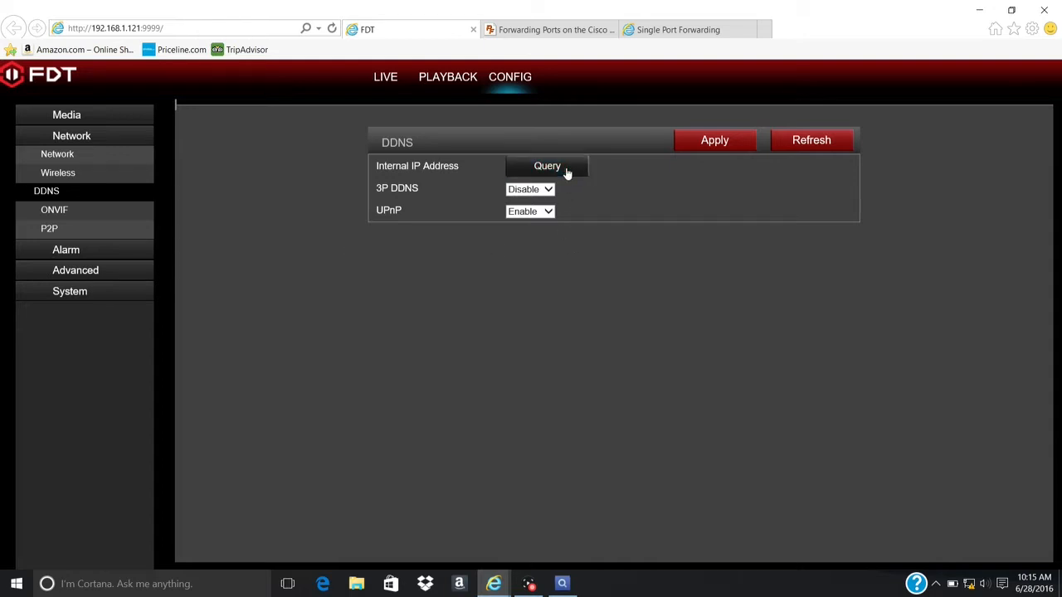
{"action": "left_click", "coordinate": [547, 165]}
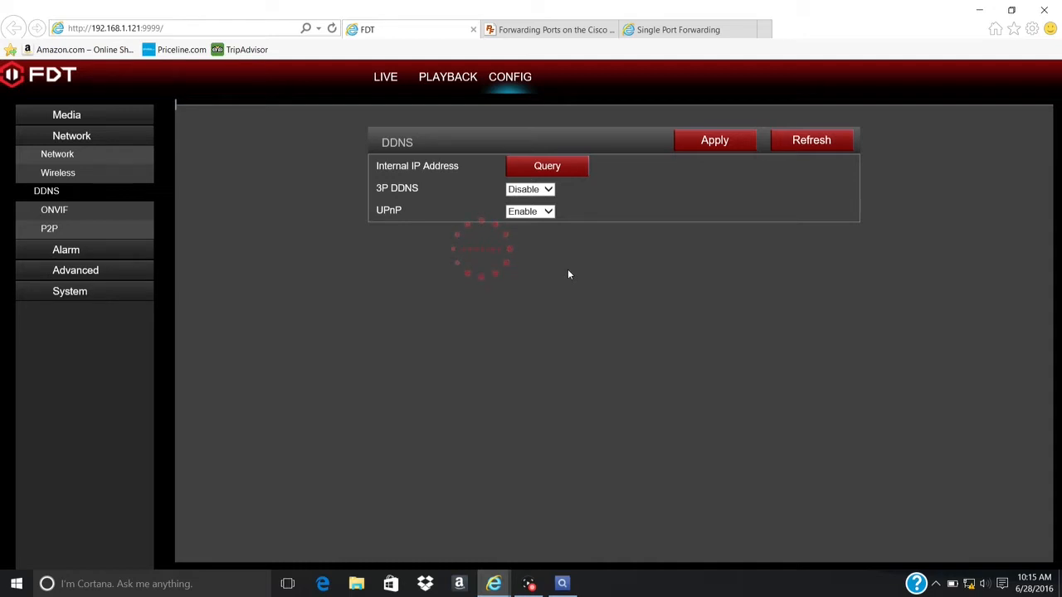
{"action": "left_click", "coordinate": [547, 165]}
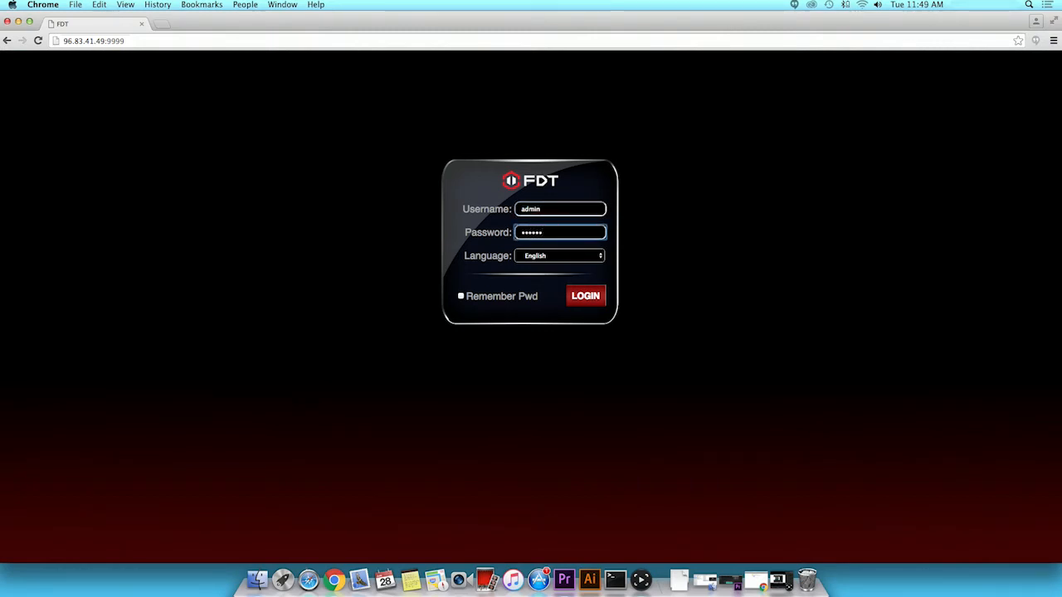
{"action": "left_click", "coordinate": [585, 295]}
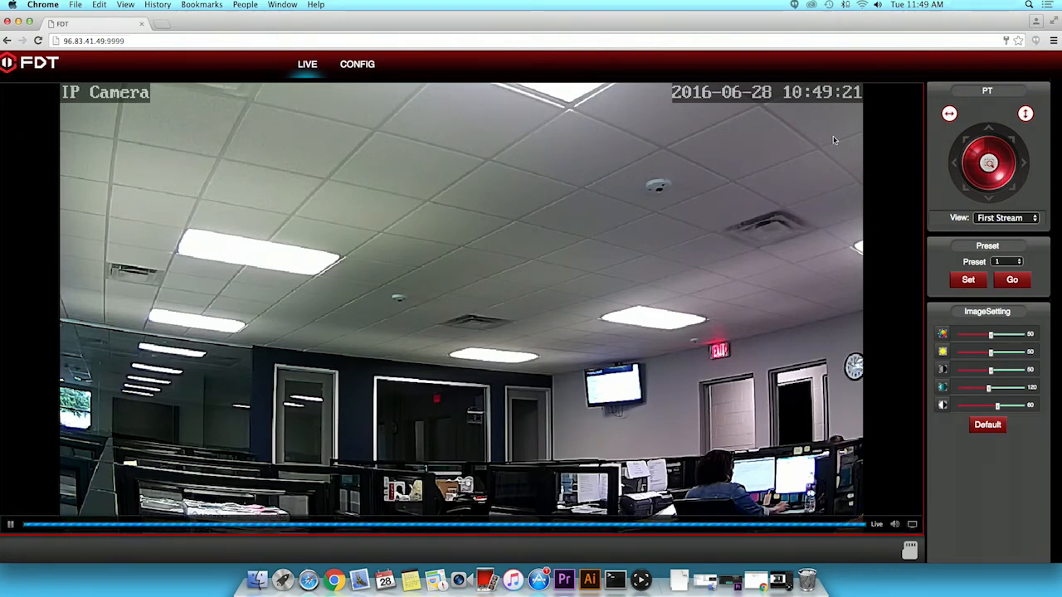
{"action": "type", "text": "c"}
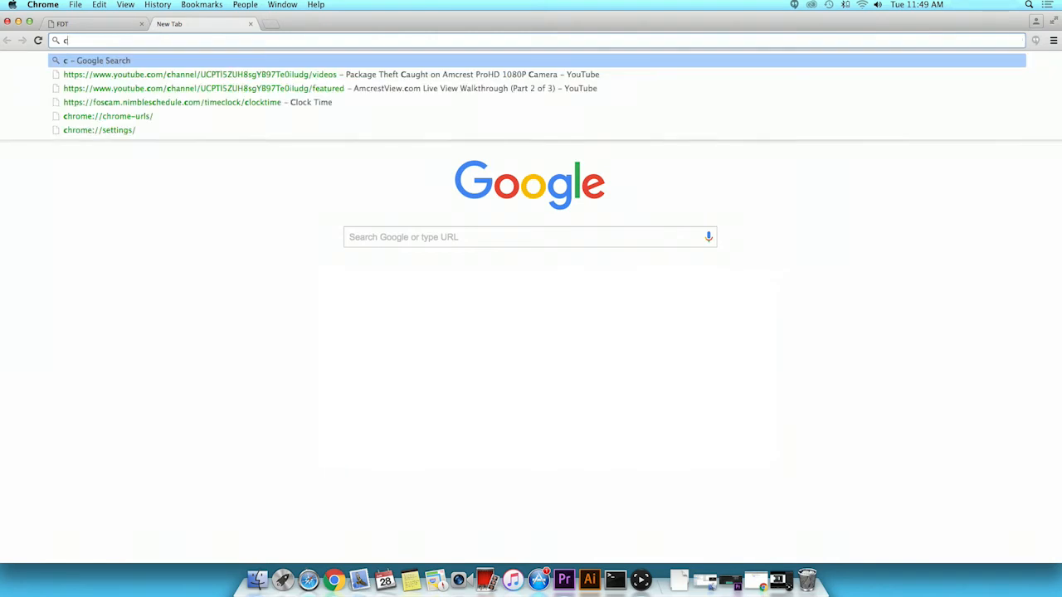
Check port 9999 on canyouseeme.org, which reports a connection timeout.
{"action": "type", "text": "www.canyouseeme.org"}
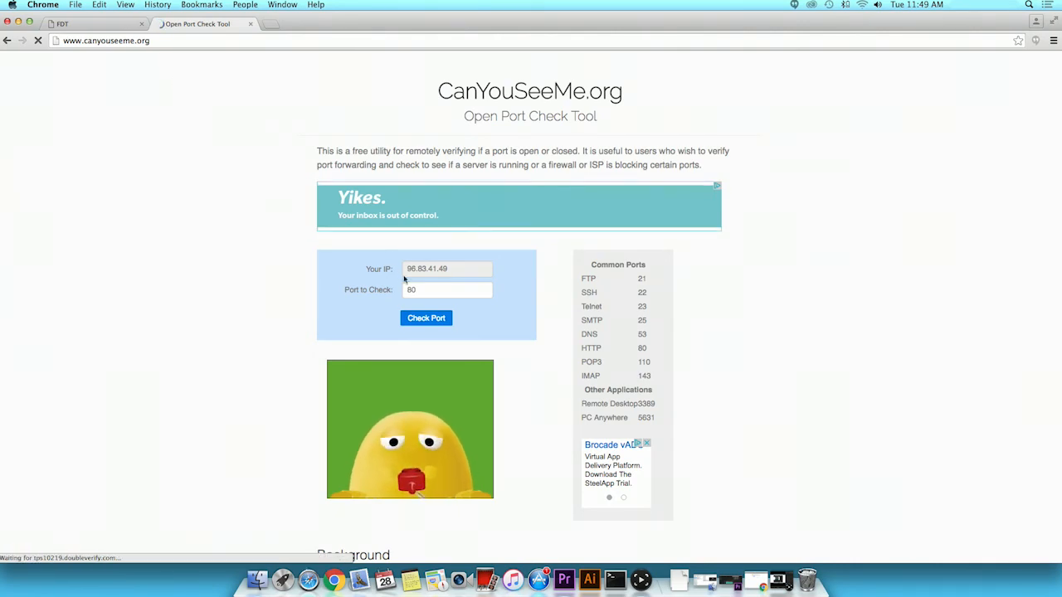
{"action": "type", "text": "9999"}
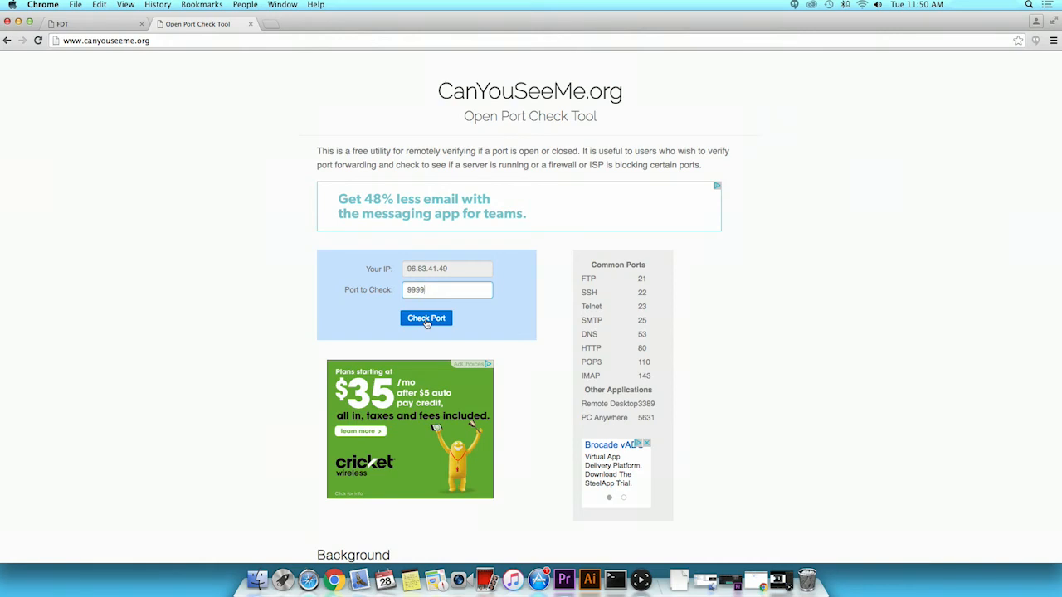
{"action": "left_click", "coordinate": [426, 318]}
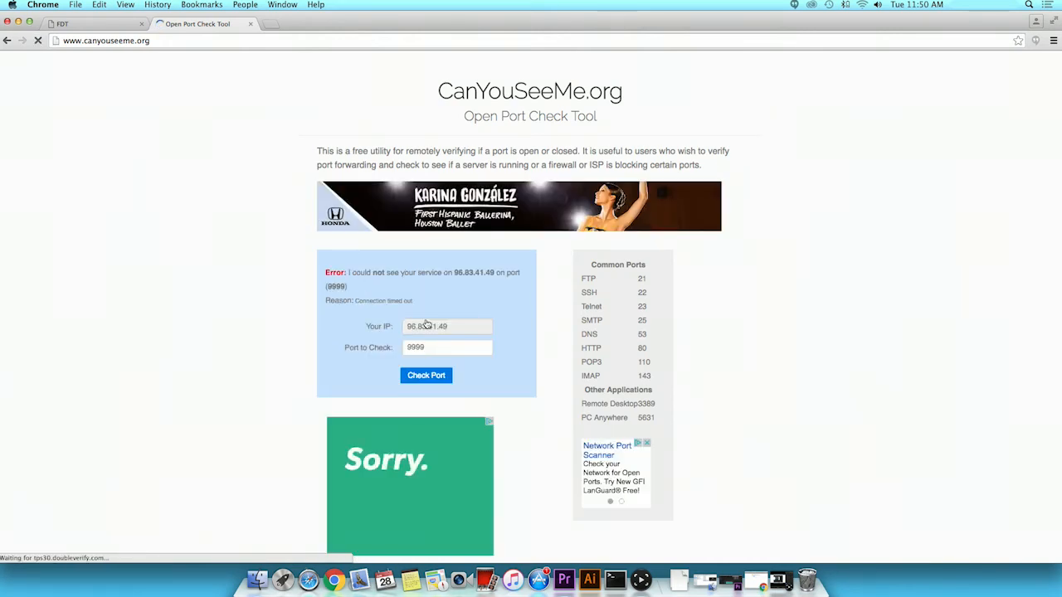